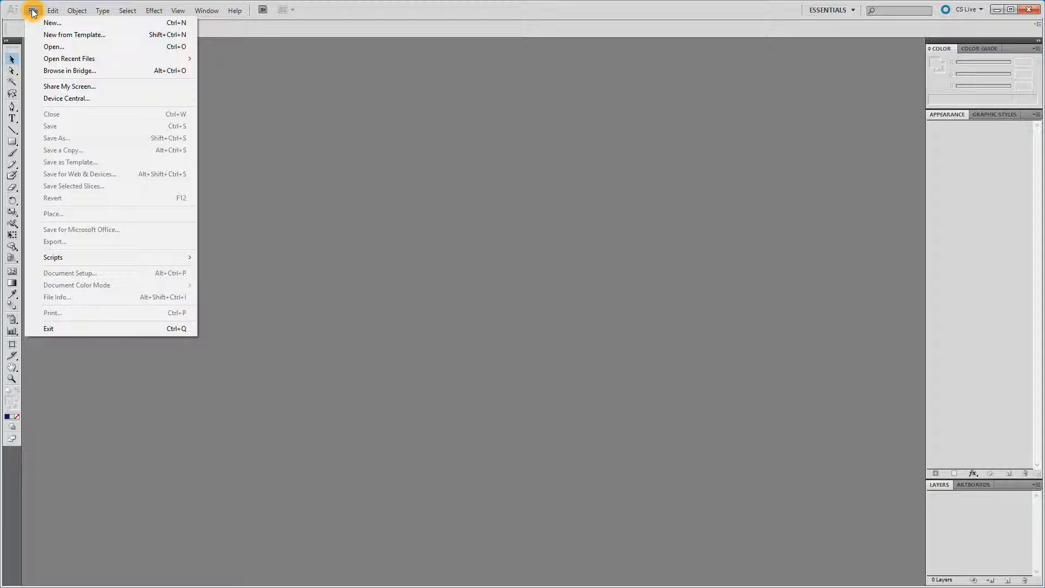
Create a new Web-profile document with a 640 × 480 px artboard
{"action": "left_click", "coordinate": [52, 21]}
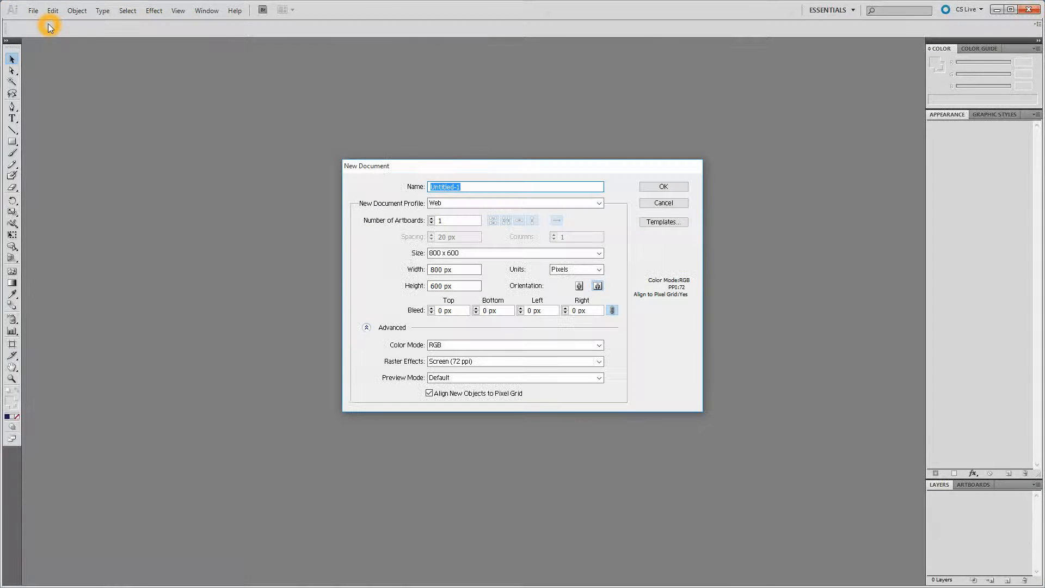
{"action": "left_click", "coordinate": [598, 203]}
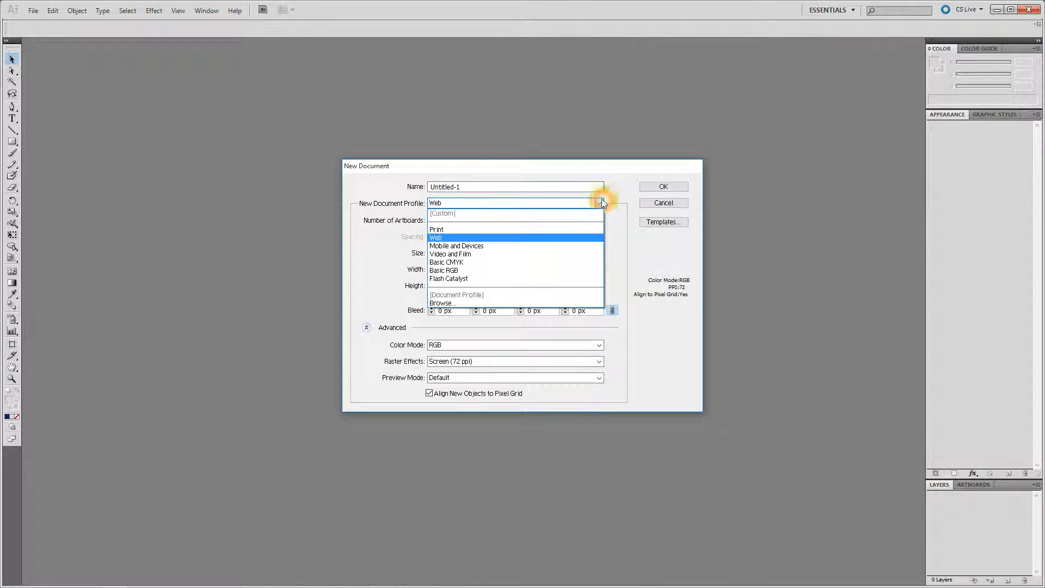
{"action": "left_click", "coordinate": [436, 238]}
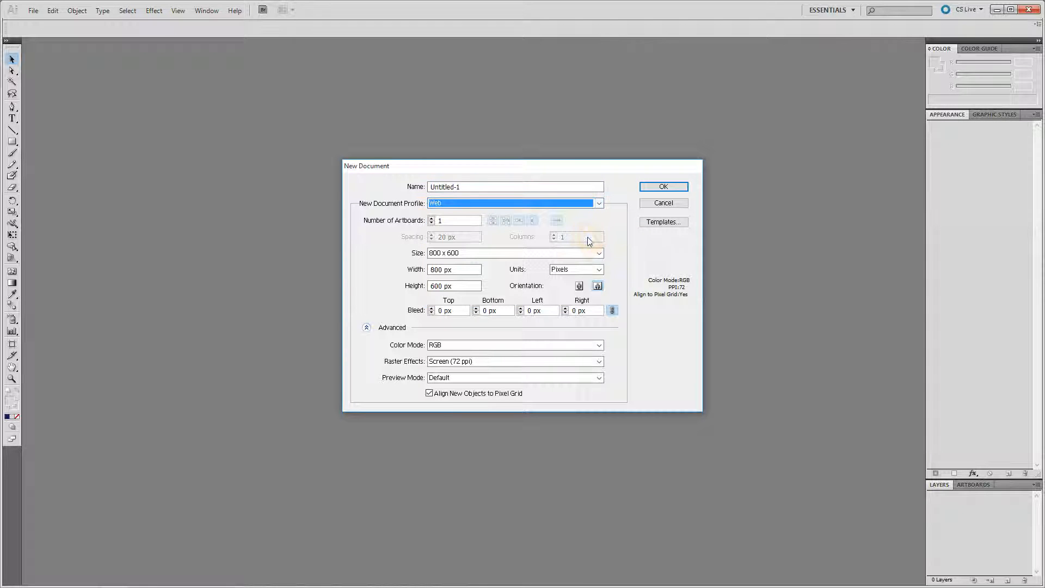
{"action": "left_click", "coordinate": [598, 252]}
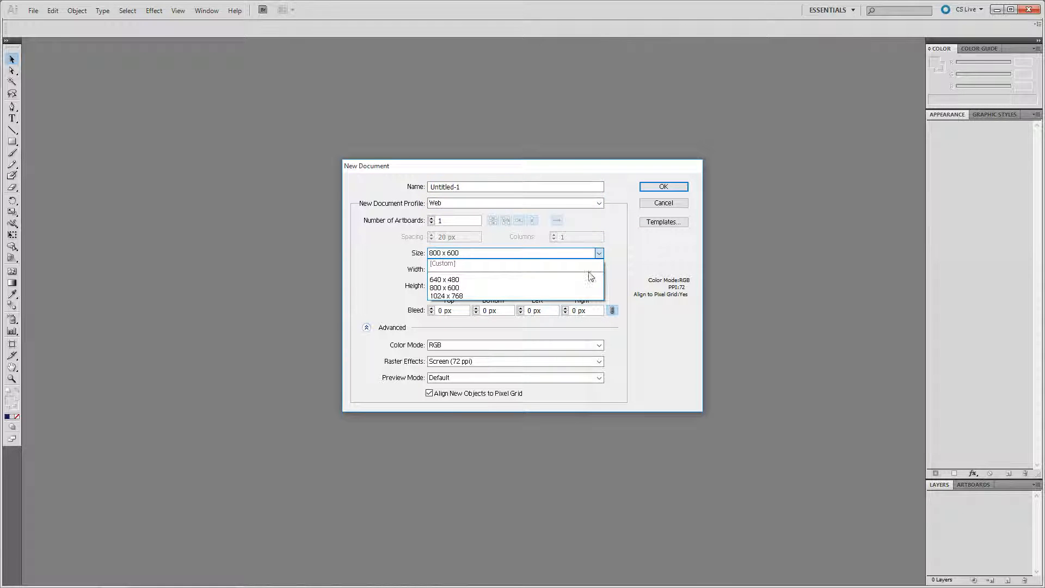
{"action": "left_click", "coordinate": [445, 279]}
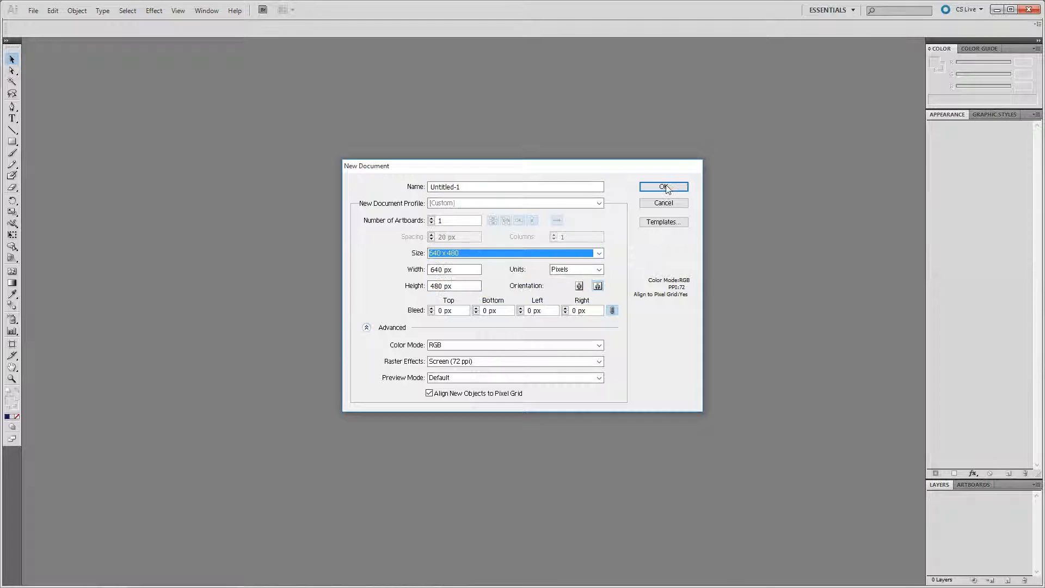
{"action": "left_click", "coordinate": [663, 186]}
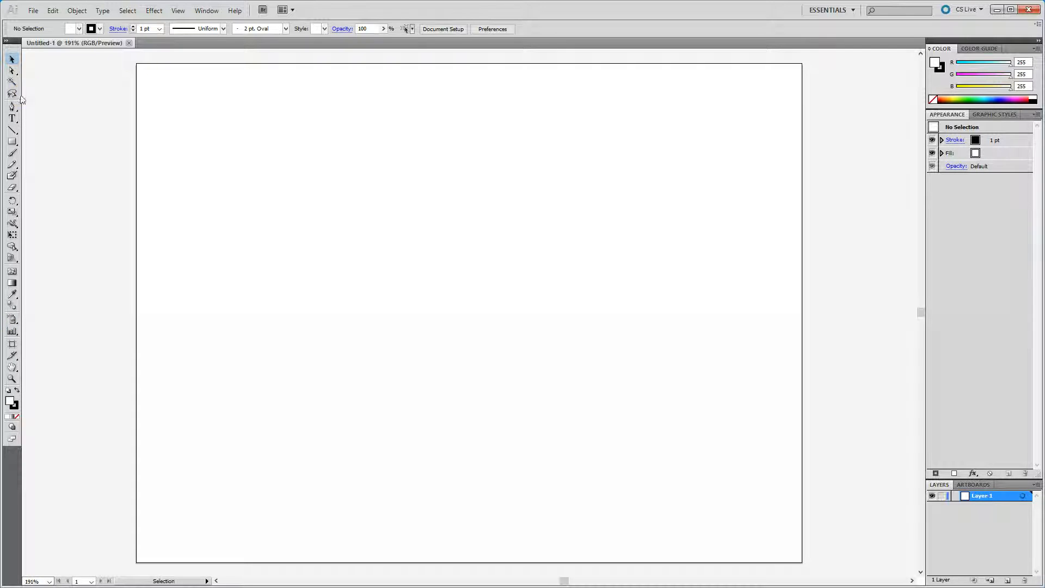
Draw a large 378 × 242 px rectangle on the artboard and fill it with red C11E1E
{"action": "left_click", "coordinate": [12, 141]}
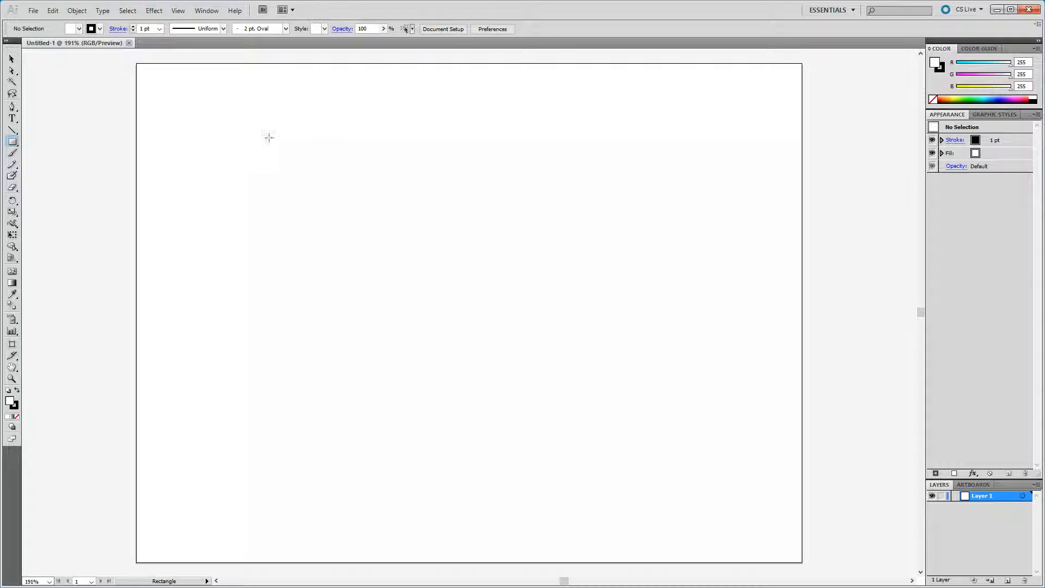
{"action": "left_click_drag", "start_coordinate": [268, 136], "coordinate": [660, 392]}
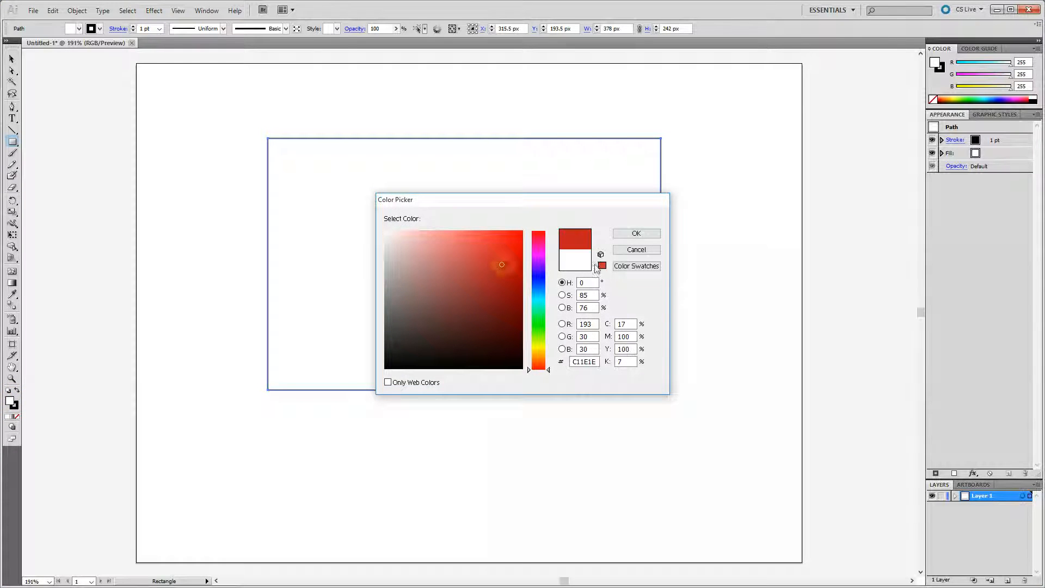
{"action": "left_click", "coordinate": [635, 233]}
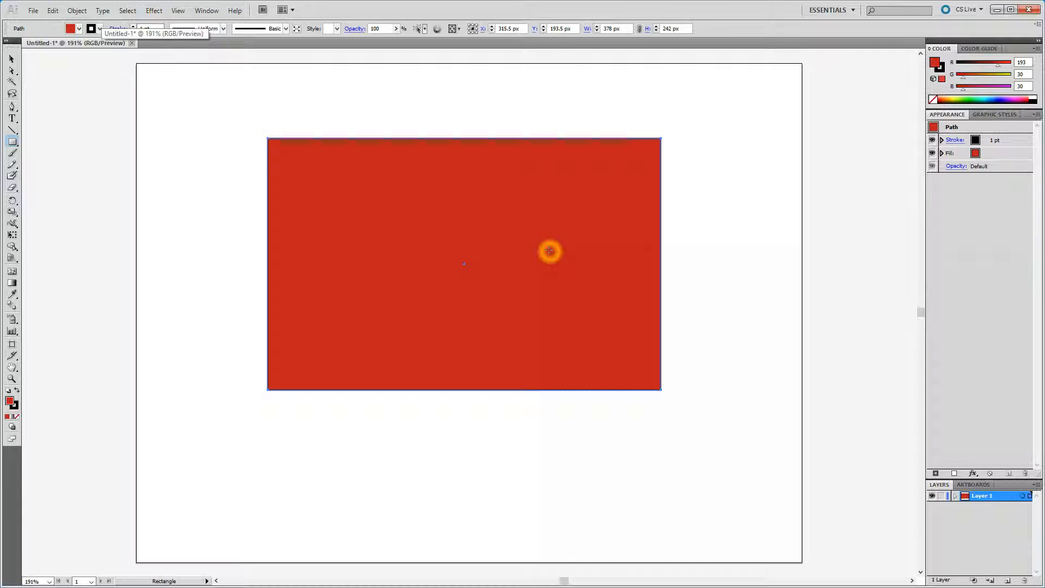
{"action": "mouse_move", "coordinate": [462, 107]}
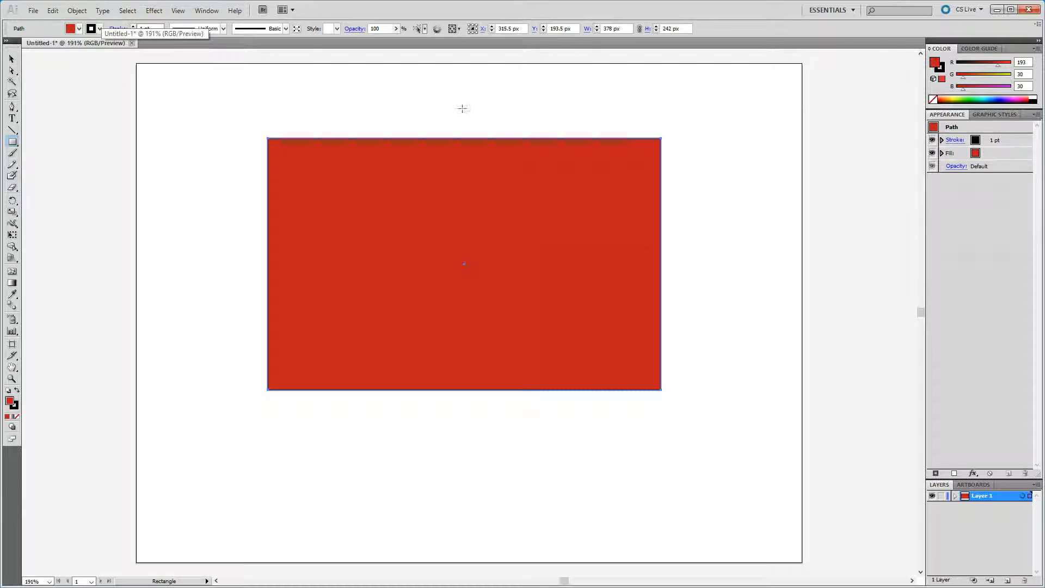
{"action": "left_click", "coordinate": [11, 60]}
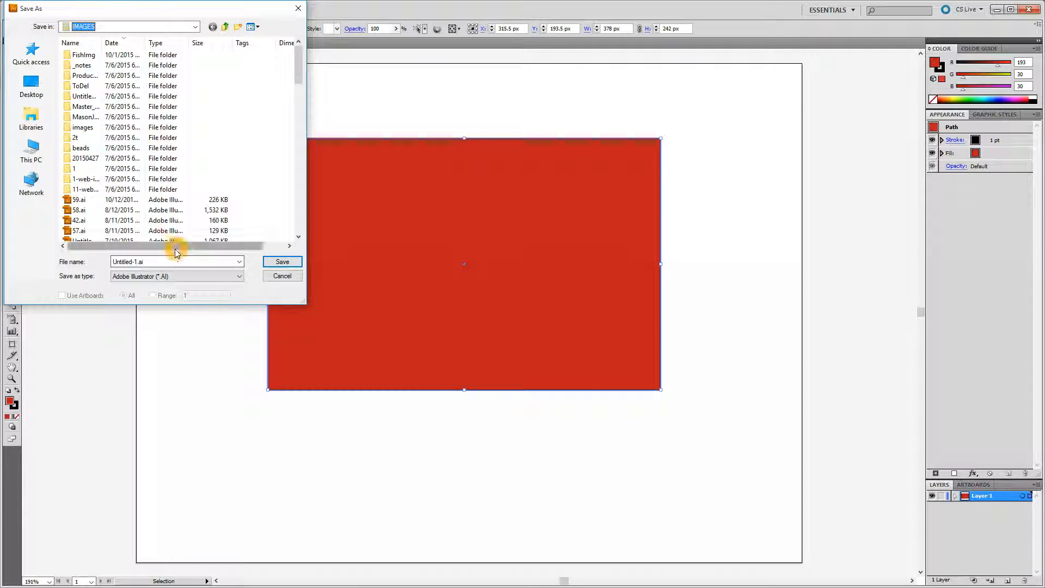
Save the document as 60.ai in the IMAGES folder, accepting the default Illustrator options
{"action": "left_click", "coordinate": [167, 261]}
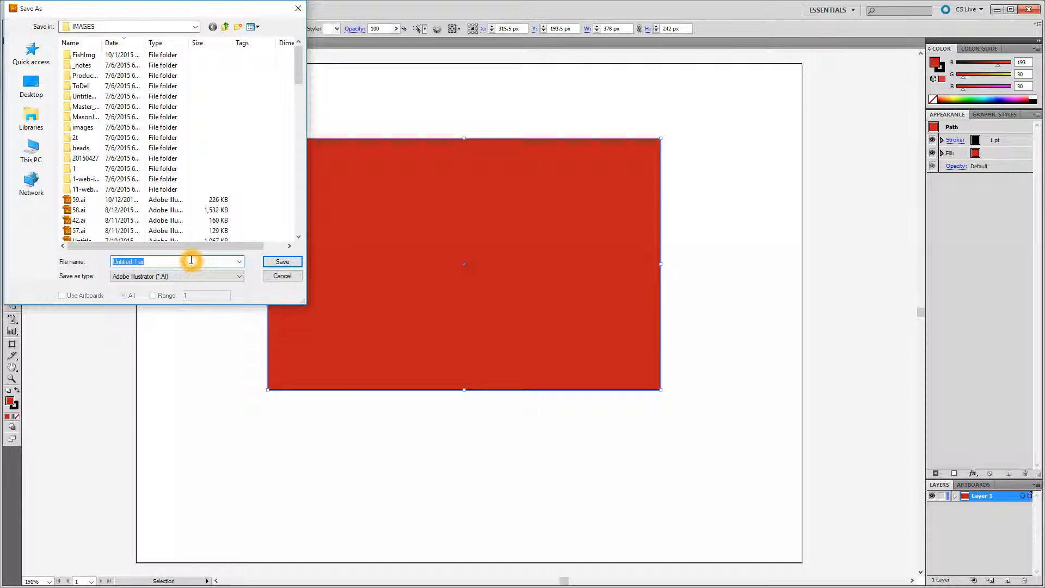
{"action": "type", "text": "60.ai"}
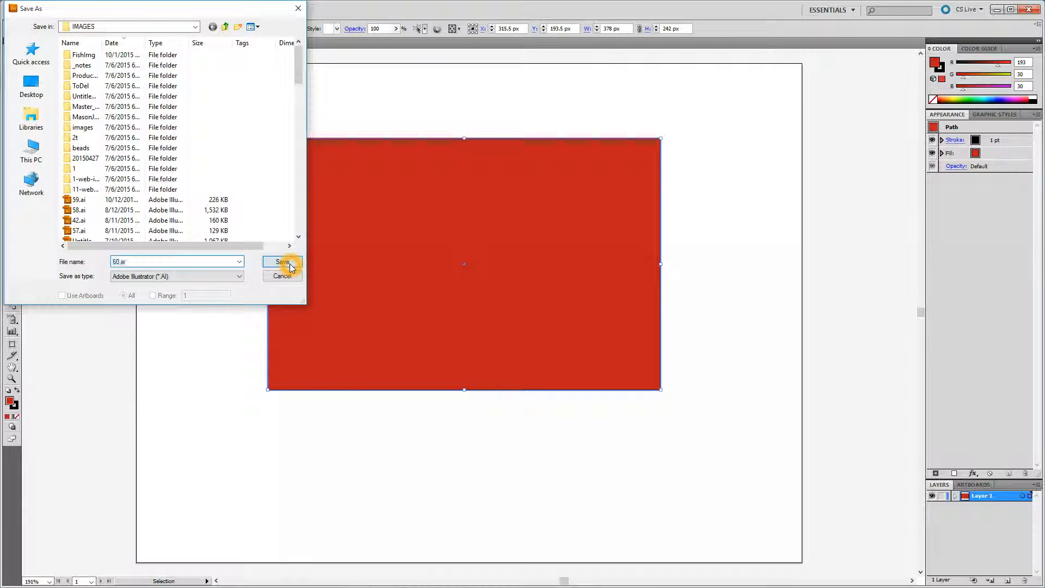
{"action": "left_click", "coordinate": [282, 262]}
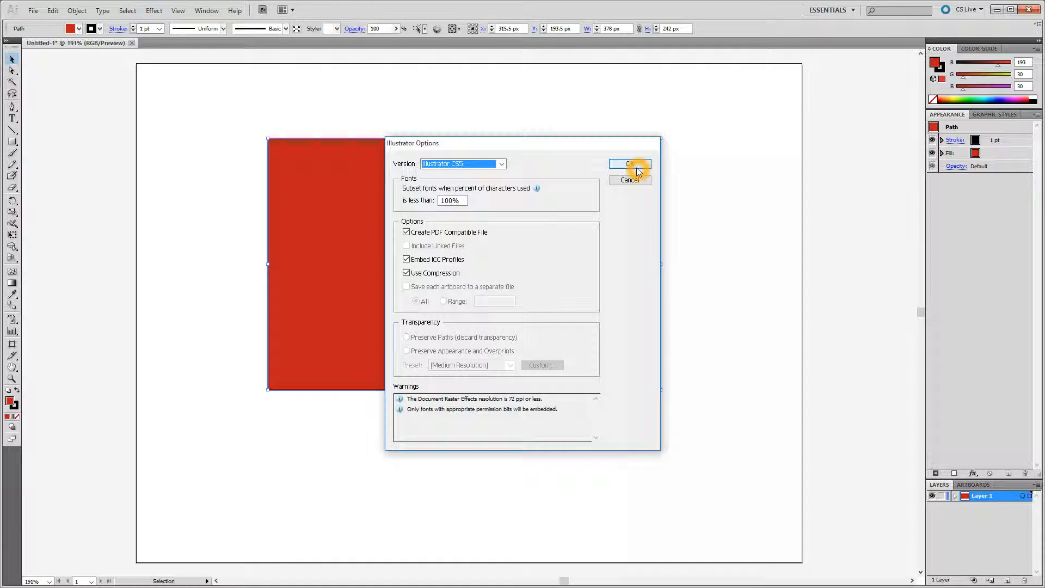
{"action": "left_click", "coordinate": [627, 164]}
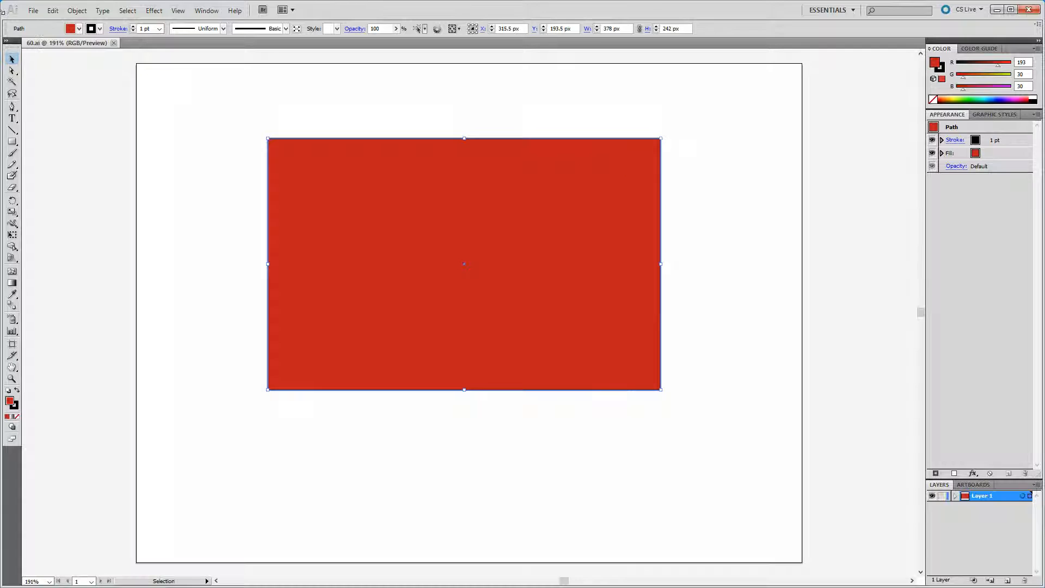
{"action": "left_click", "coordinate": [32, 10]}
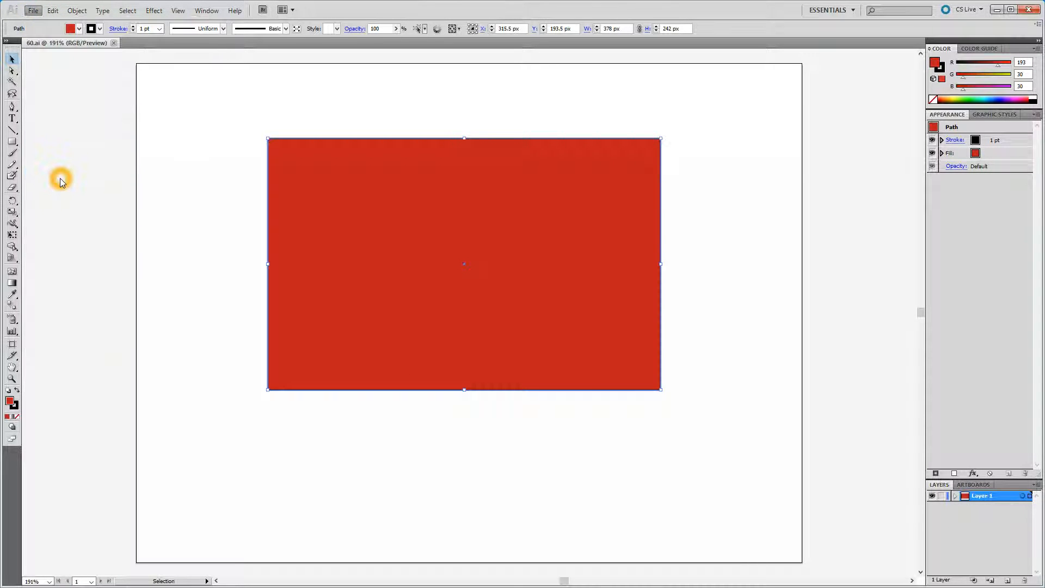
In Save for Web & Devices, set the output format to SVG and set a target file size
{"action": "left_click", "coordinate": [32, 10]}
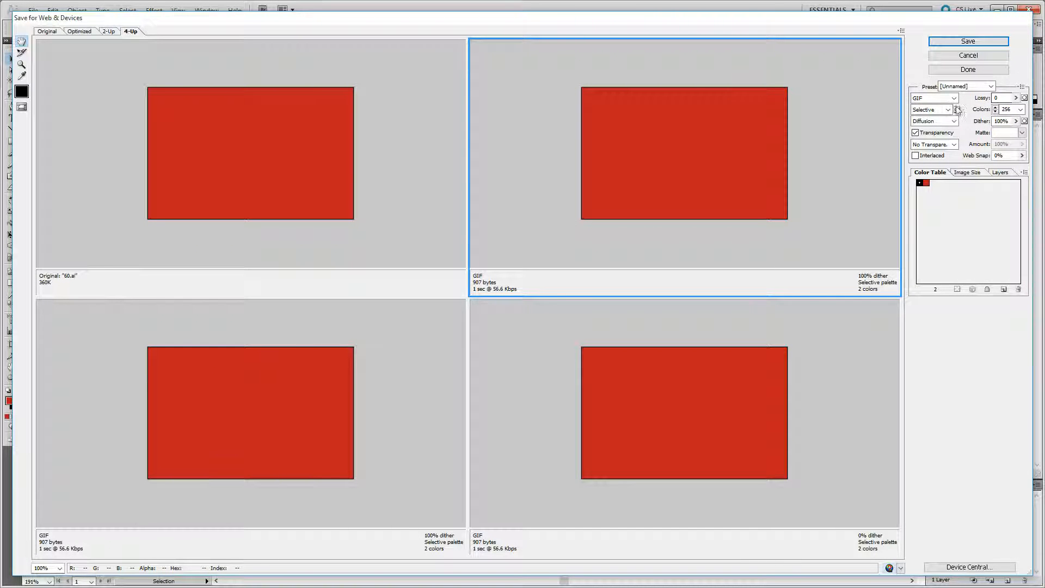
{"action": "left_click", "coordinate": [933, 98]}
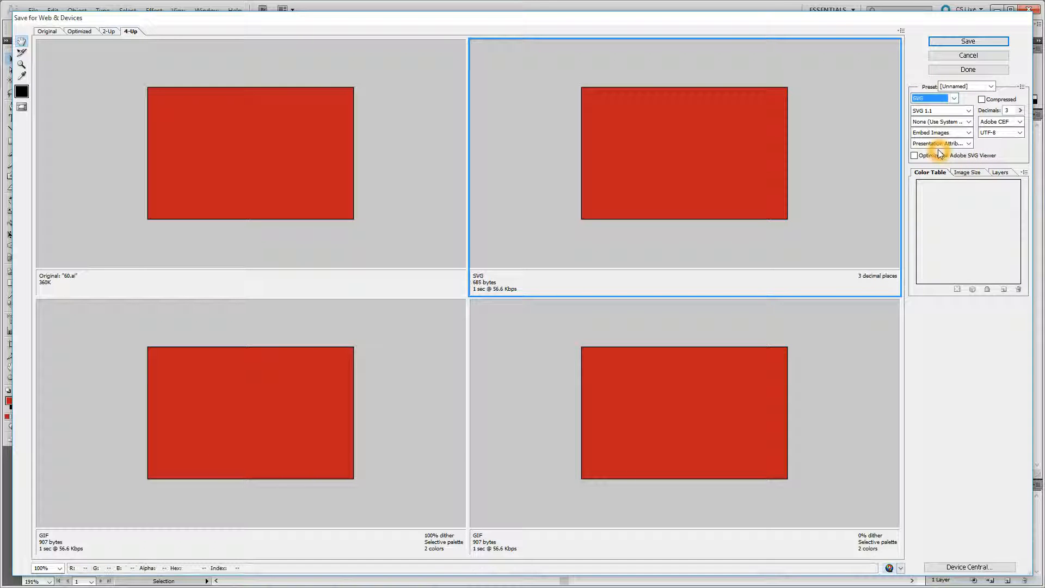
{"action": "mouse_move", "coordinate": [940, 122]}
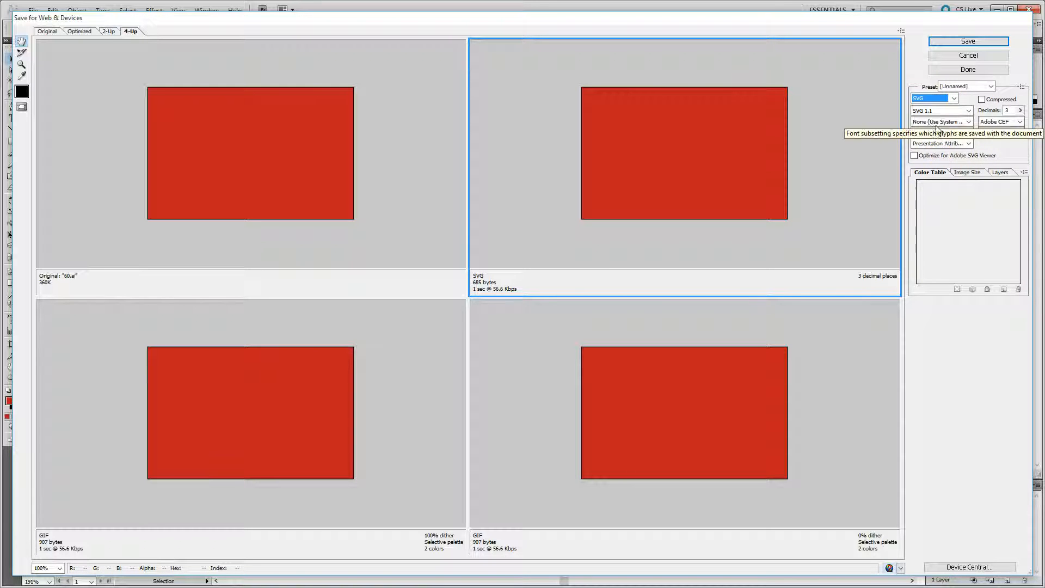
{"action": "left_click", "coordinate": [1022, 86]}
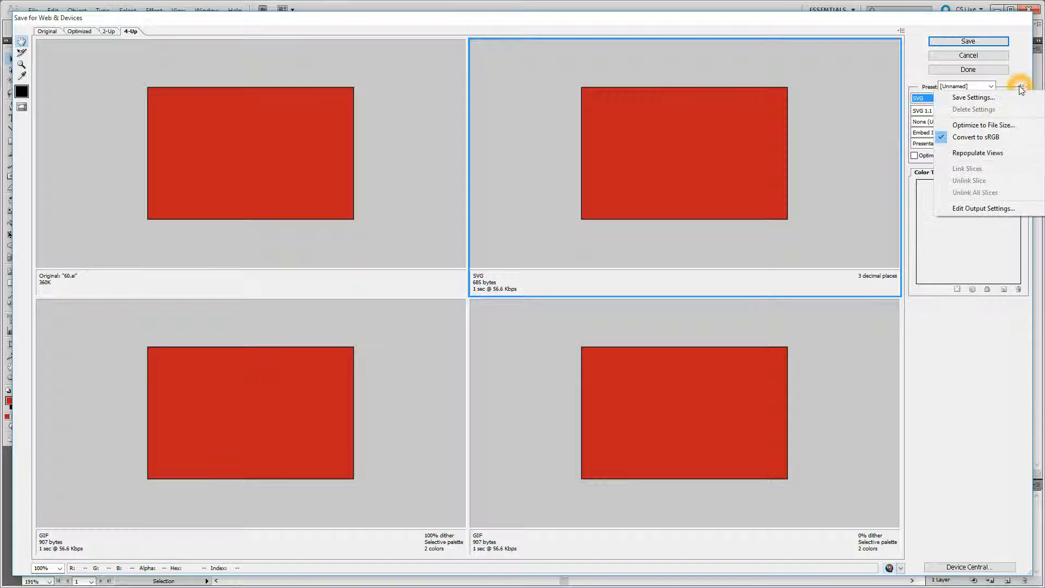
{"action": "left_click", "coordinate": [983, 124]}
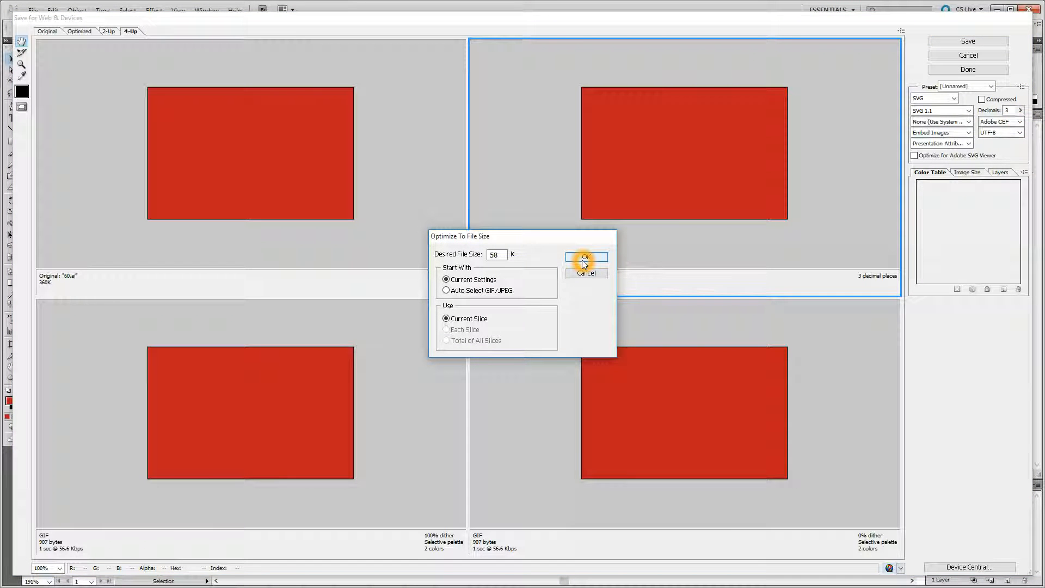
{"action": "left_click", "coordinate": [585, 258]}
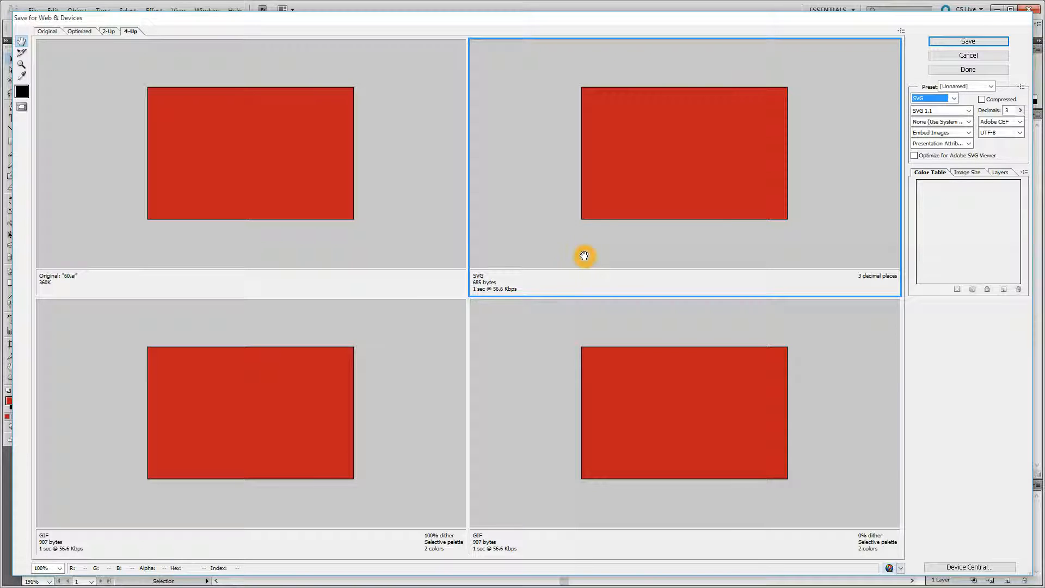
{"action": "mouse_move", "coordinate": [723, 215]}
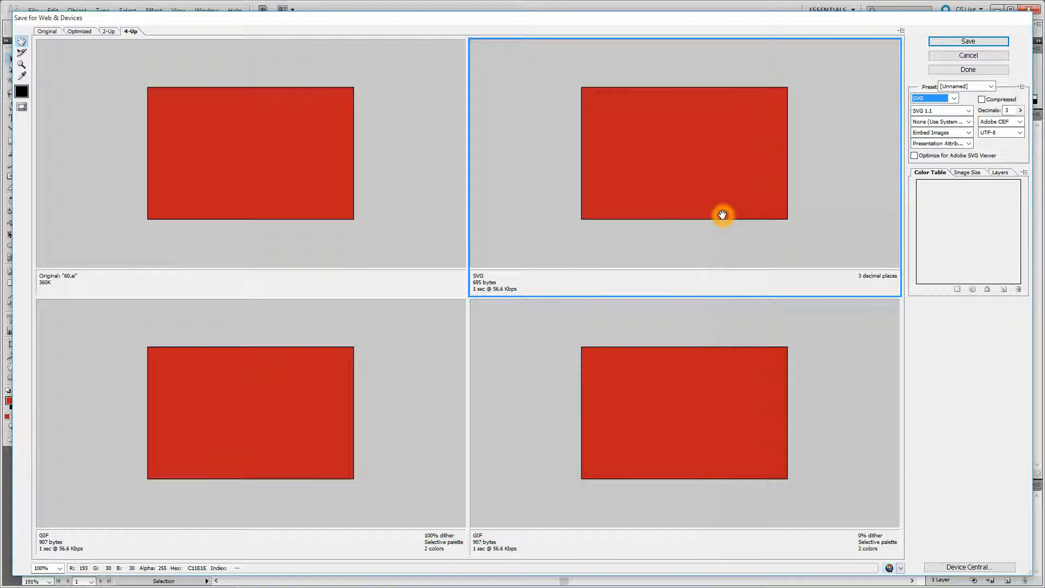
Review the image size settings and save the optimized SVG into the images folder
{"action": "left_click", "coordinate": [968, 172]}
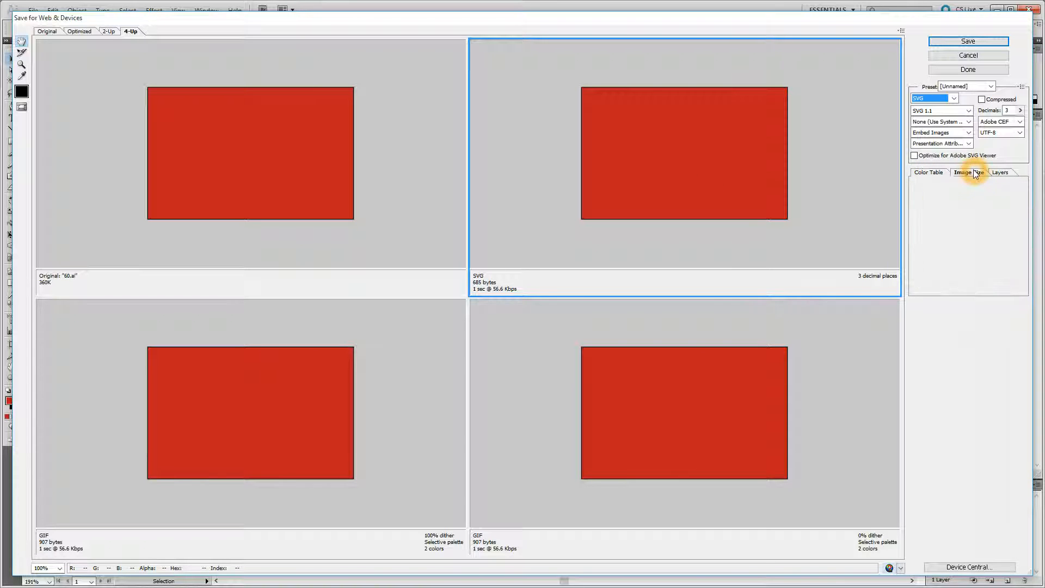
{"action": "left_click", "coordinate": [968, 173]}
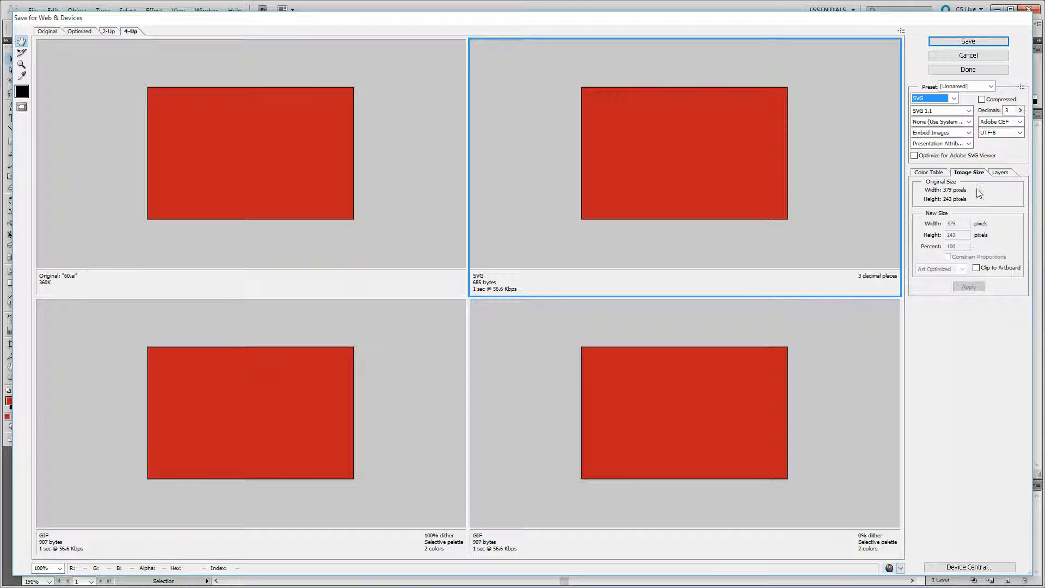
{"action": "left_click", "coordinate": [929, 172]}
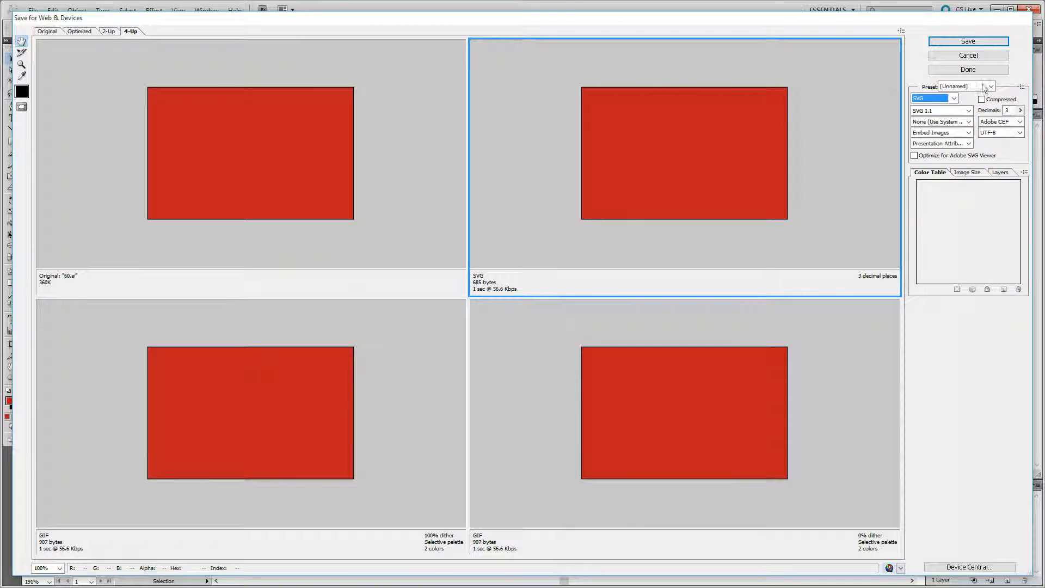
{"action": "left_click", "coordinate": [968, 41]}
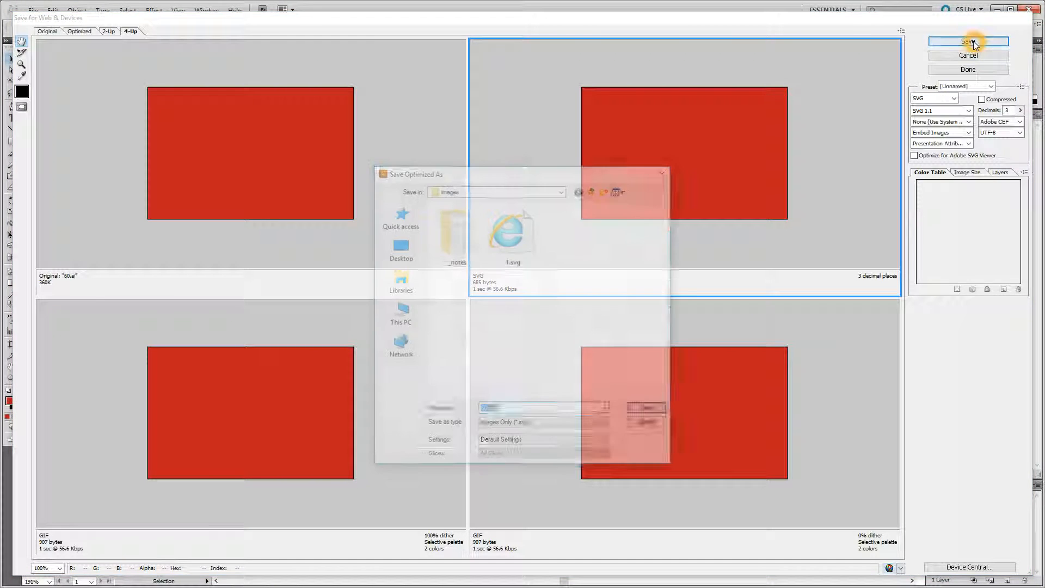
{"action": "left_click", "coordinate": [967, 42]}
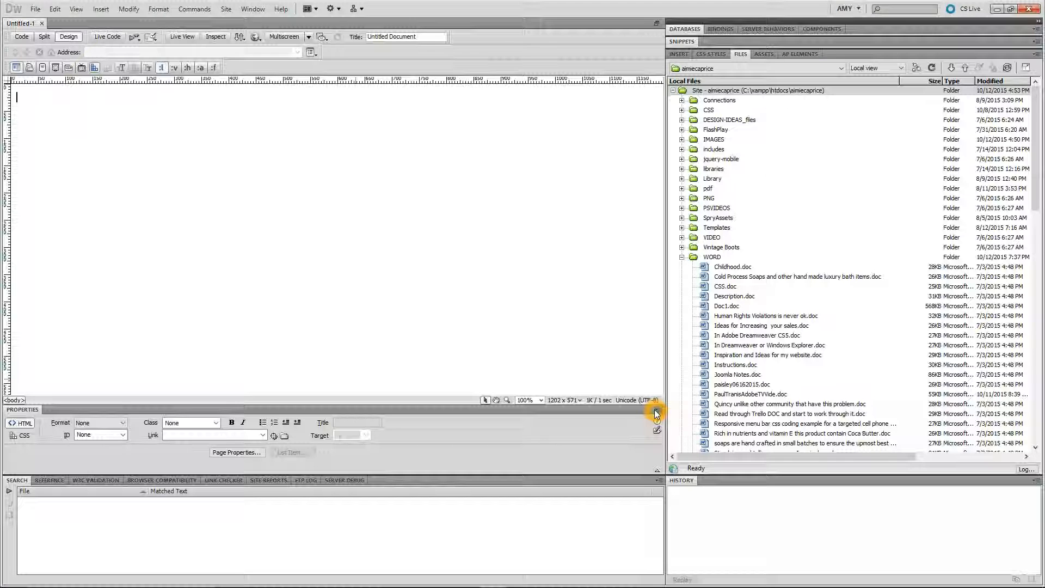
View the HTML source, create and close an extra HTML5 blank page, then return to Design view
{"action": "left_click", "coordinate": [21, 36]}
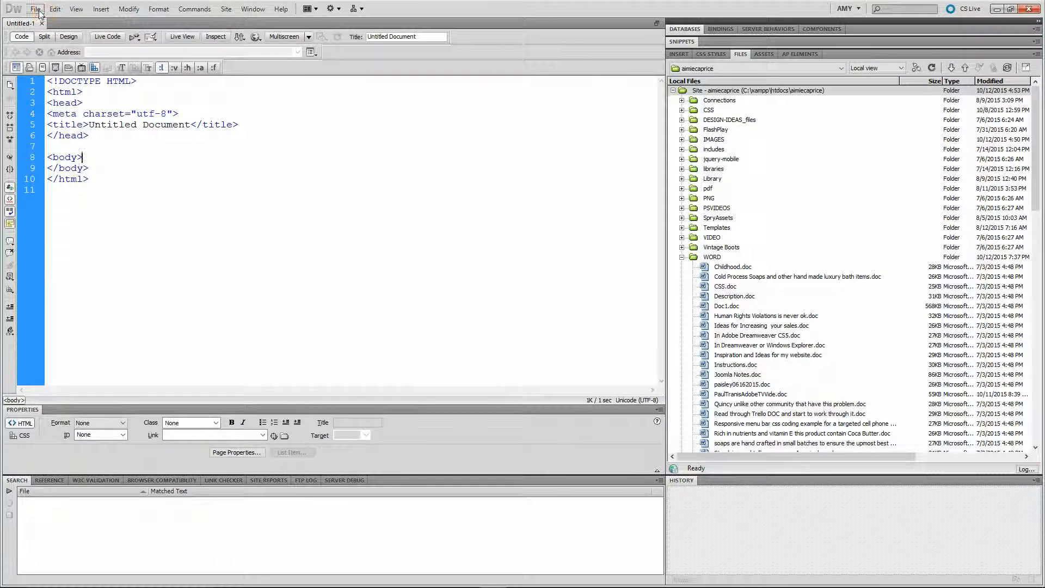
{"action": "left_click", "coordinate": [35, 9]}
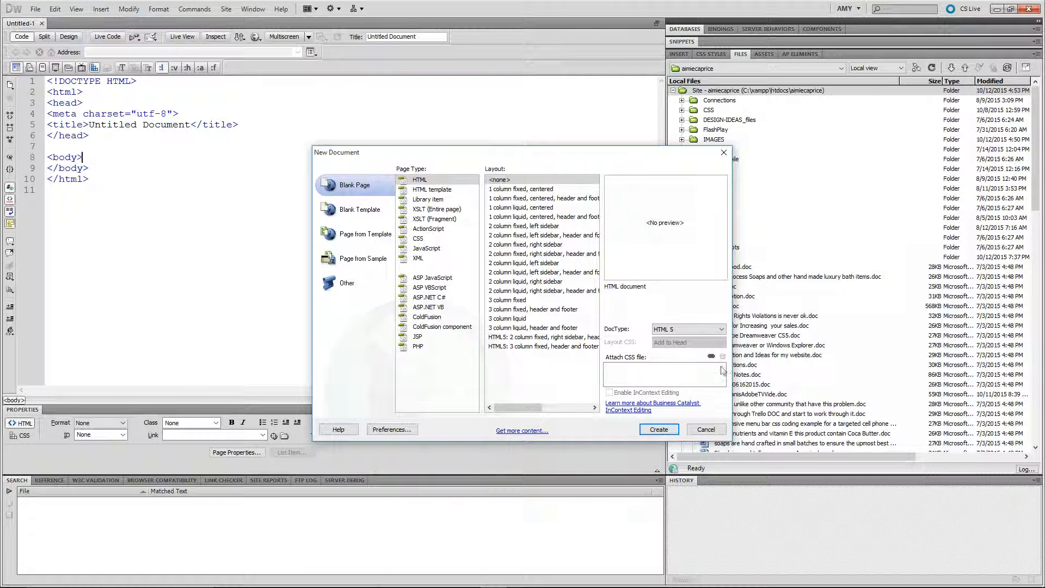
{"action": "left_click", "coordinate": [658, 428]}
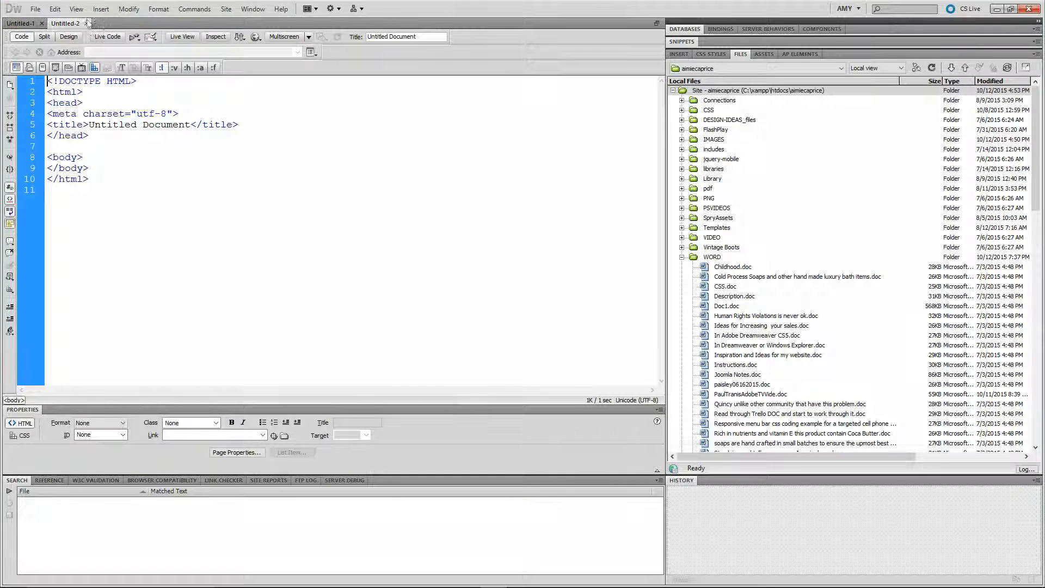
{"action": "left_click", "coordinate": [20, 23]}
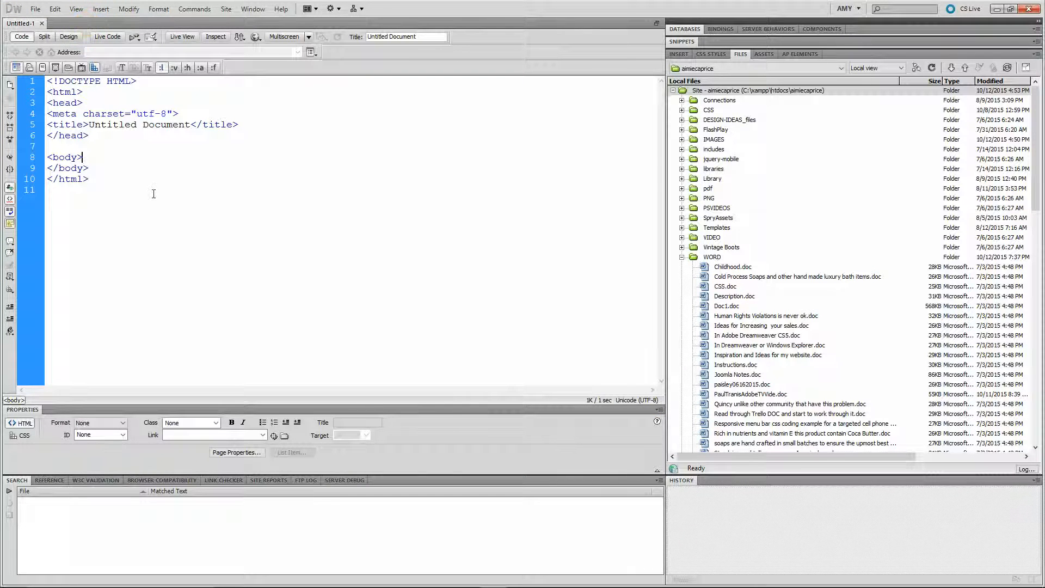
{"action": "left_click", "coordinate": [67, 37]}
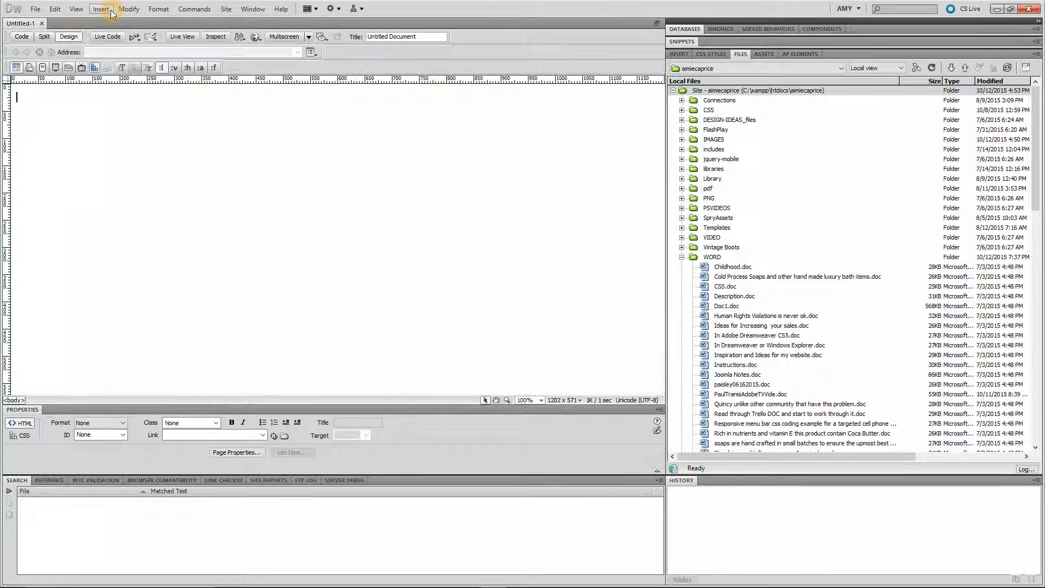
Insert an image, setting Files of type to All Files and choosing 60.svg from IMAGES
{"action": "left_click", "coordinate": [99, 9]}
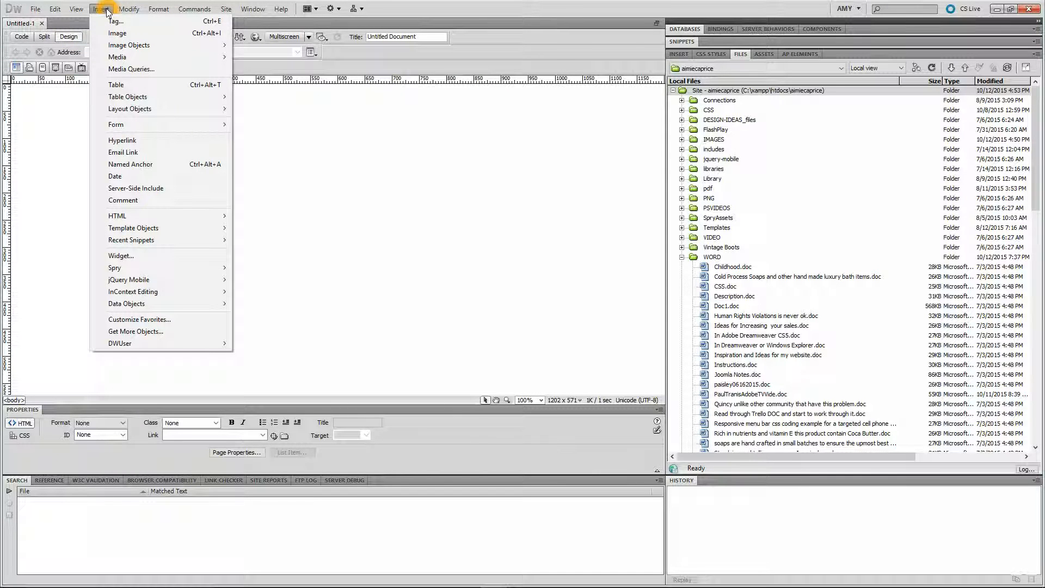
{"action": "left_click", "coordinate": [101, 9]}
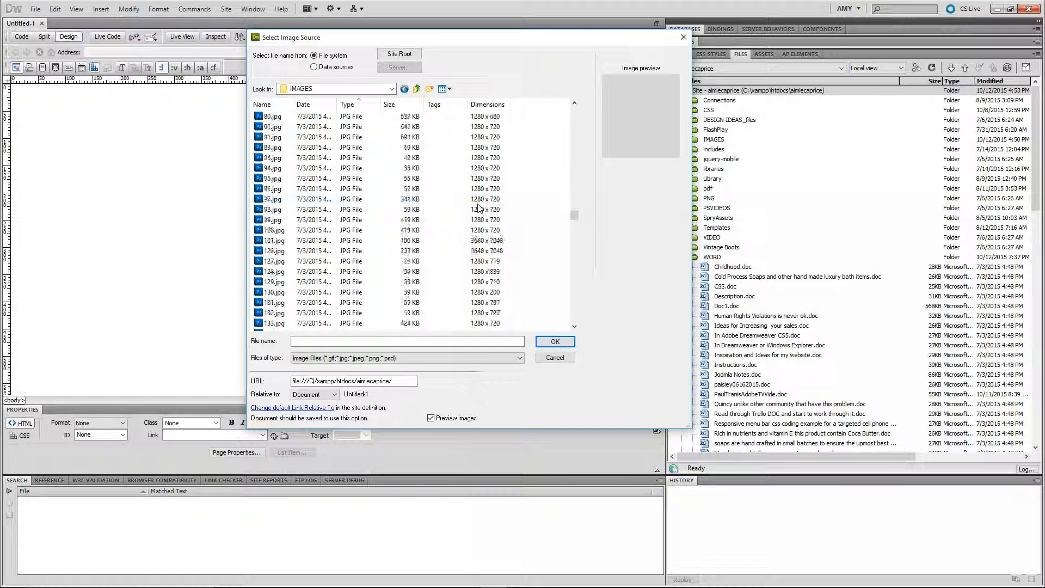
{"action": "scroll", "scroll_direction": "down", "scroll_amount": 3}
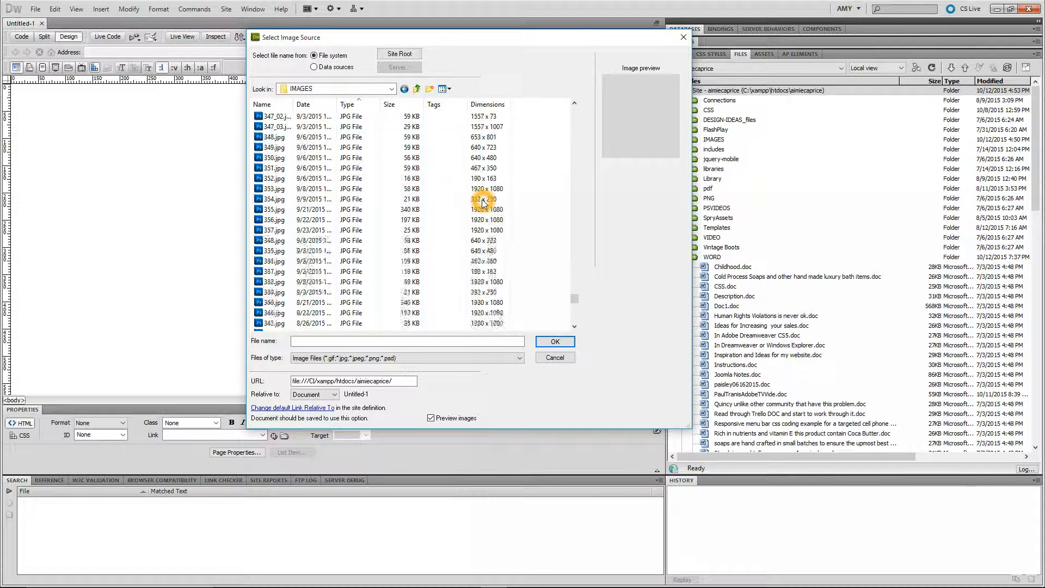
{"action": "scroll", "scroll_direction": "down", "scroll_amount": 3}
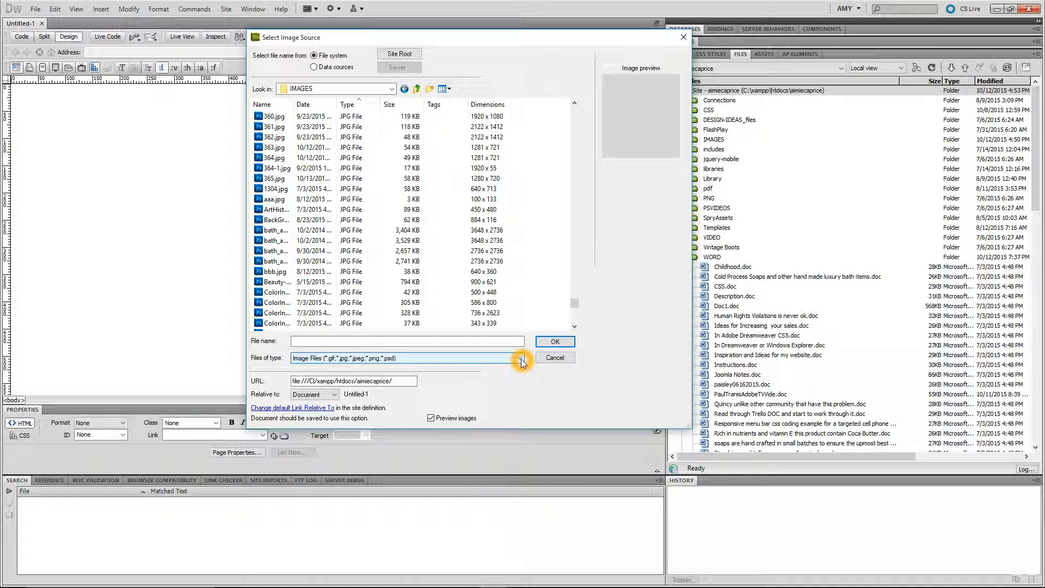
{"action": "left_click", "coordinate": [520, 358]}
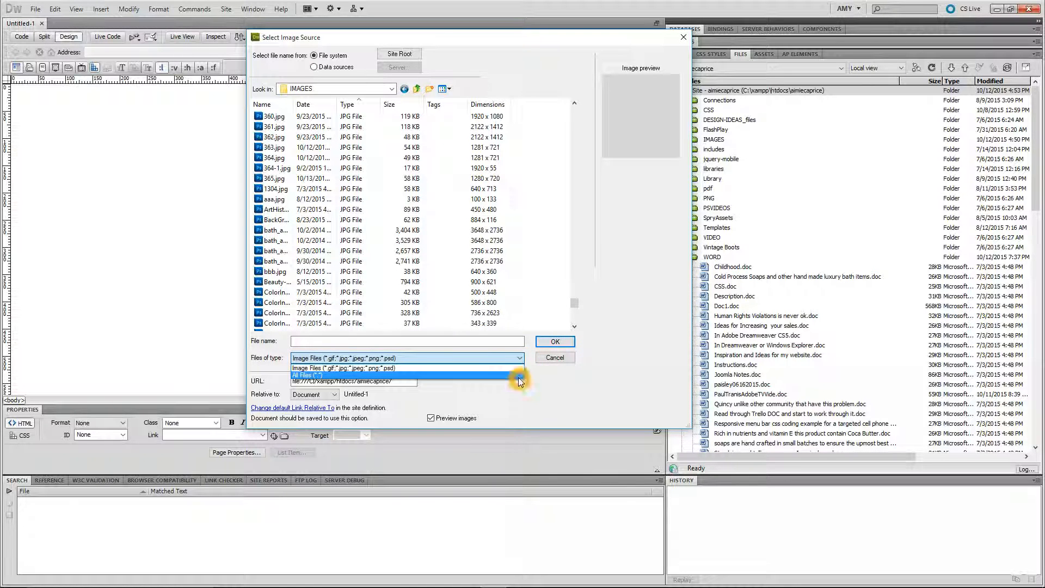
{"action": "left_click", "coordinate": [305, 375]}
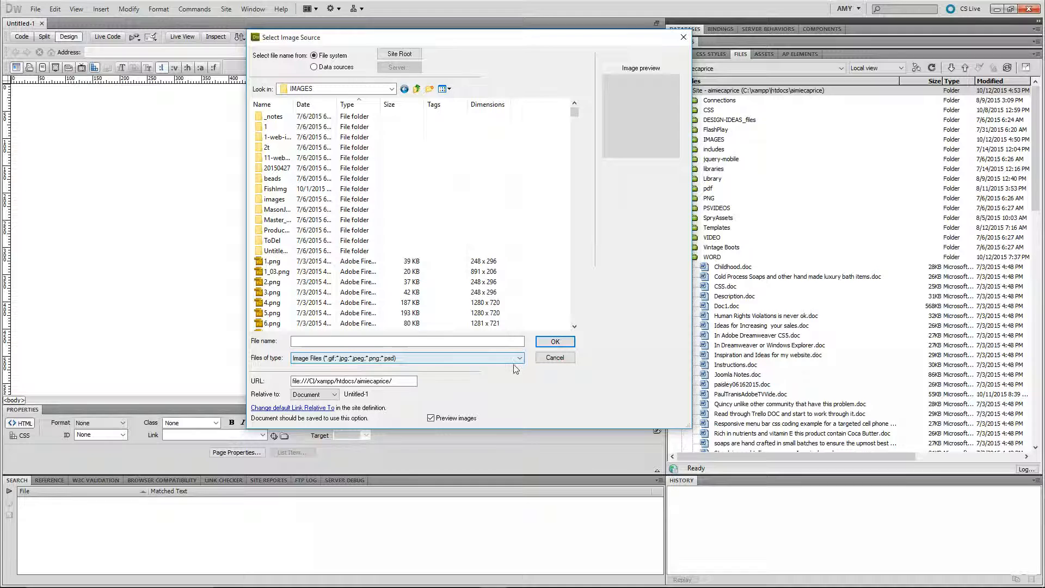
{"action": "left_click", "coordinate": [519, 358]}
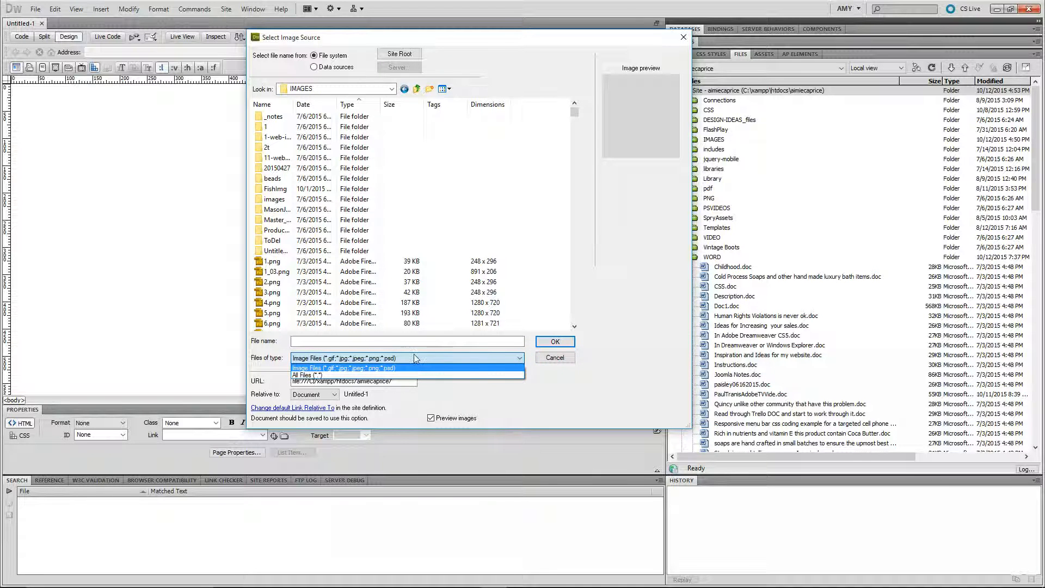
{"action": "mouse_move", "coordinate": [475, 380]}
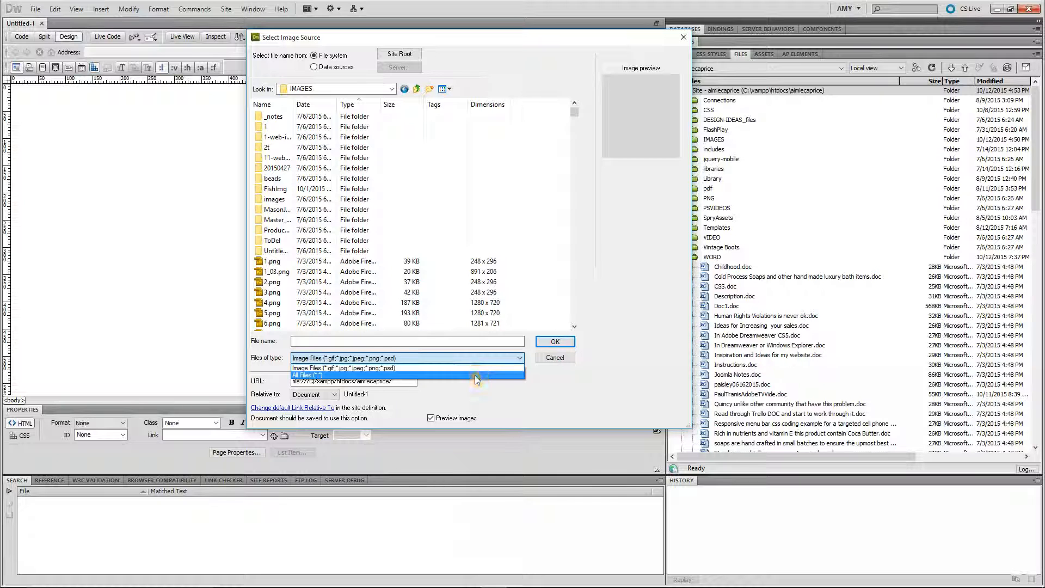
{"action": "left_click", "coordinate": [306, 375]}
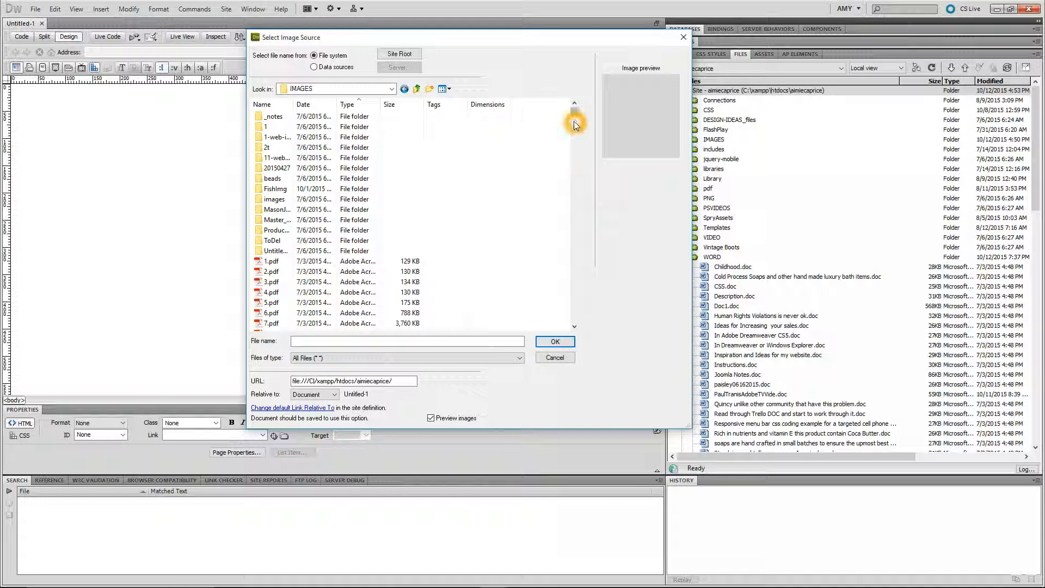
{"action": "scroll", "scroll_direction": "down", "scroll_amount": 3}
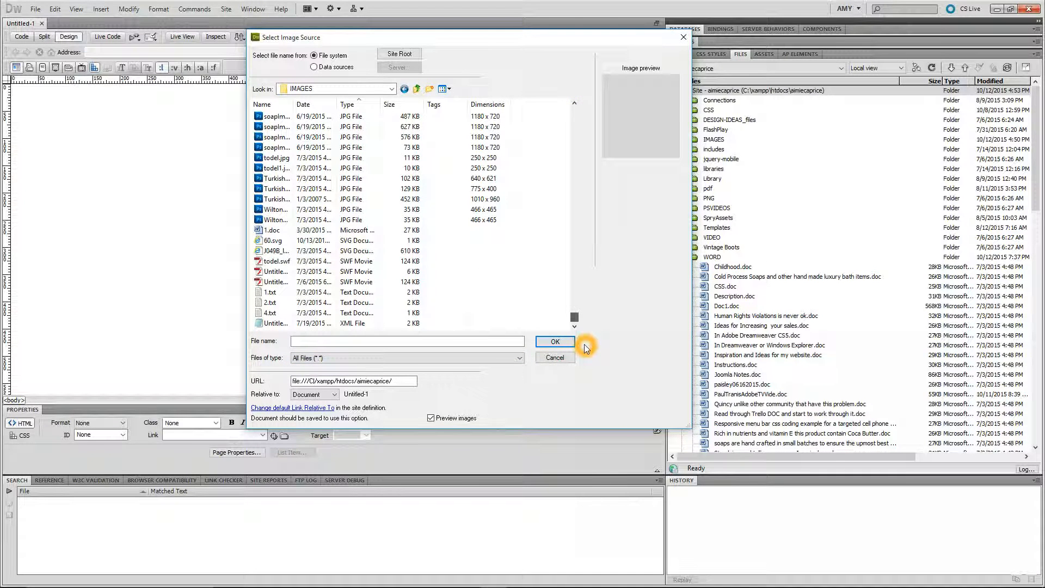
{"action": "left_click", "coordinate": [273, 240]}
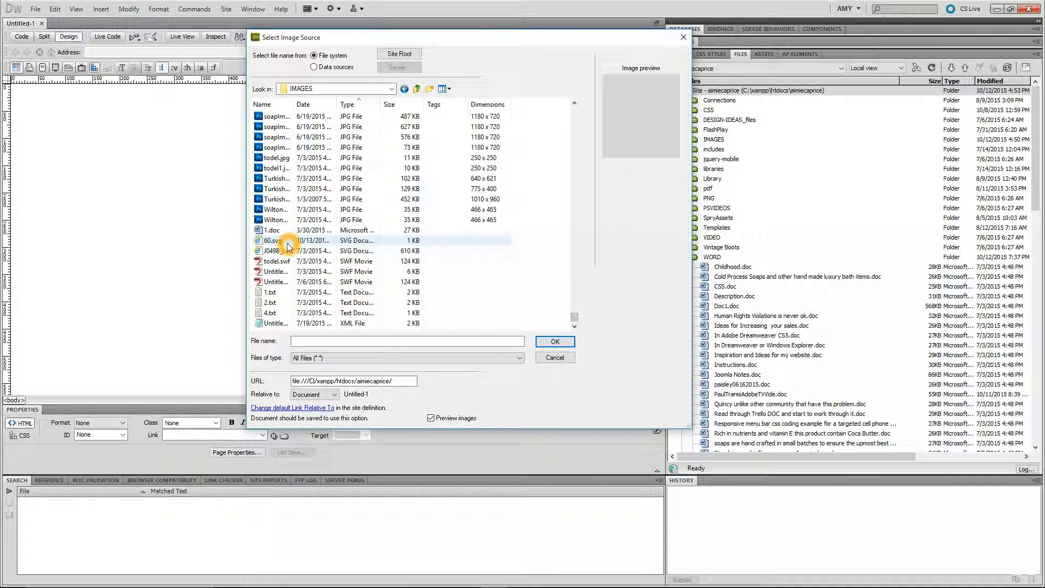
{"action": "left_click", "coordinate": [554, 357]}
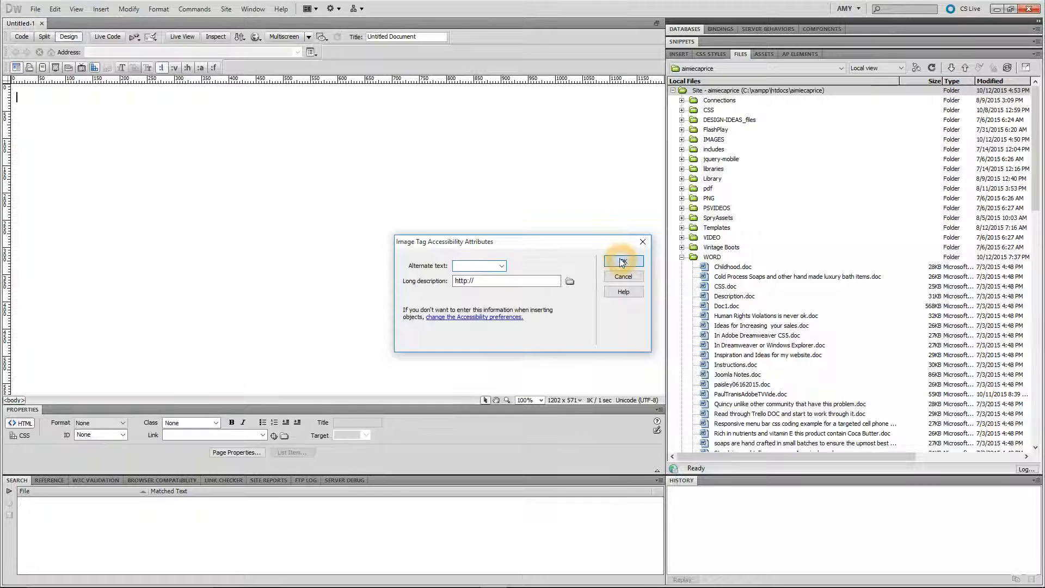
Accept the accessibility prompt, preview the red rectangle in Live View, and save the page as toDel.html
{"action": "left_click", "coordinate": [621, 261]}
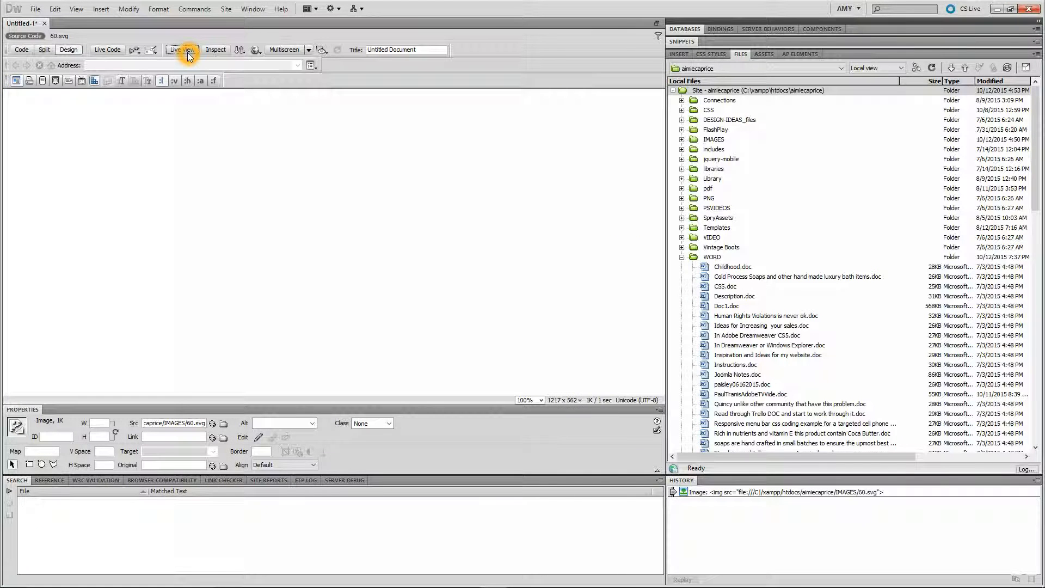
{"action": "left_click", "coordinate": [181, 50]}
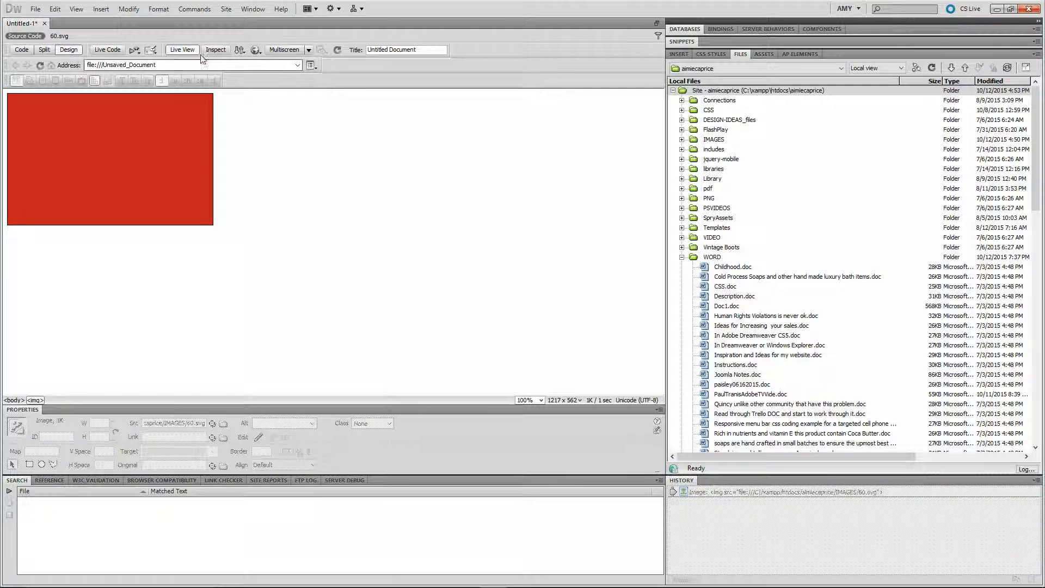
{"action": "left_click", "coordinate": [182, 50]}
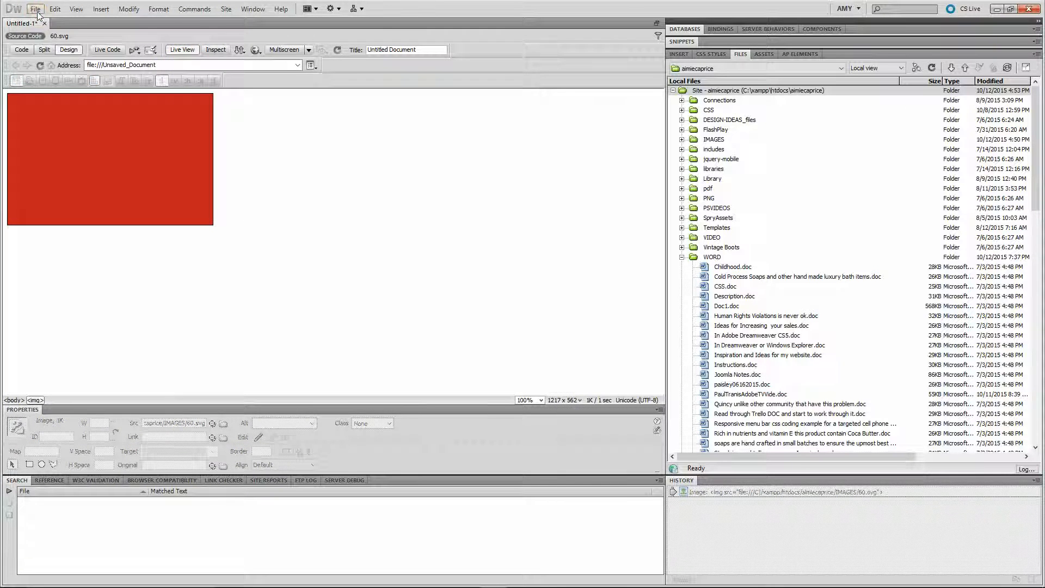
{"action": "left_click", "coordinate": [34, 9]}
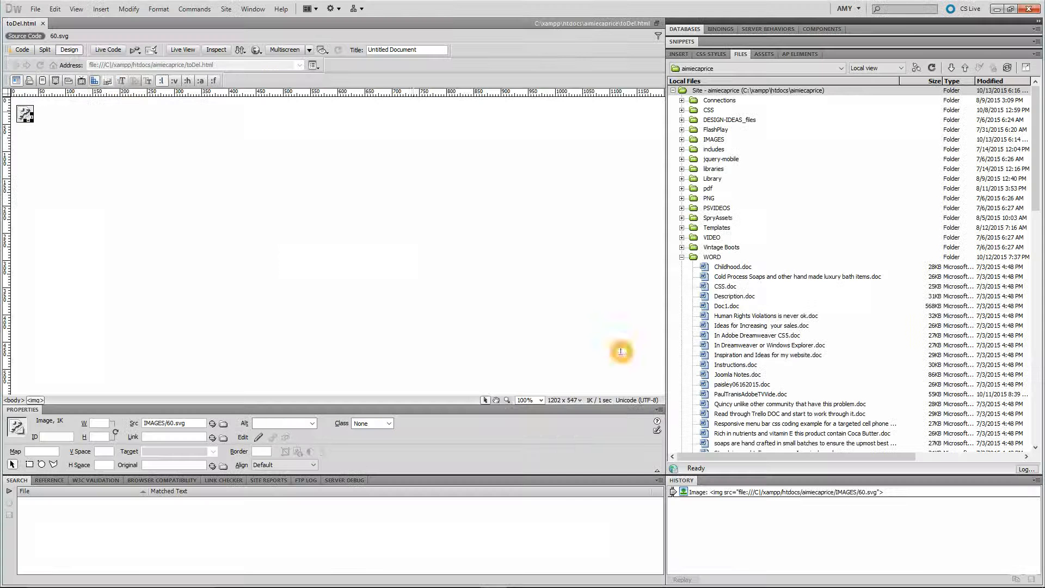
Show the image tag in the code and set the image's W and H to 1000
{"action": "left_click", "coordinate": [22, 50]}
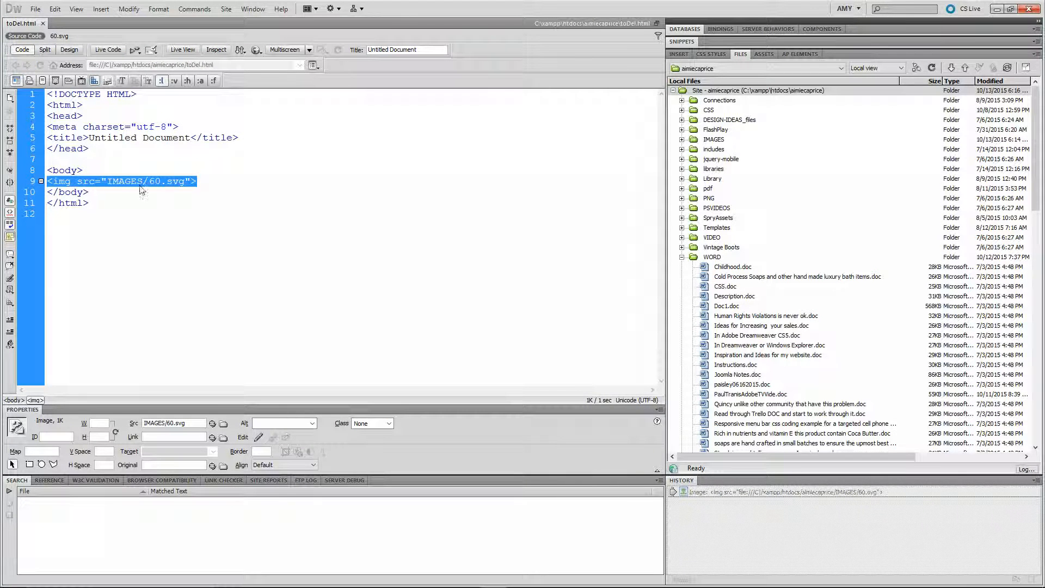
{"action": "key", "text": "alt+tab"}
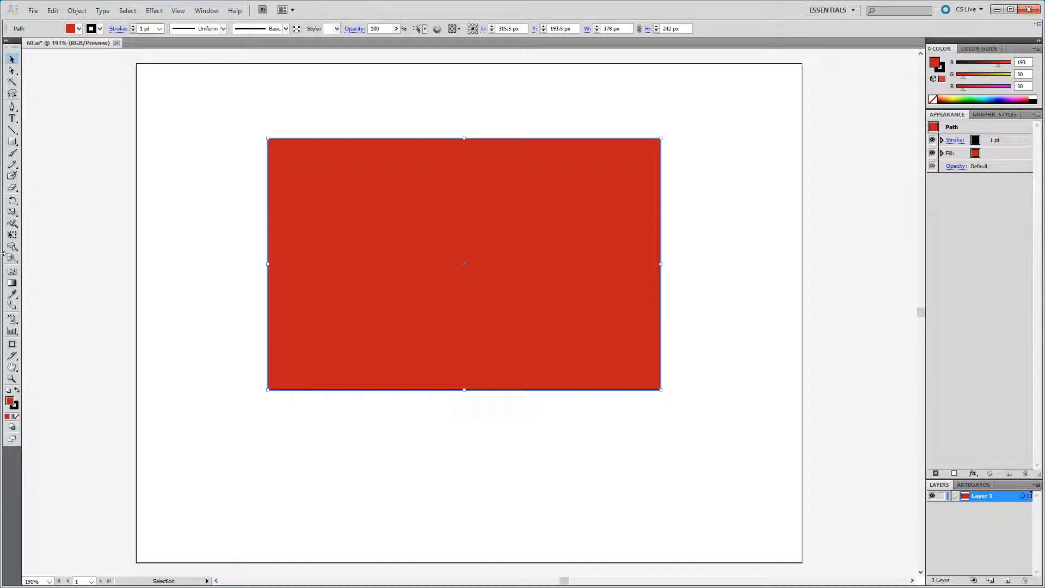
{"action": "left_click", "coordinate": [353, 311]}
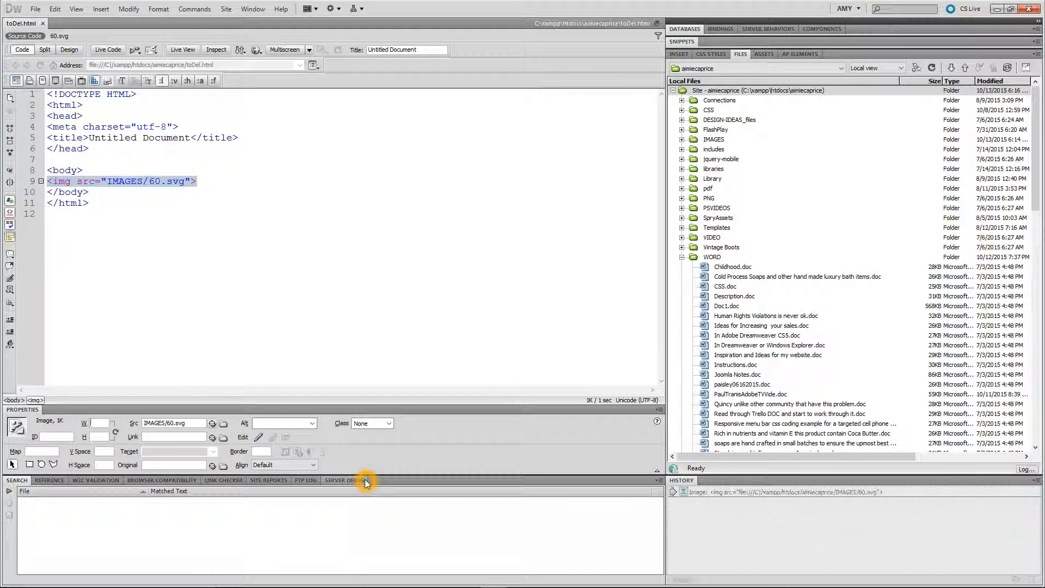
{"action": "type", "text": "1000"}
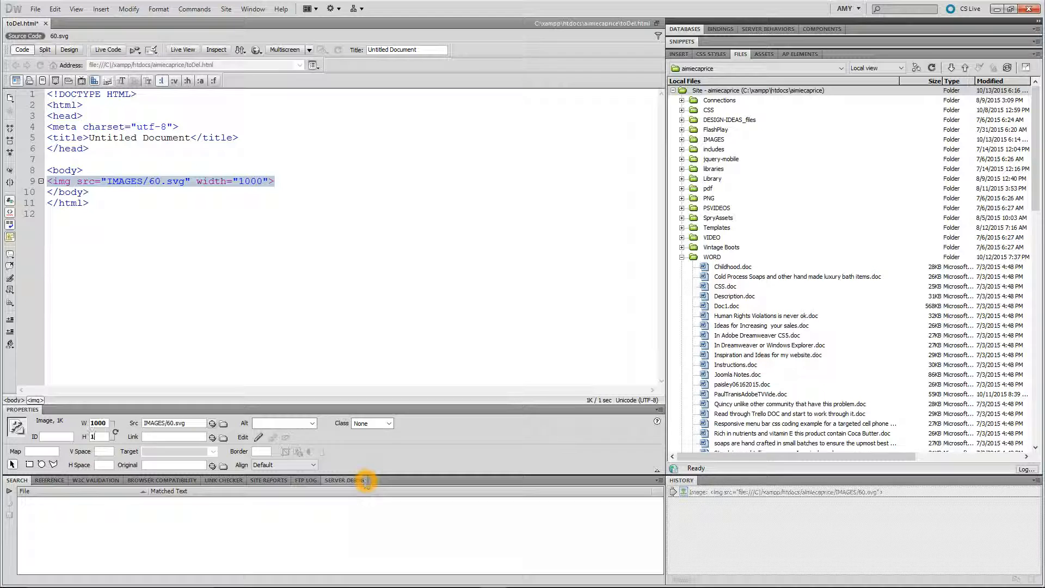
{"action": "type", "text": "1000"}
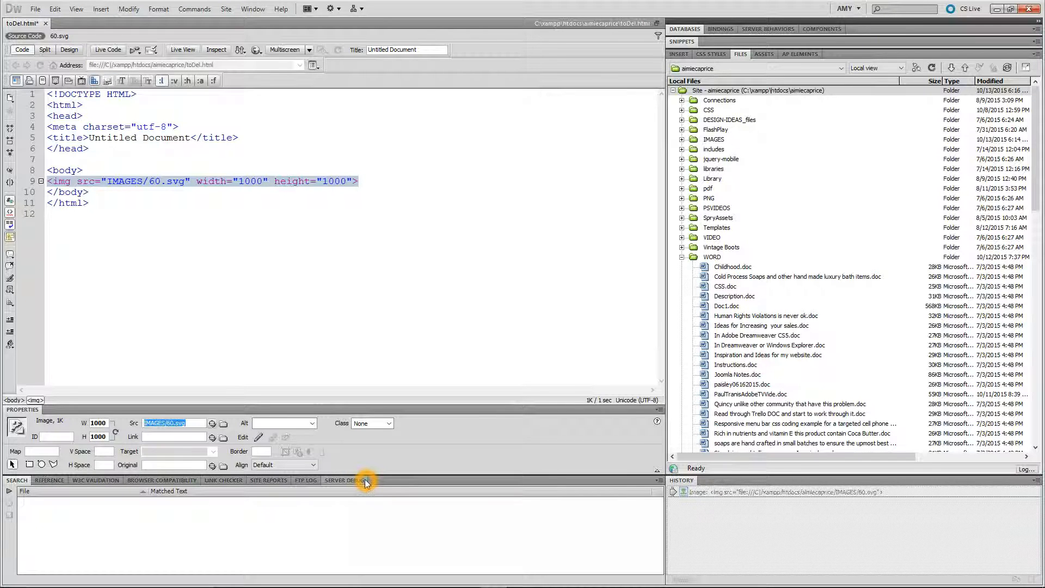
Open the Edit menu and choose a command from it
{"action": "left_click", "coordinate": [55, 9]}
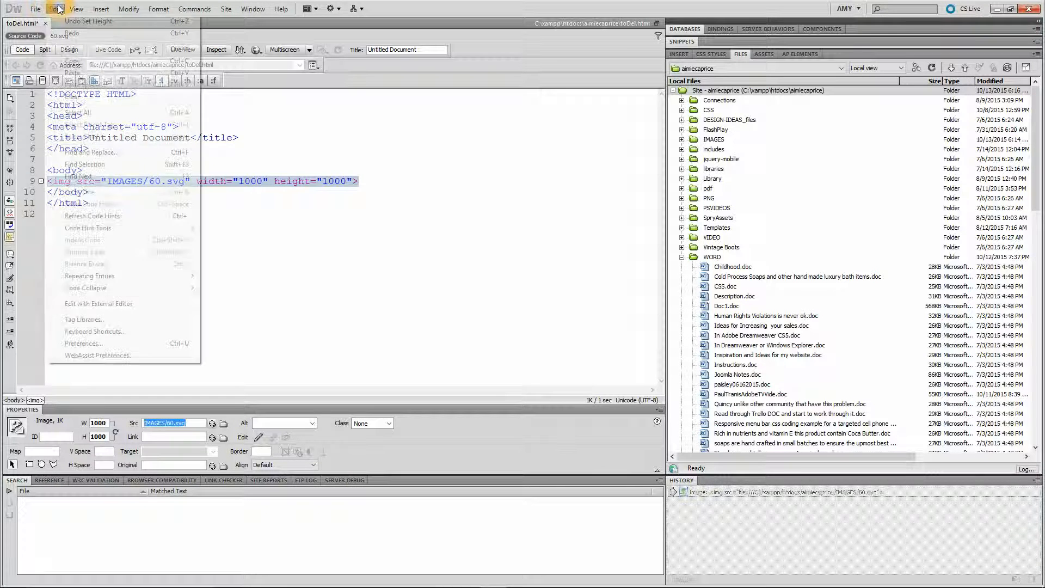
{"action": "left_click", "coordinate": [55, 8]}
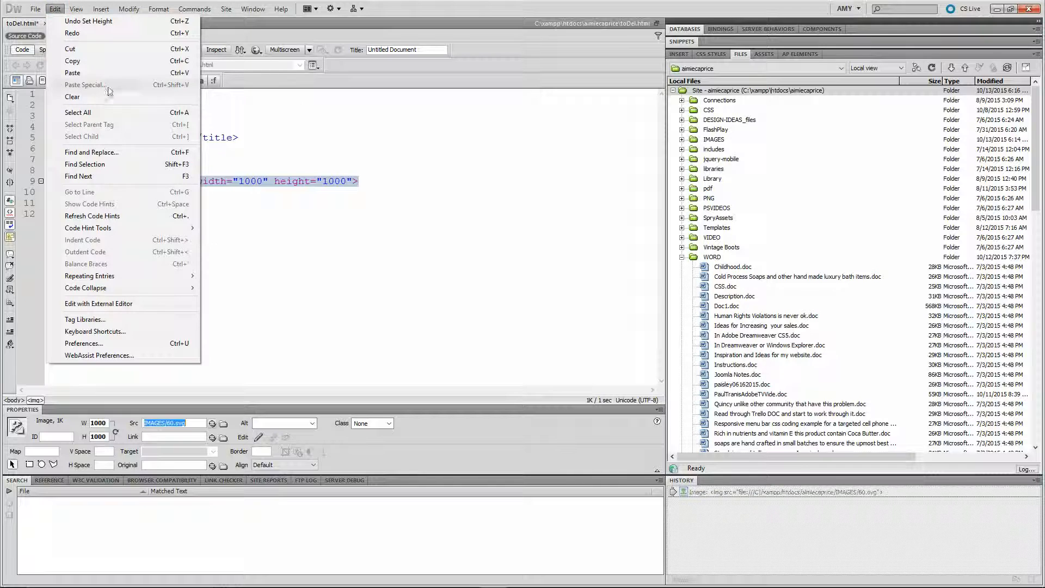
{"action": "left_click", "coordinate": [416, 145]}
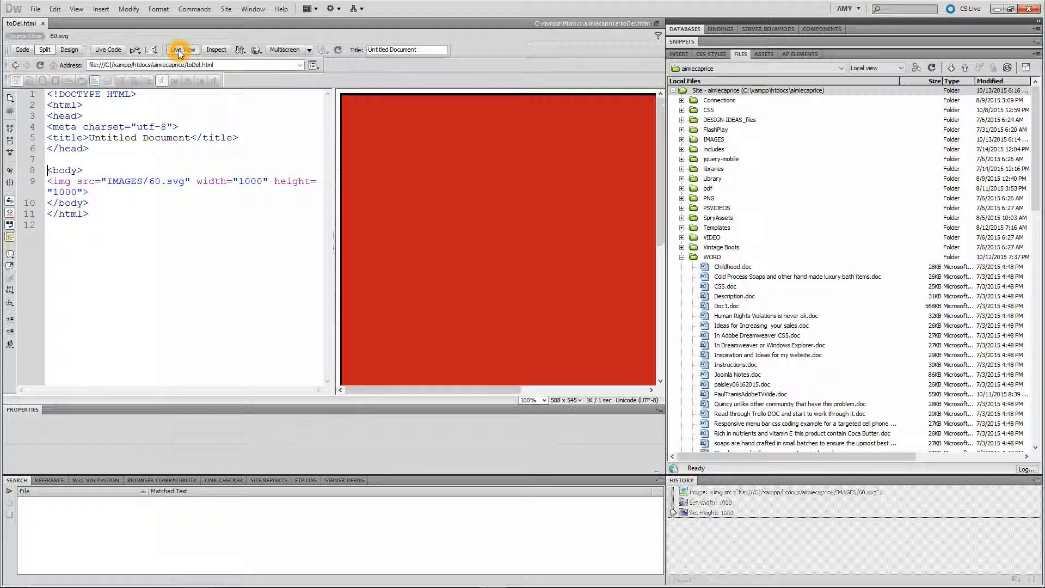
Switch over to Illustrator, where the 60.ai artboard now appears empty
{"action": "key", "text": "alt+tab"}
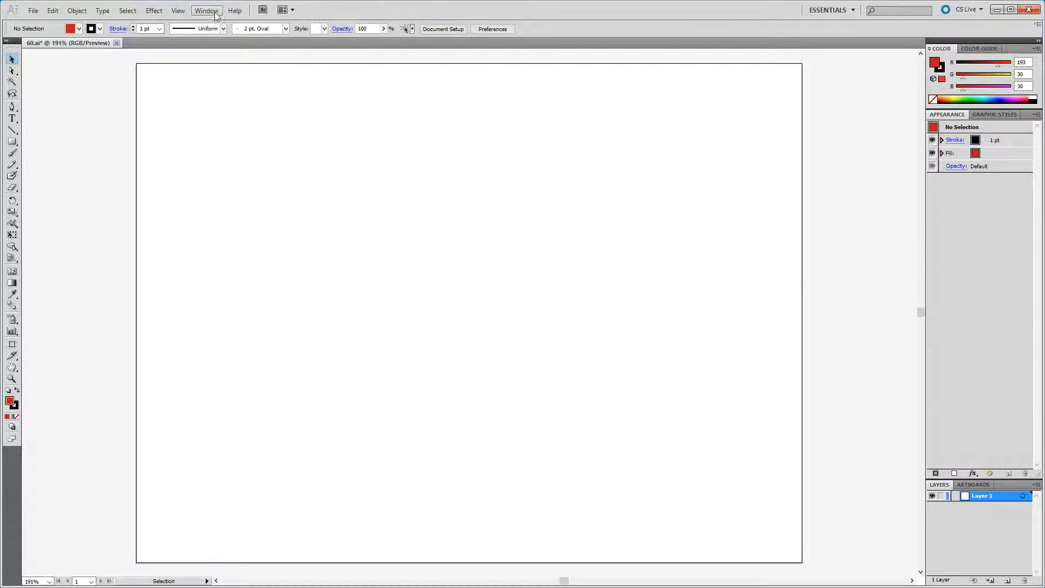
Open the Symbols panel and the Regal Vector Pack library to place the black wings symbol
{"action": "left_click", "coordinate": [206, 9]}
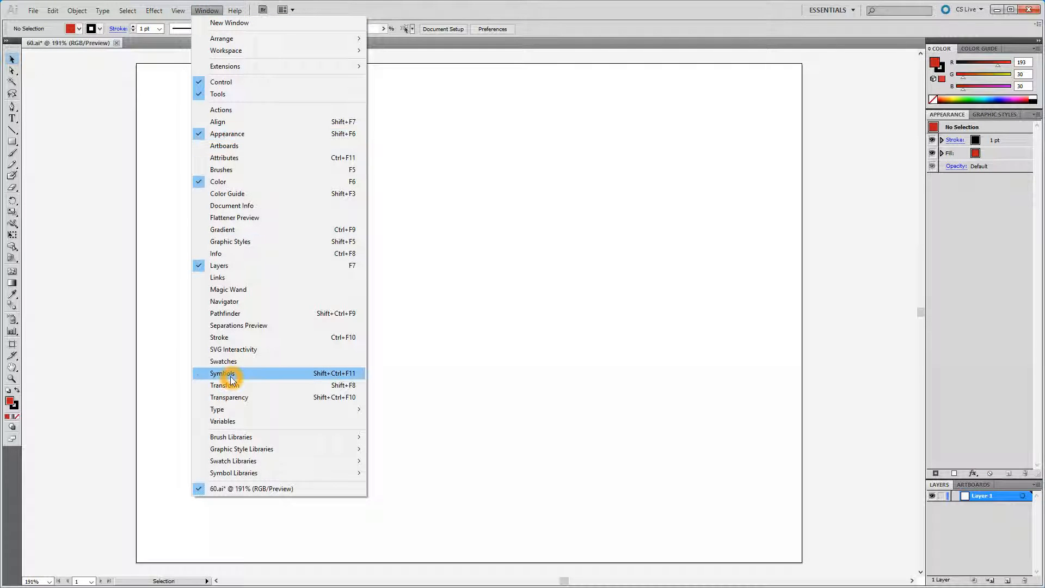
{"action": "left_click", "coordinate": [222, 373]}
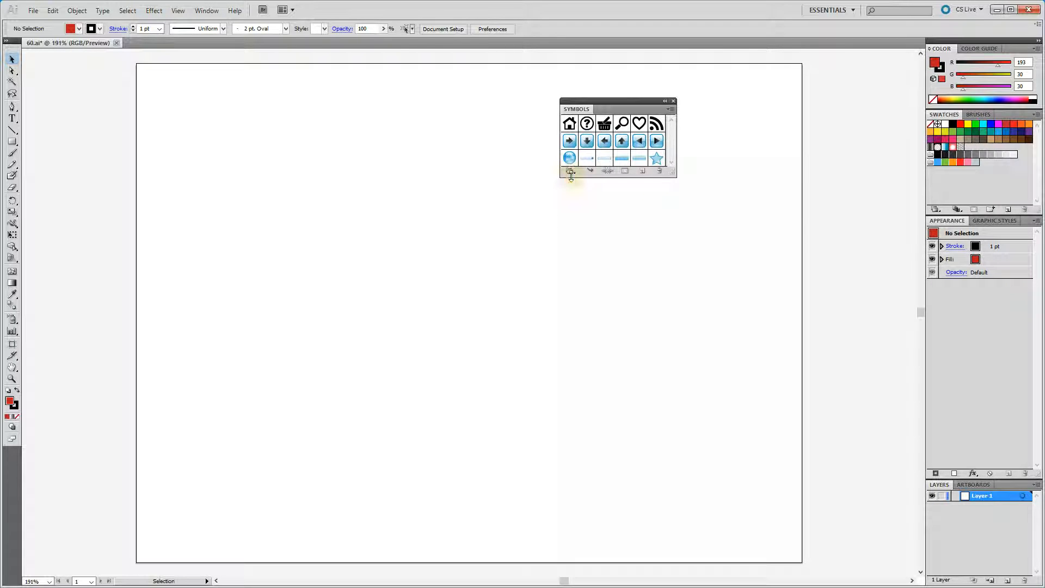
{"action": "left_click", "coordinate": [569, 171]}
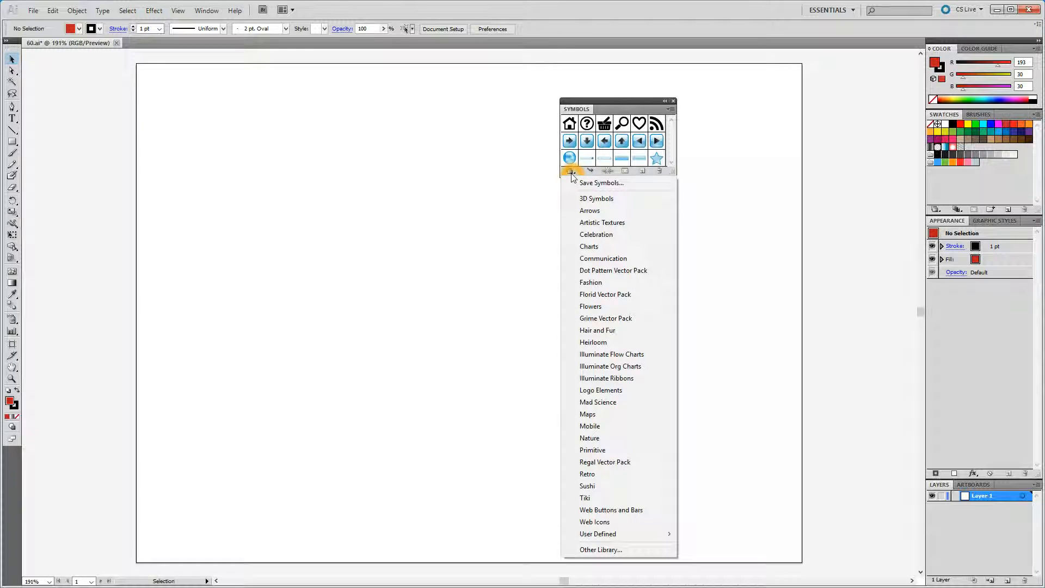
{"action": "left_click", "coordinate": [206, 10]}
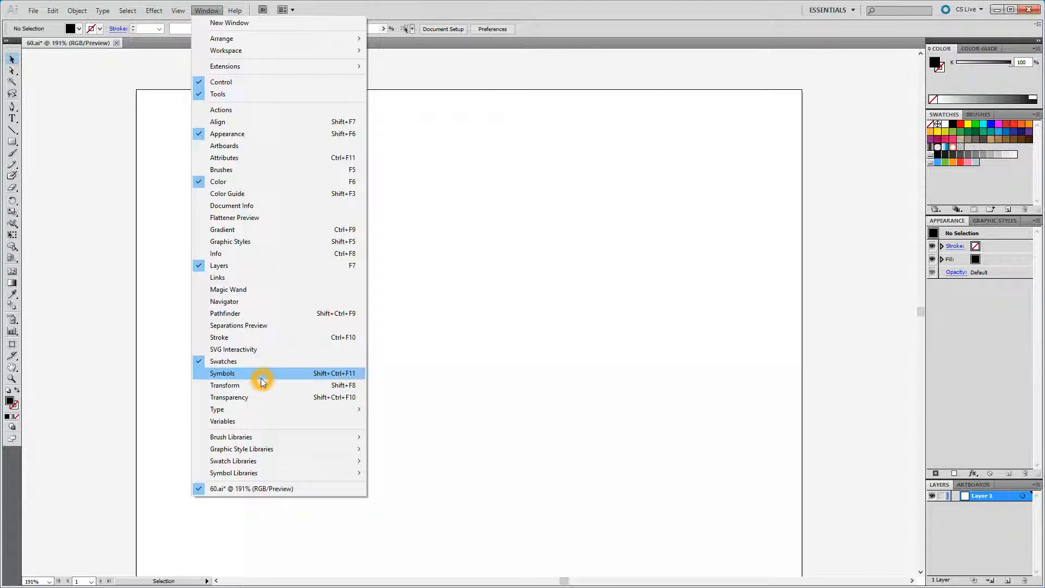
{"action": "left_click", "coordinate": [222, 372]}
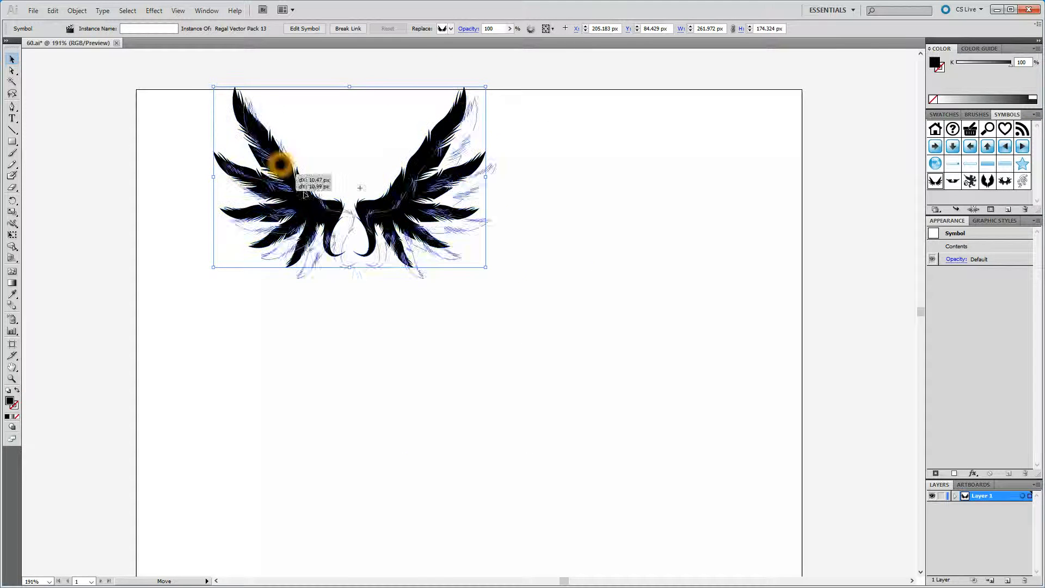
Move the wings symbol to the artboard centre and enter symbol editing mode
{"action": "left_click_drag", "start_coordinate": [350, 176], "coordinate": [499, 332]}
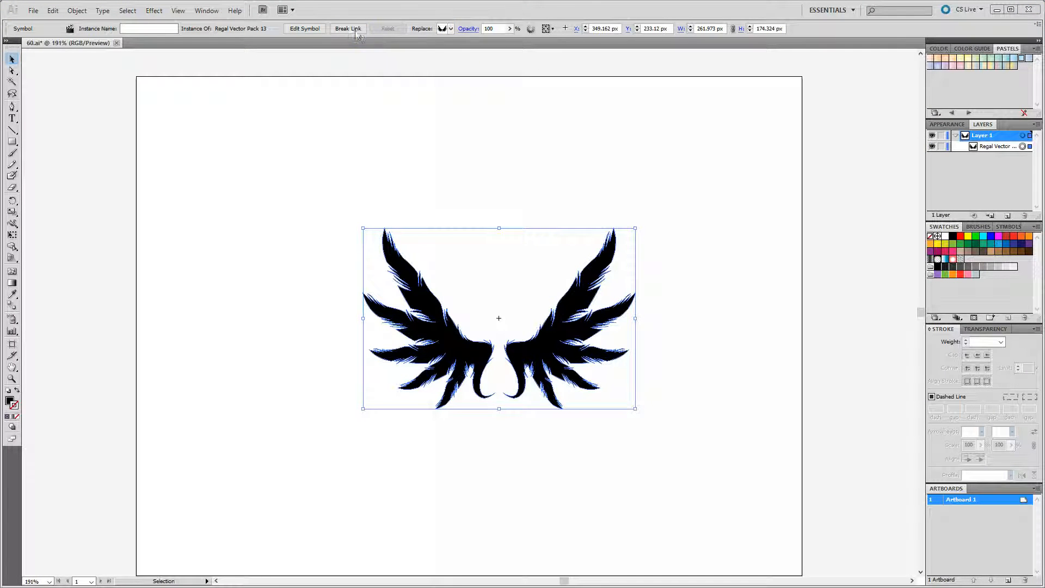
{"action": "left_click", "coordinate": [305, 28]}
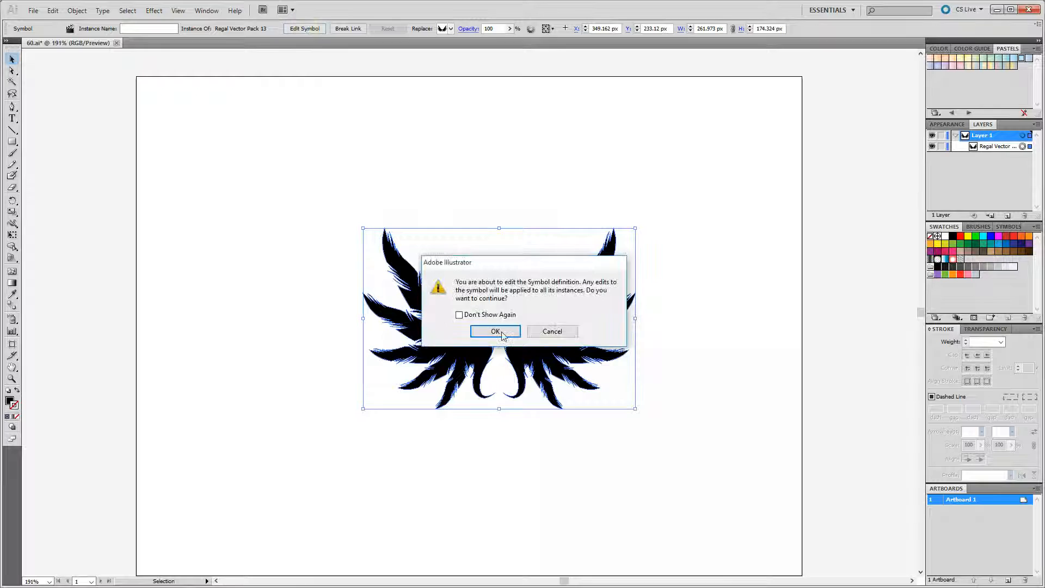
{"action": "left_click", "coordinate": [495, 332]}
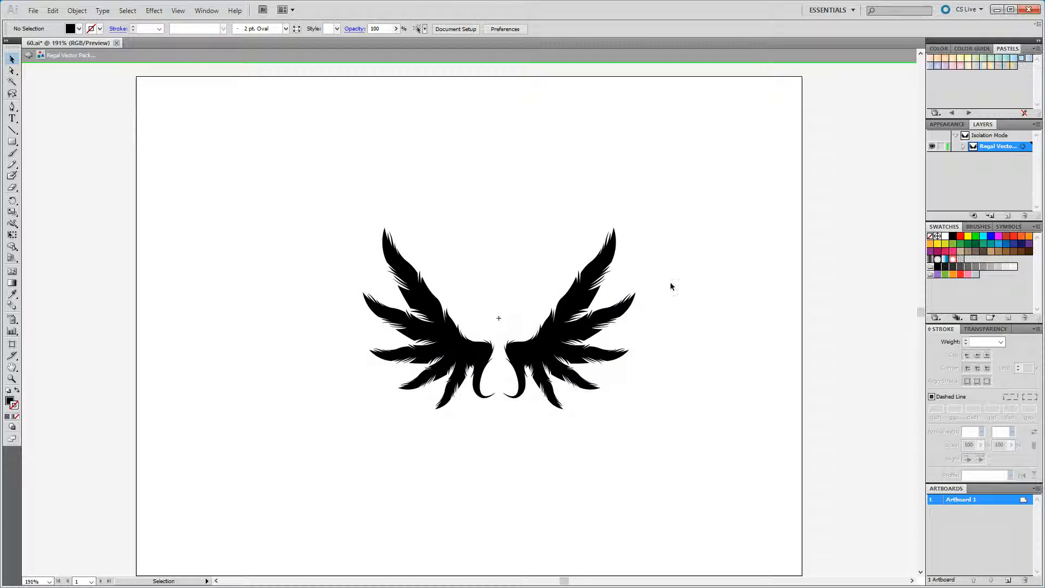
Select both wings and give them a light blue gradient fill and dark blue stroke
{"action": "left_click", "coordinate": [413, 313]}
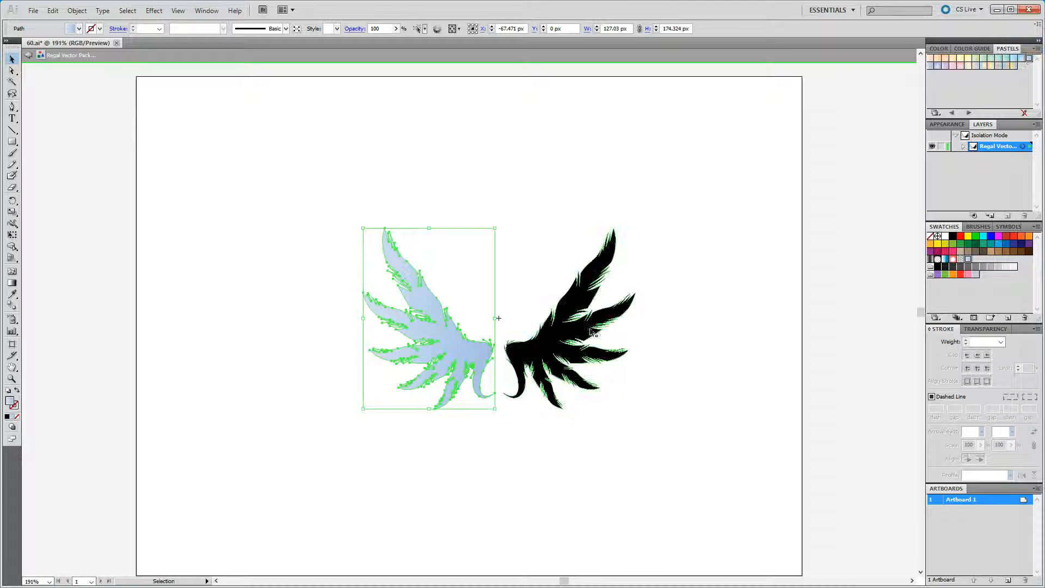
{"action": "left_click_drag", "start_coordinate": [430, 318], "coordinate": [570, 318]}
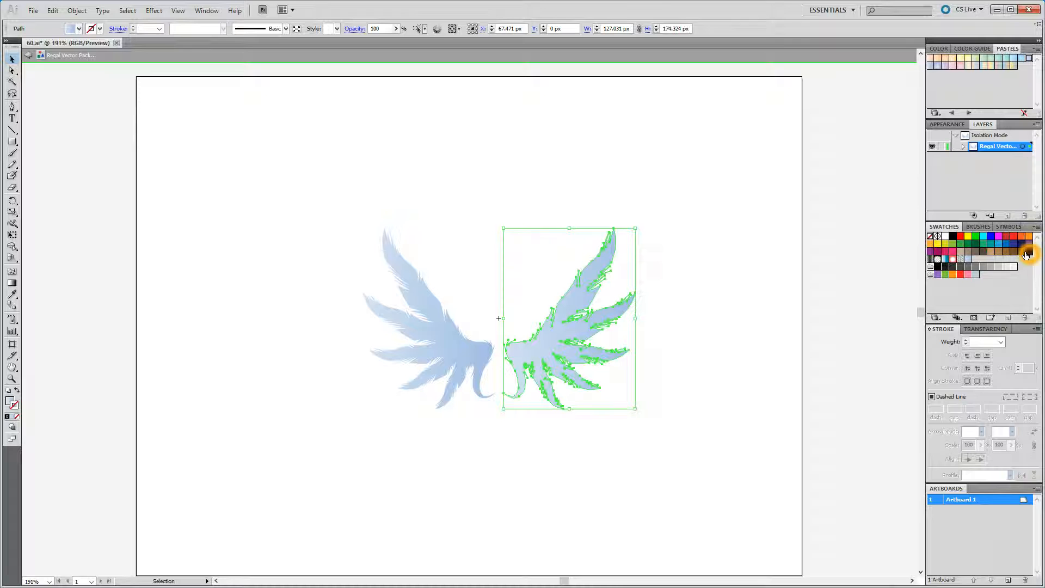
{"action": "mouse_move", "coordinate": [1020, 244]}
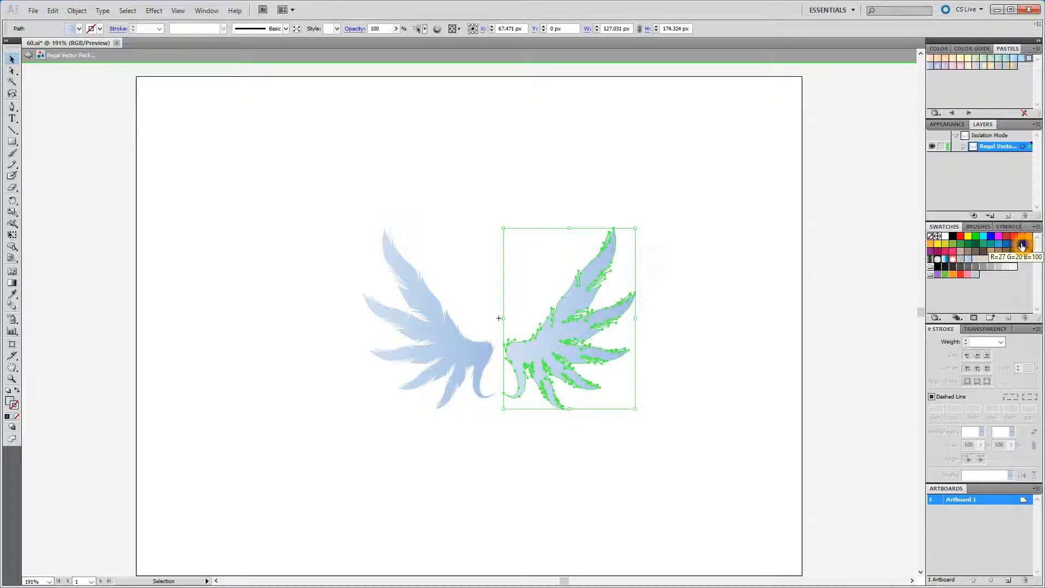
{"action": "left_click", "coordinate": [1022, 244]}
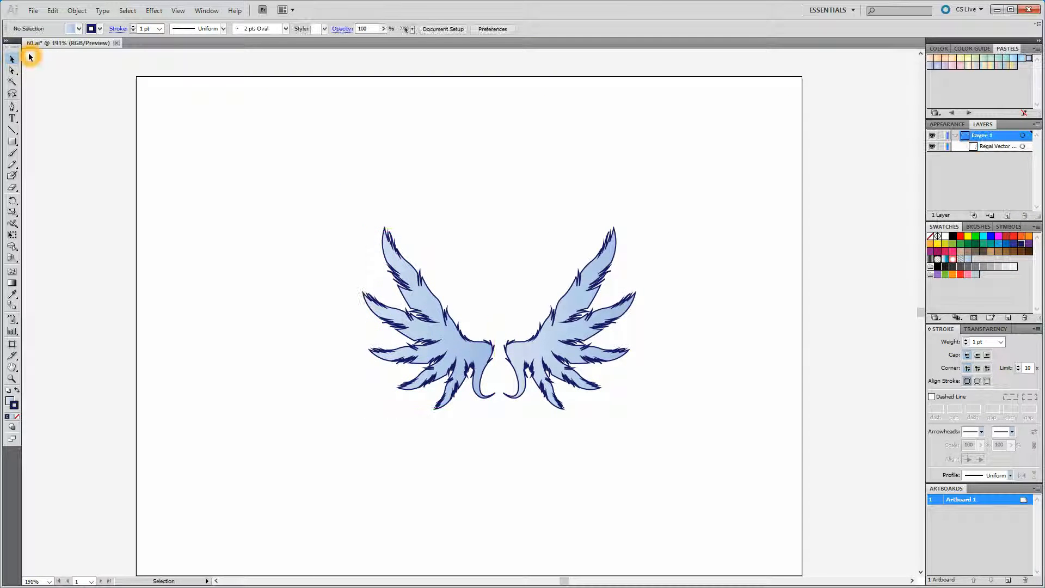
Open Save for Web & Devices and set the export format to SVG
{"action": "left_click", "coordinate": [32, 10]}
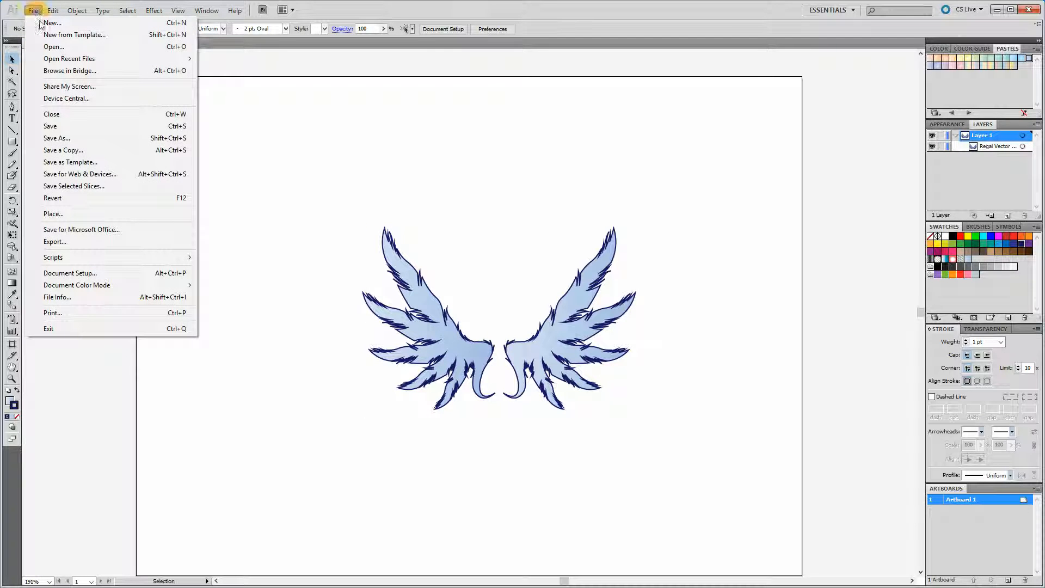
{"action": "left_click", "coordinate": [50, 126]}
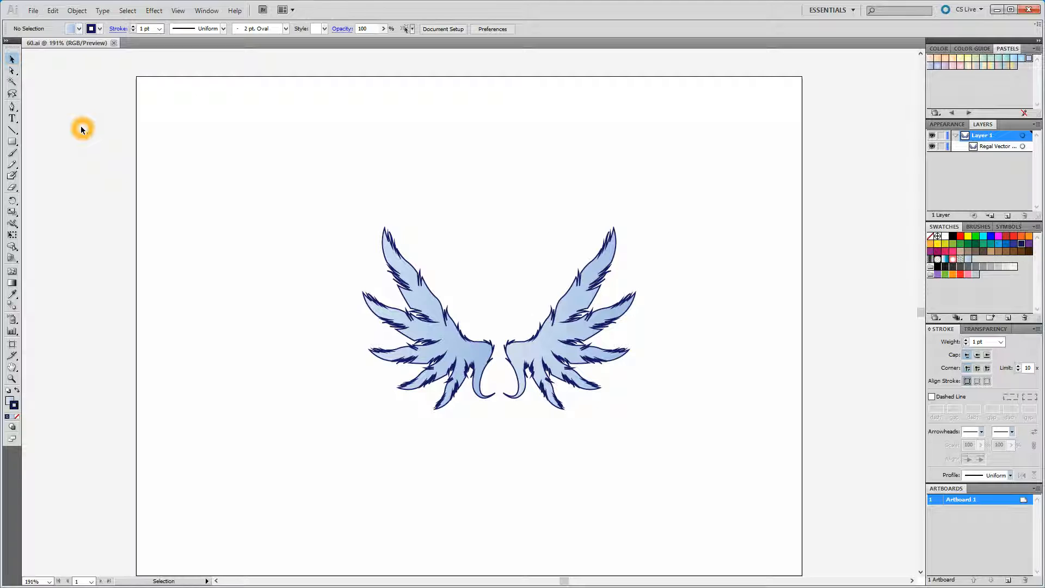
{"action": "left_click", "coordinate": [32, 10]}
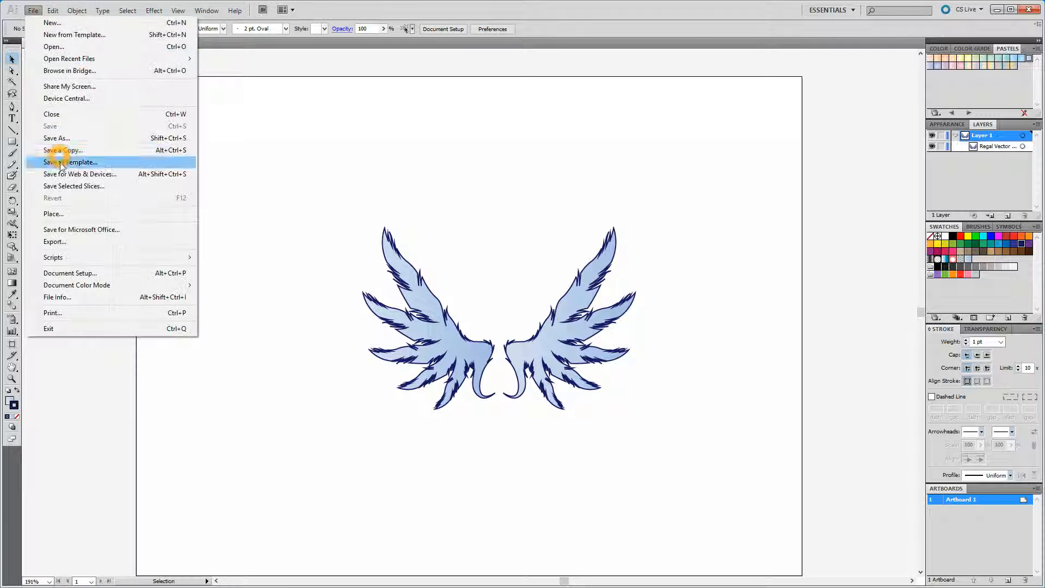
{"action": "left_click", "coordinate": [80, 175]}
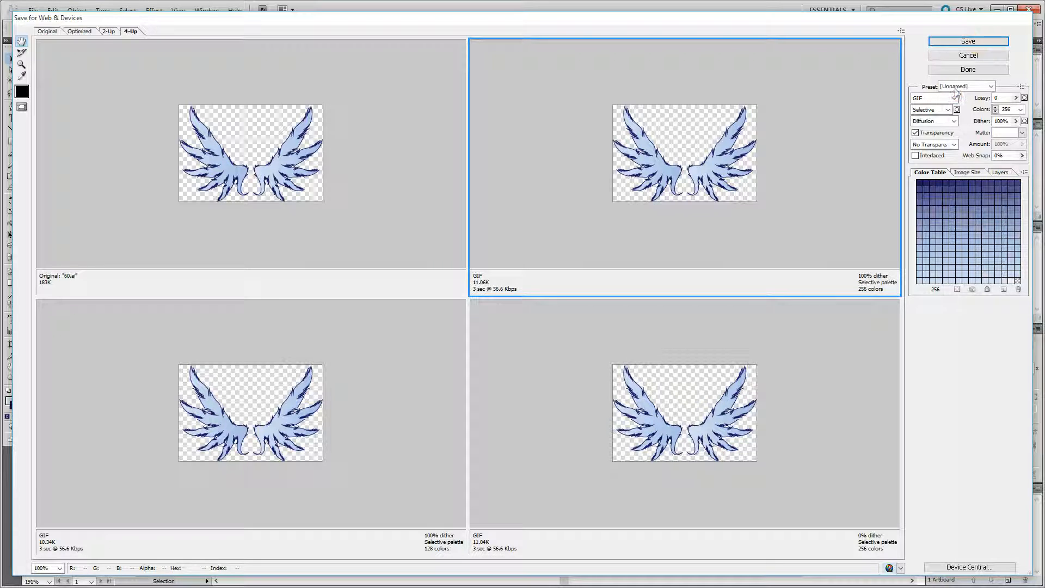
{"action": "left_click", "coordinate": [933, 98]}
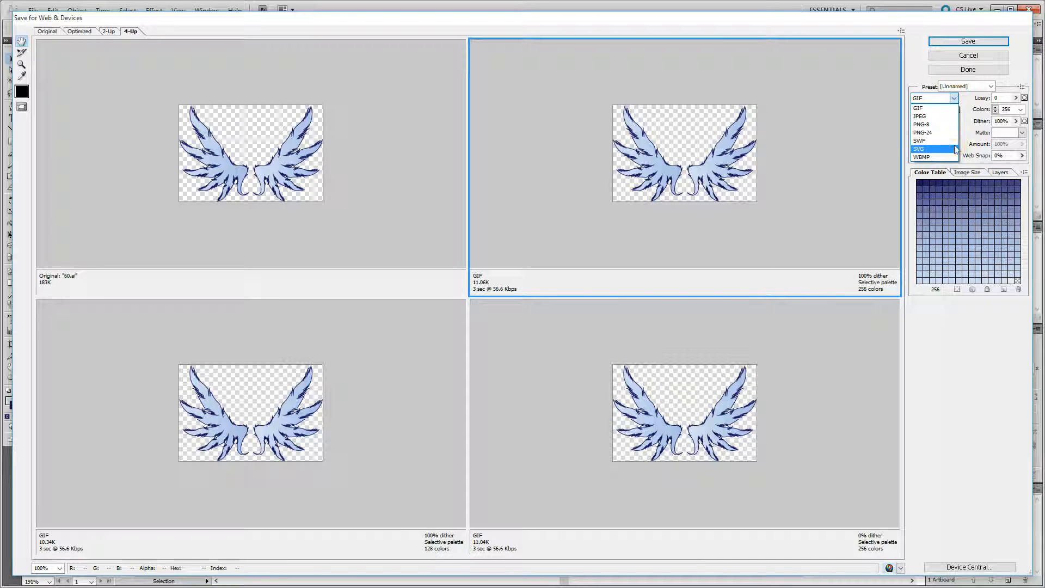
{"action": "left_click", "coordinate": [920, 149]}
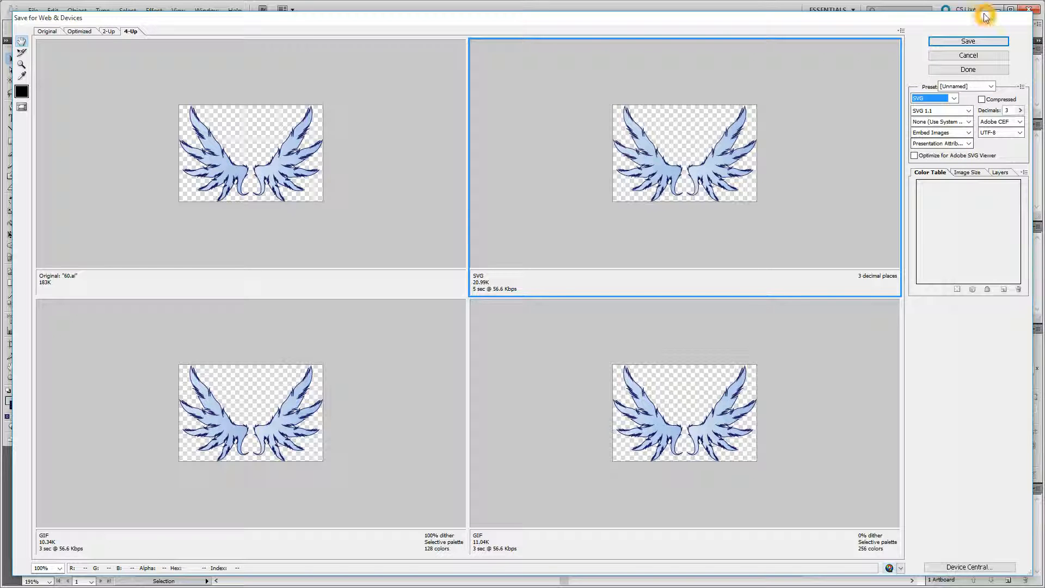
Save the optimized wings artwork as 61.svg in the IMAGES folder
{"action": "left_click", "coordinate": [968, 41]}
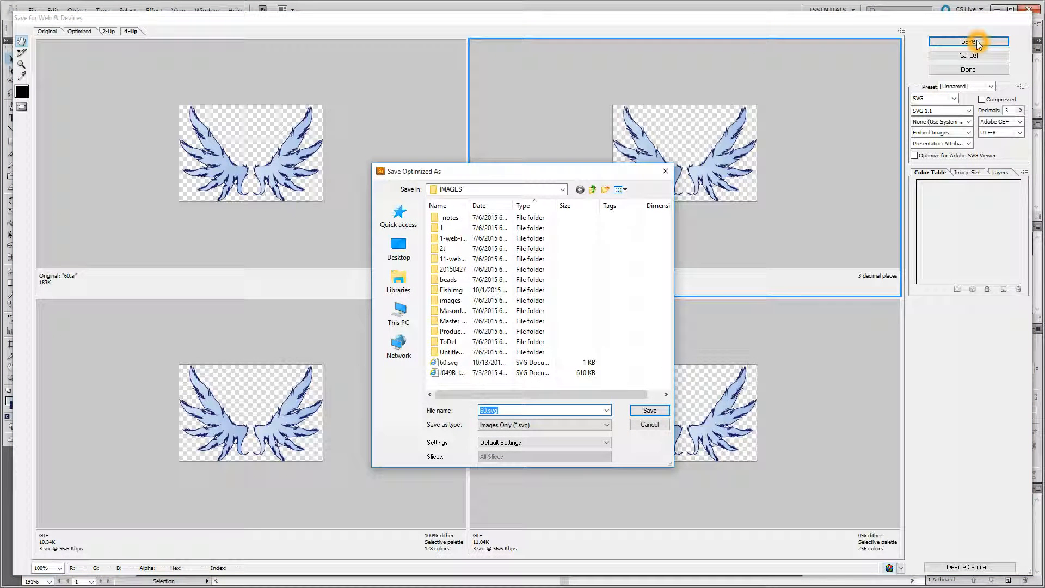
{"action": "mouse_move", "coordinate": [507, 409]}
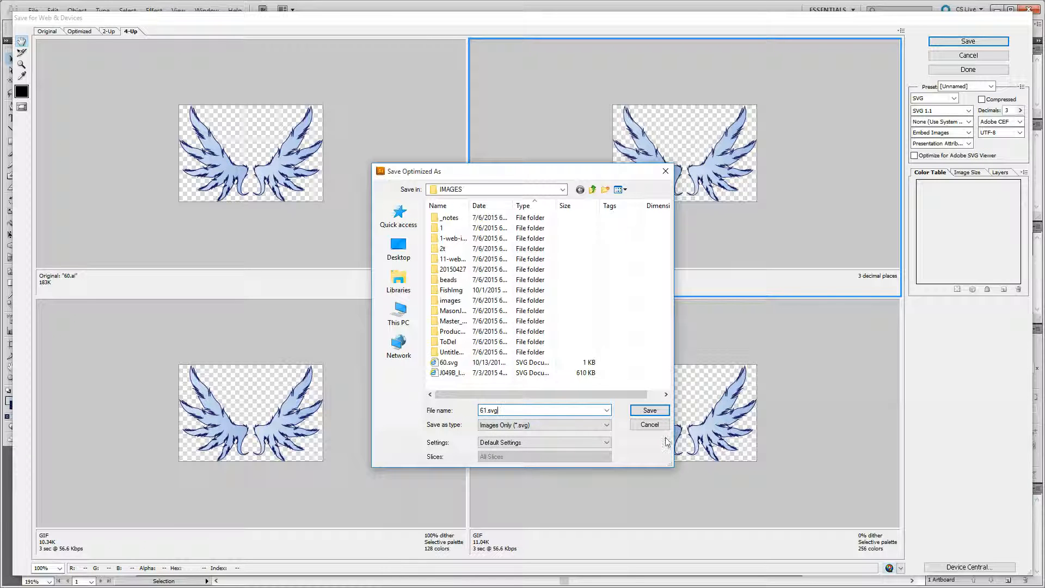
{"action": "left_click", "coordinate": [648, 410]}
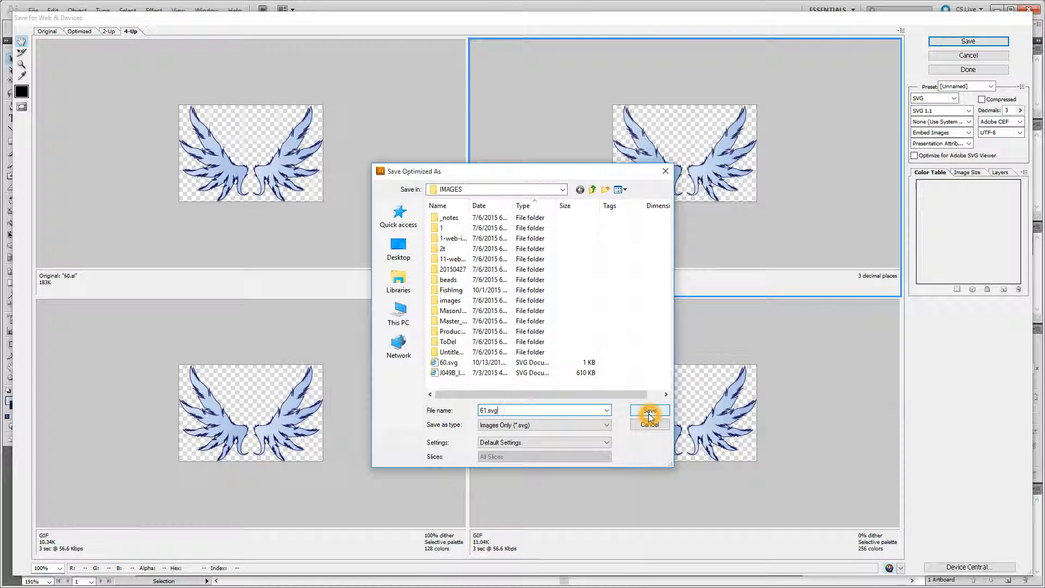
{"action": "left_click", "coordinate": [647, 412]}
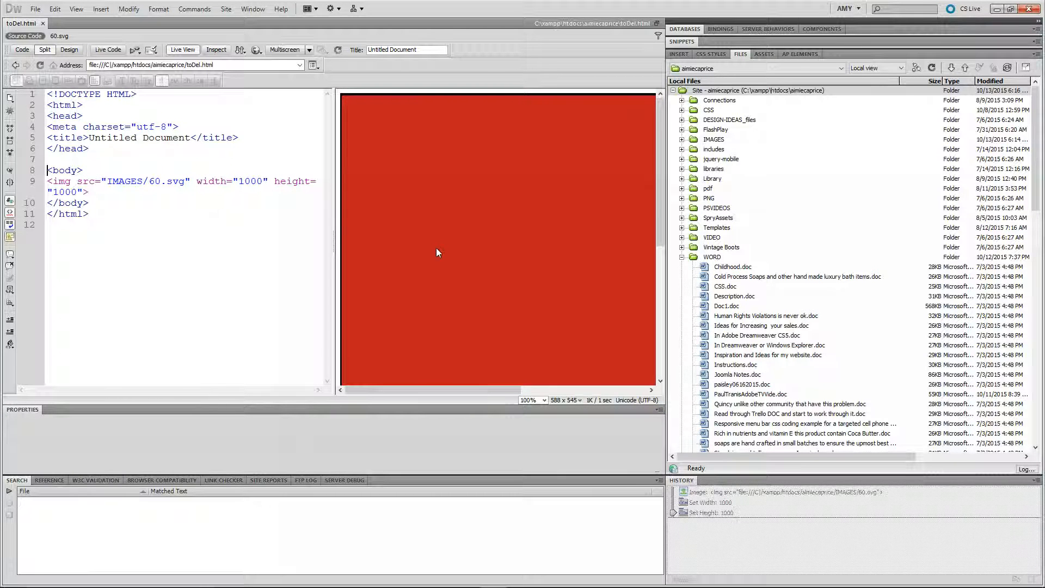
Switch to Design view and insert IMAGES/61.svg, listing All Files in the image dialog
{"action": "left_click", "coordinate": [127, 181]}
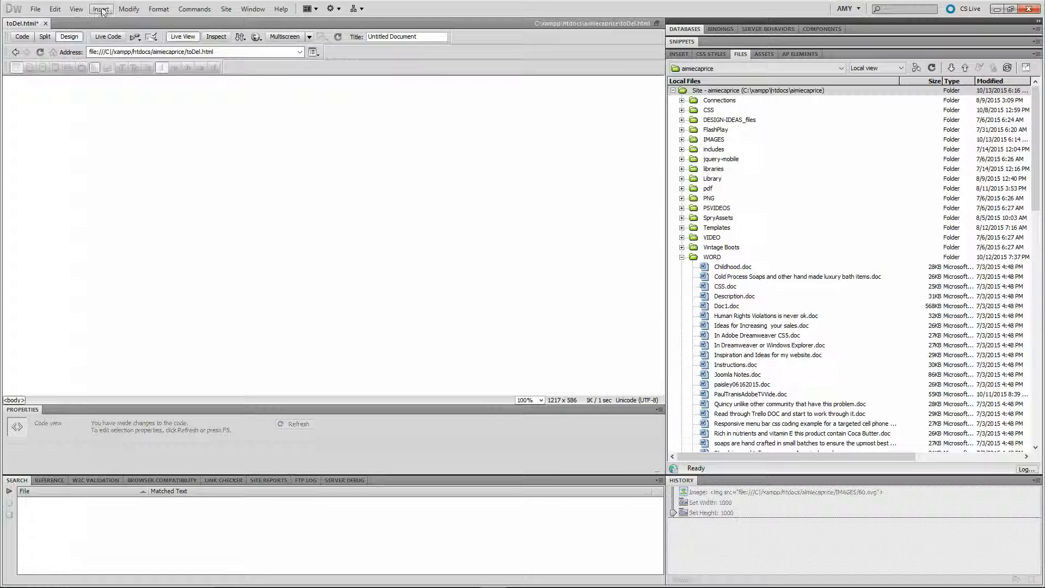
{"action": "left_click", "coordinate": [101, 9]}
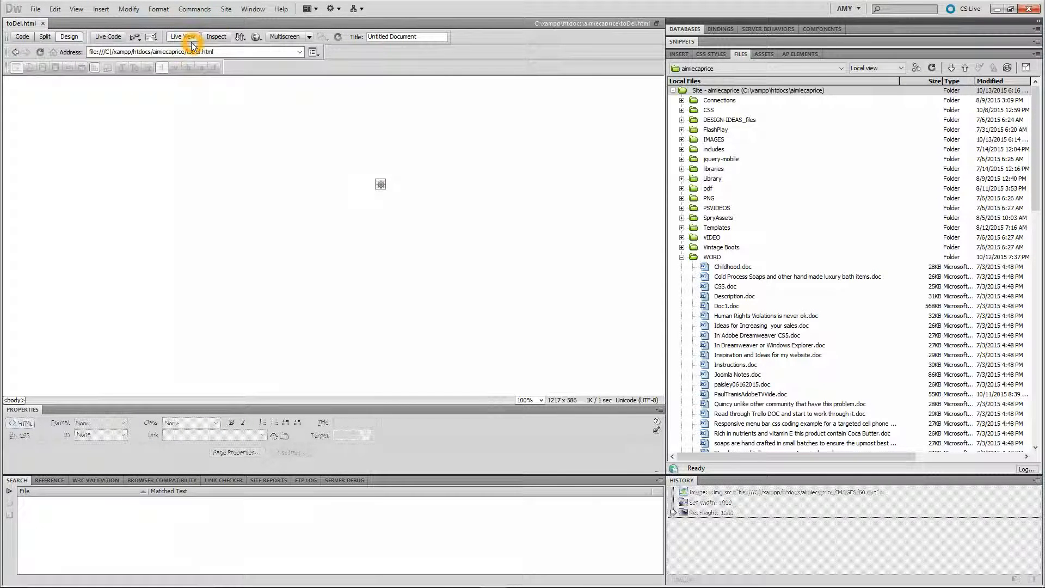
{"action": "left_click", "coordinate": [100, 9]}
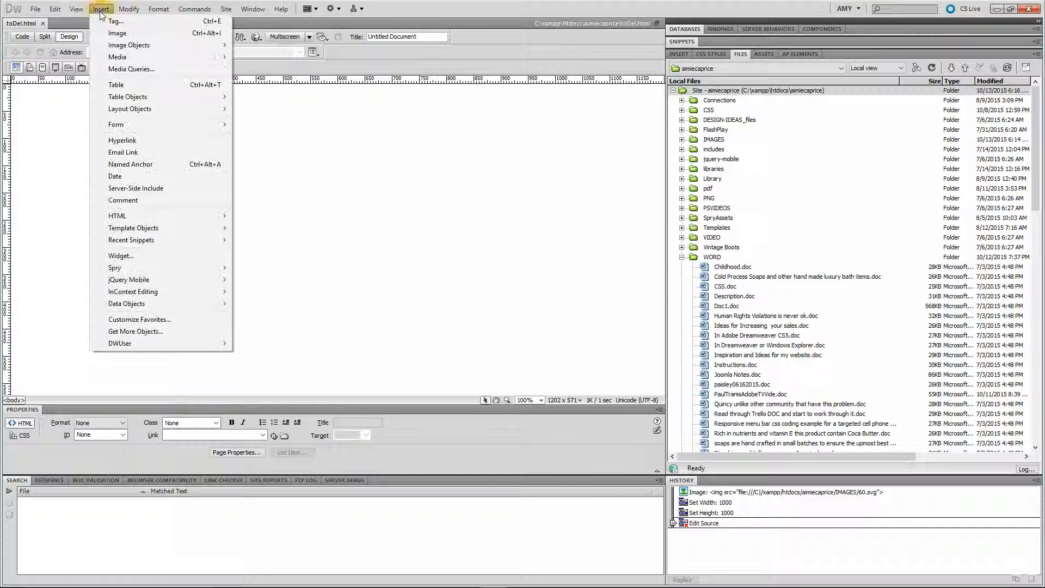
{"action": "left_click", "coordinate": [118, 32]}
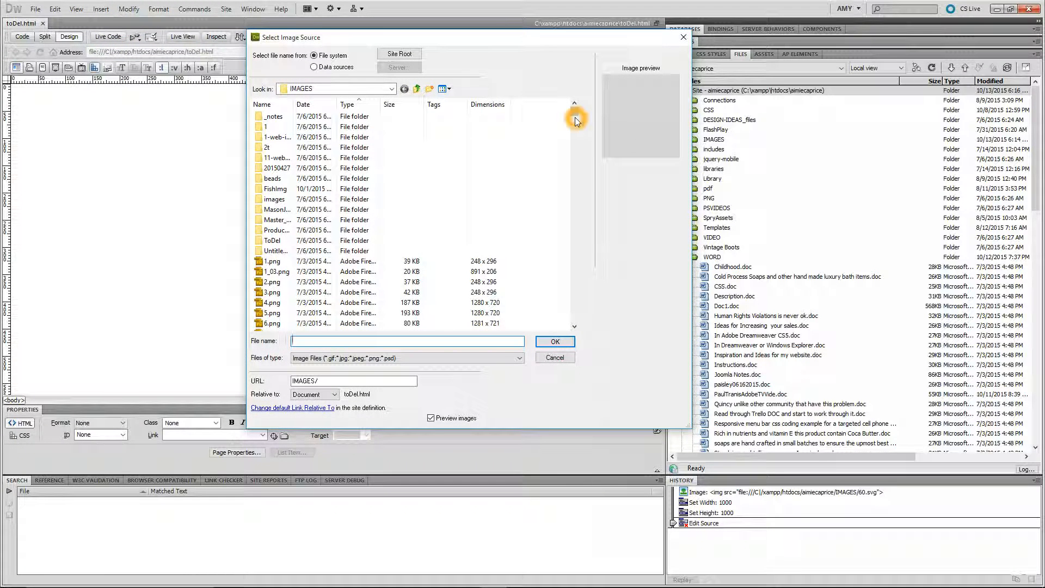
{"action": "left_click", "coordinate": [521, 361]}
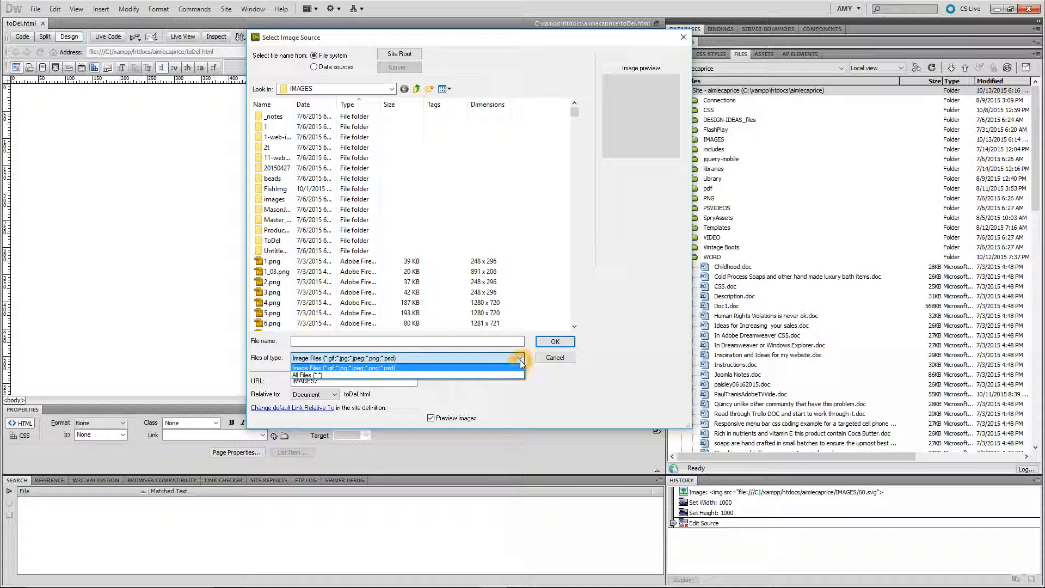
{"action": "left_click", "coordinate": [313, 374]}
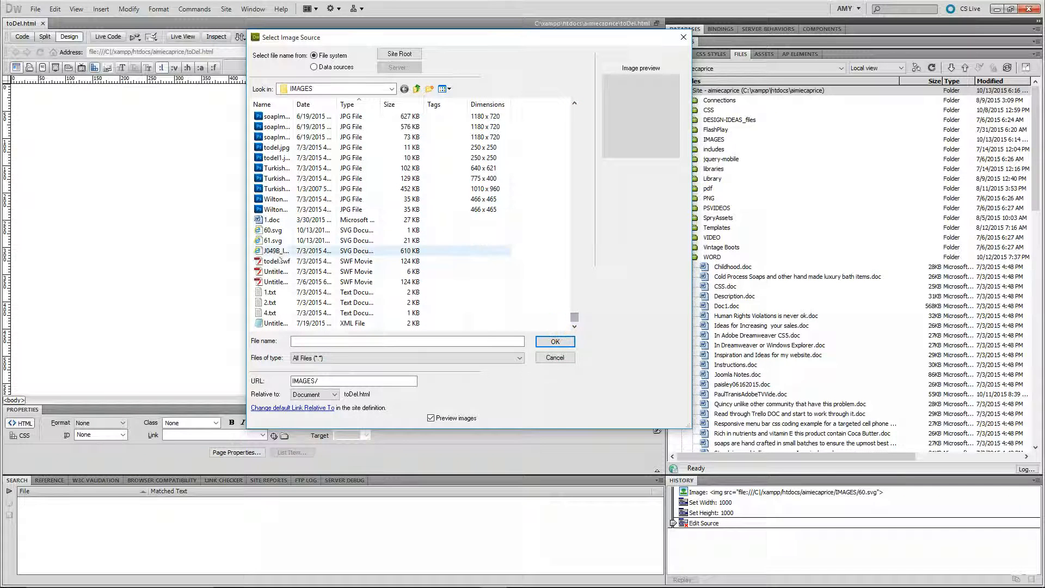
{"action": "left_click", "coordinate": [273, 240]}
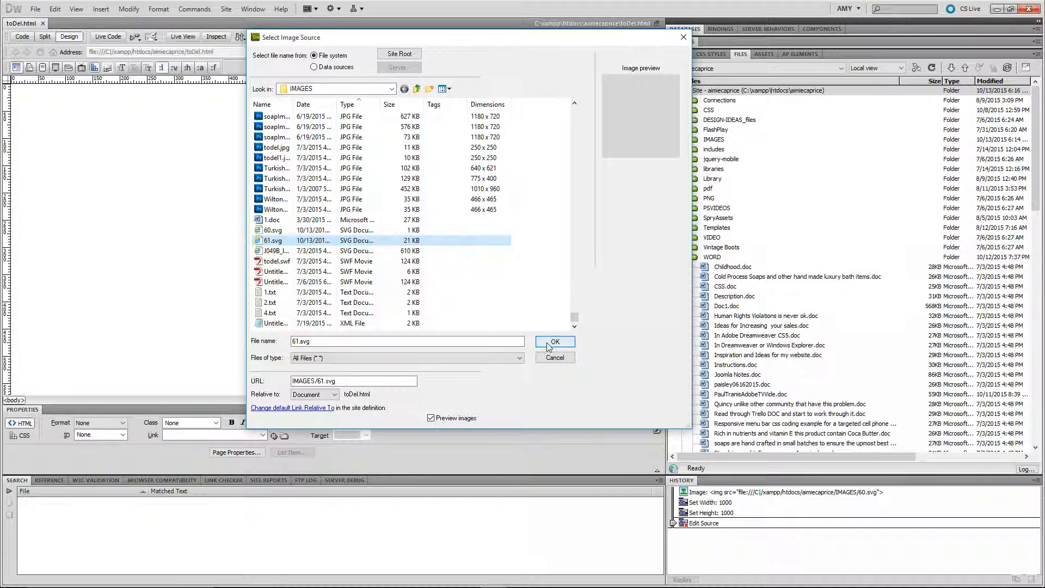
{"action": "left_click", "coordinate": [556, 342]}
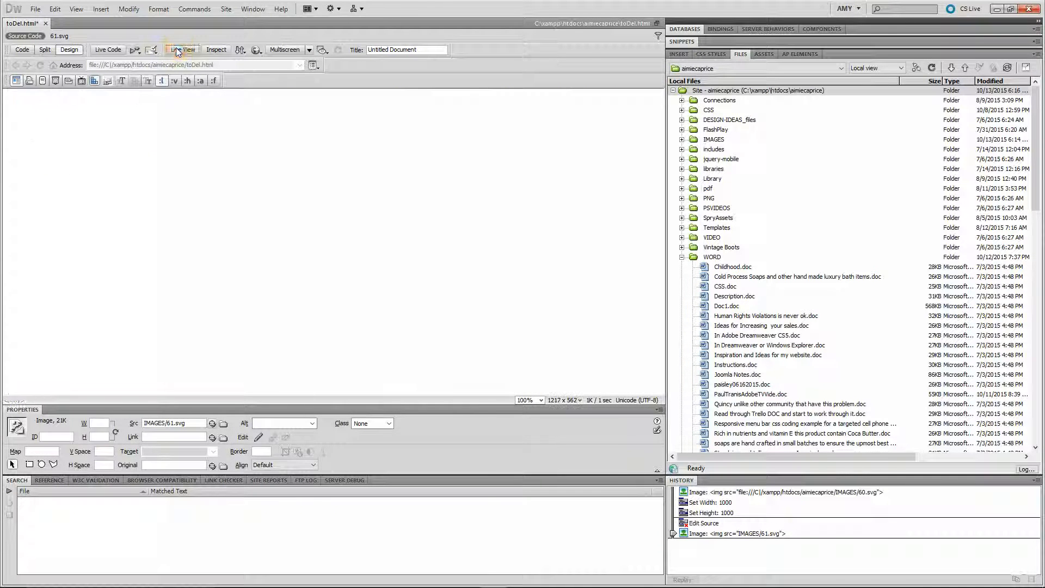
Preview the 61.svg page in Live View and Firefox, then switch to Code view
{"action": "left_click", "coordinate": [181, 50]}
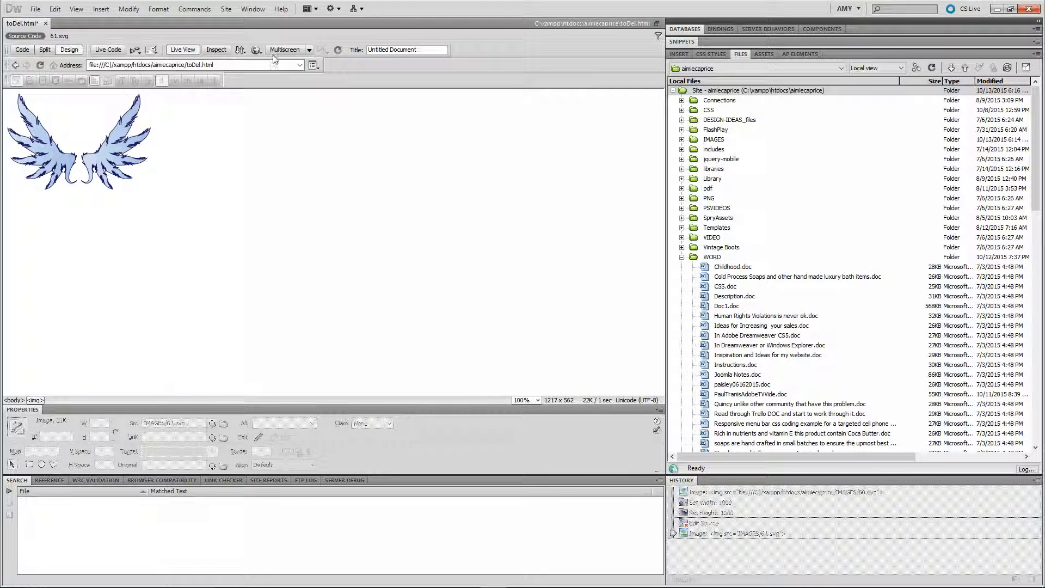
{"action": "left_click", "coordinate": [257, 49]}
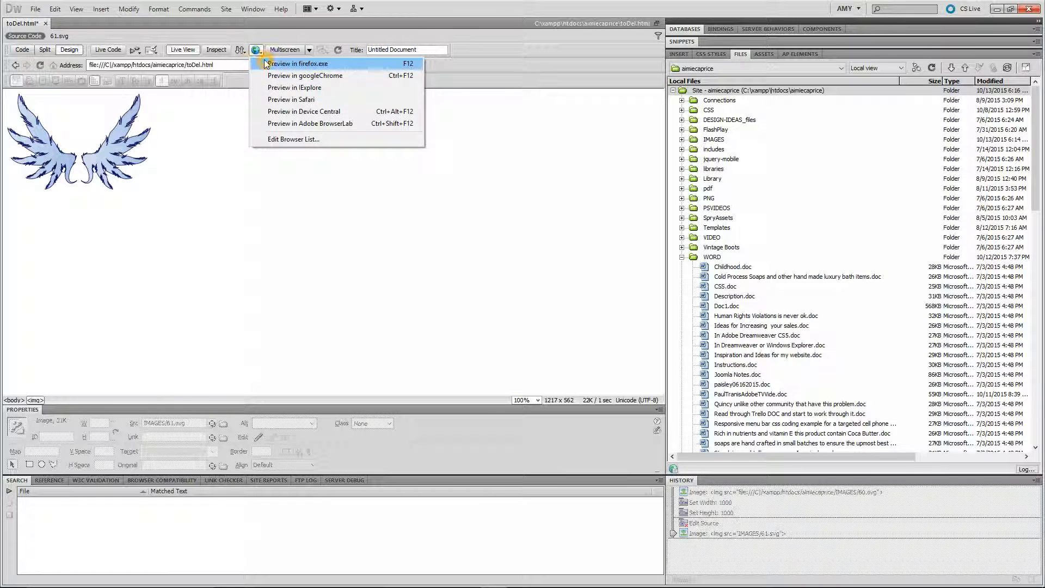
{"action": "left_click", "coordinate": [299, 63]}
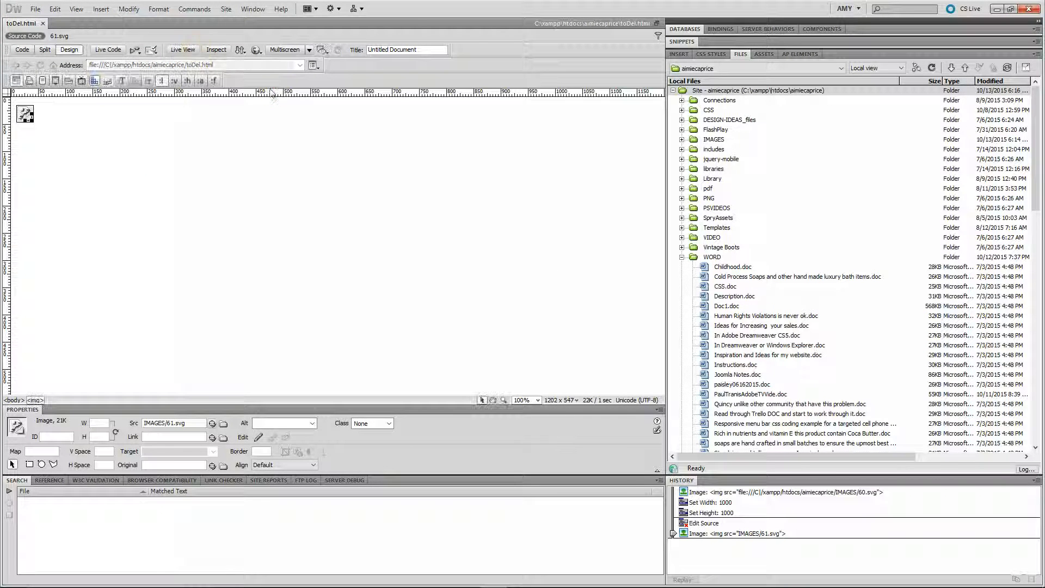
{"action": "mouse_move", "coordinate": [69, 49]}
{"action": "type", "text": "1000"}
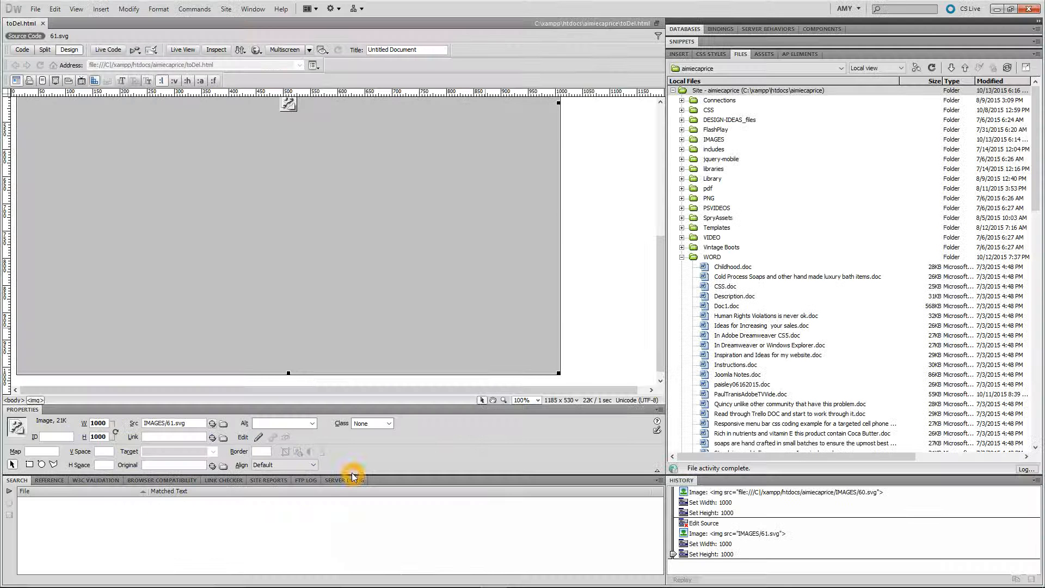
{"action": "left_click", "coordinate": [21, 50]}
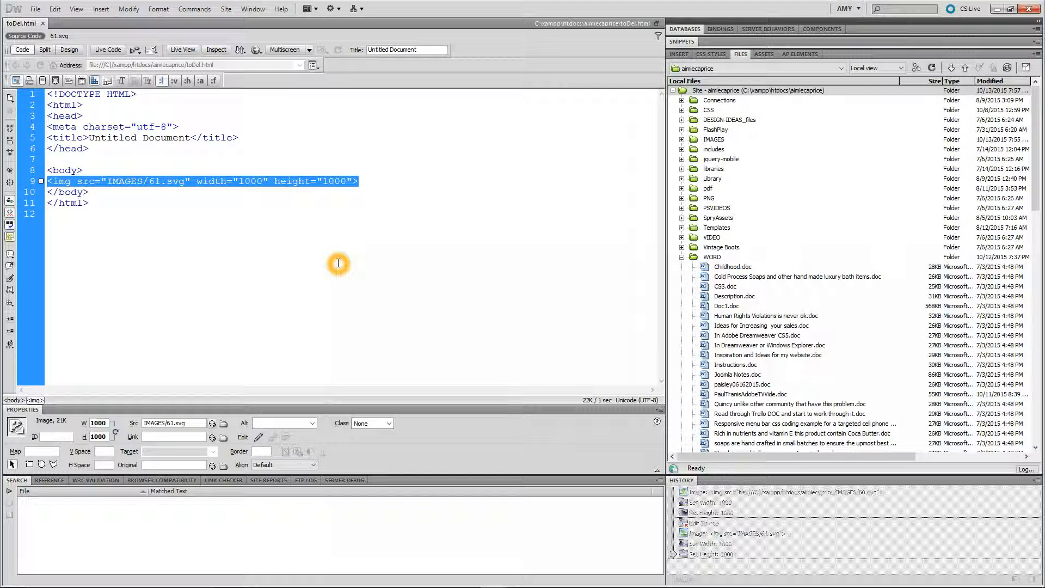
{"action": "key", "text": "Delete"}
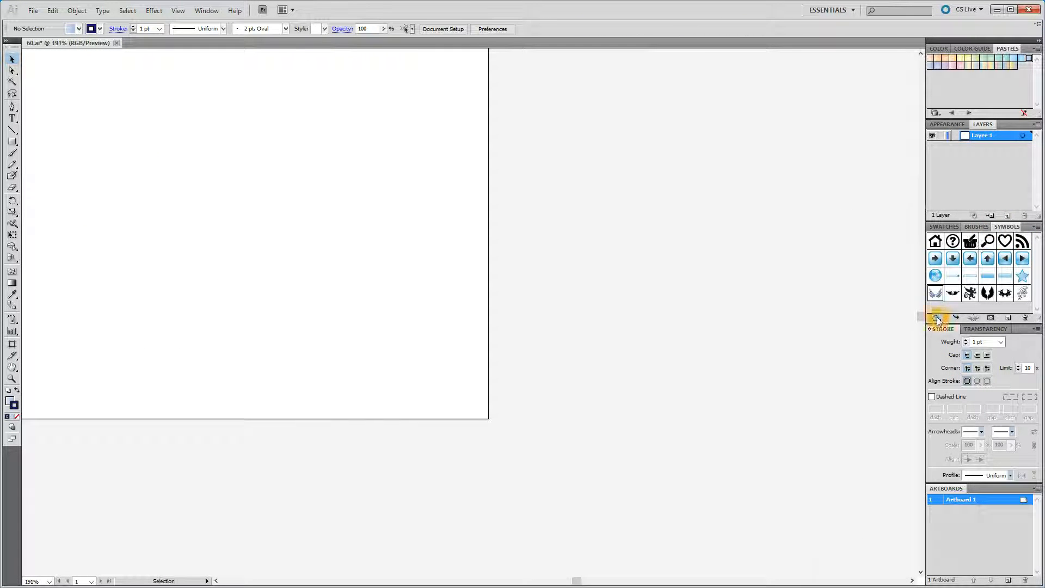
Place the circular target symbol from the Logo Elements symbol library
{"action": "left_click", "coordinate": [936, 318]}
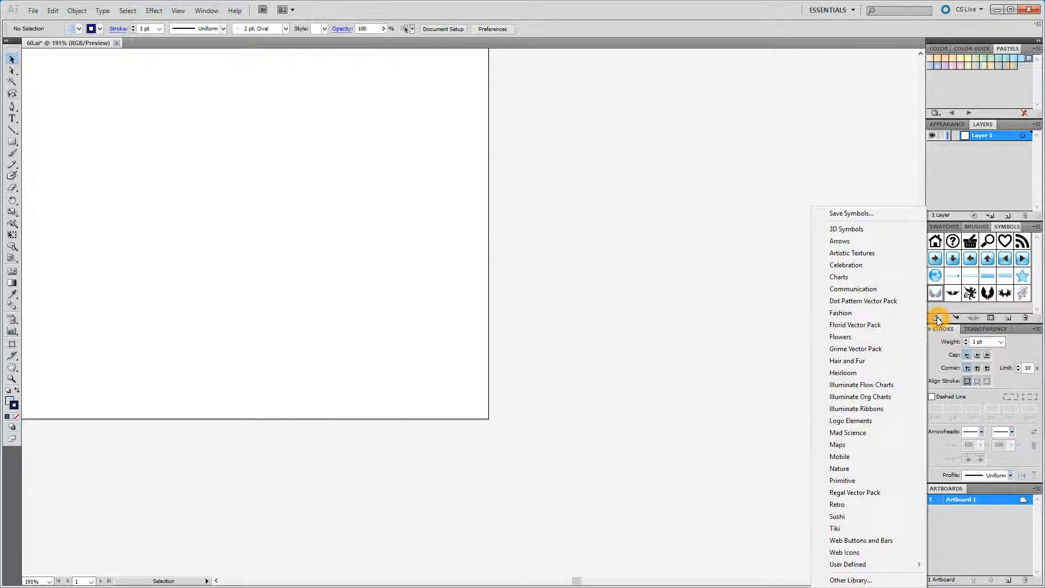
{"action": "left_click", "coordinate": [850, 421]}
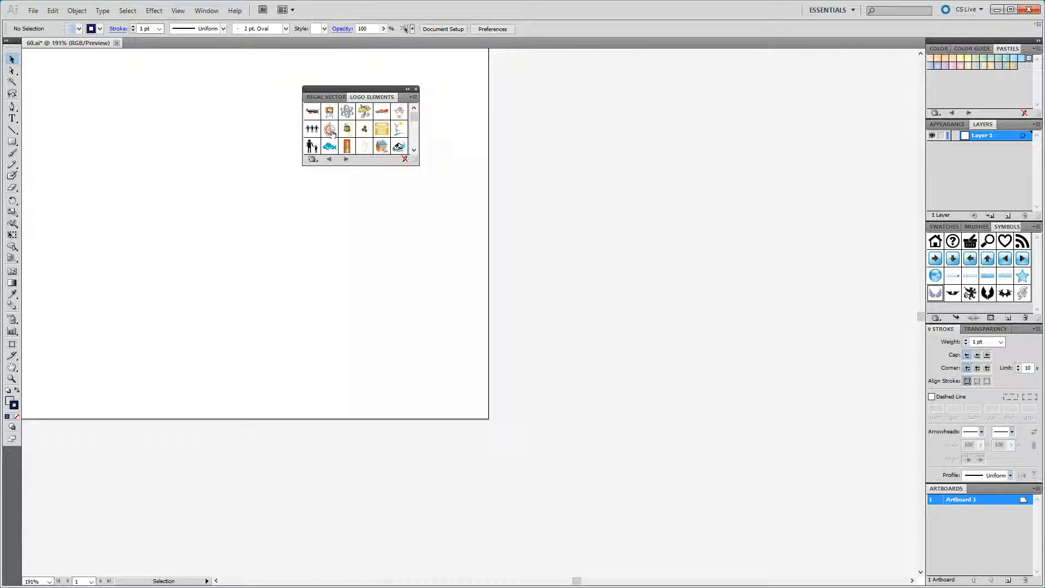
{"action": "left_click", "coordinate": [329, 128]}
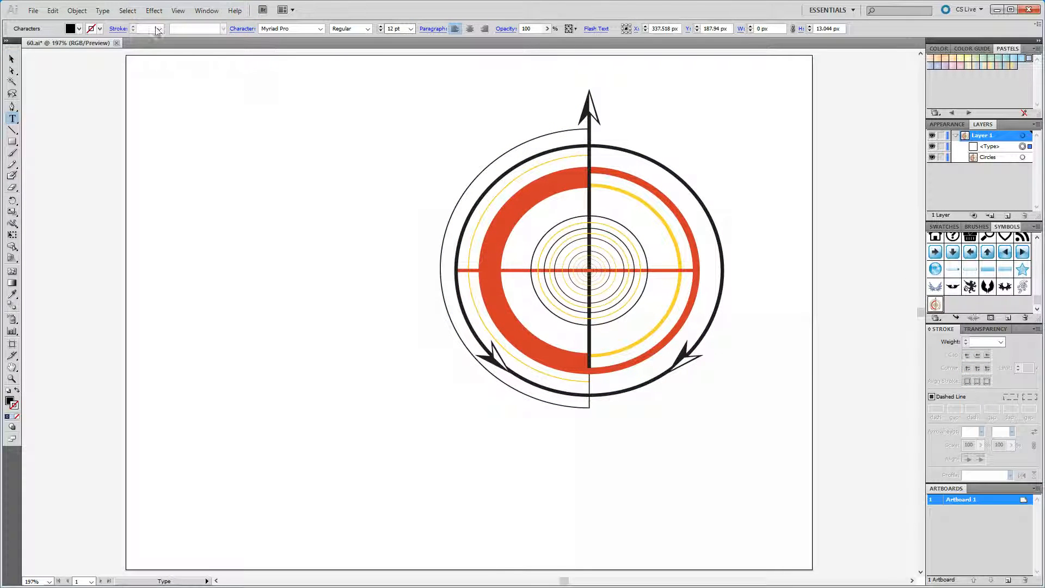
Set the text size to 60 pt and type 'logo here' over the symbol
{"action": "left_click", "coordinate": [159, 29]}
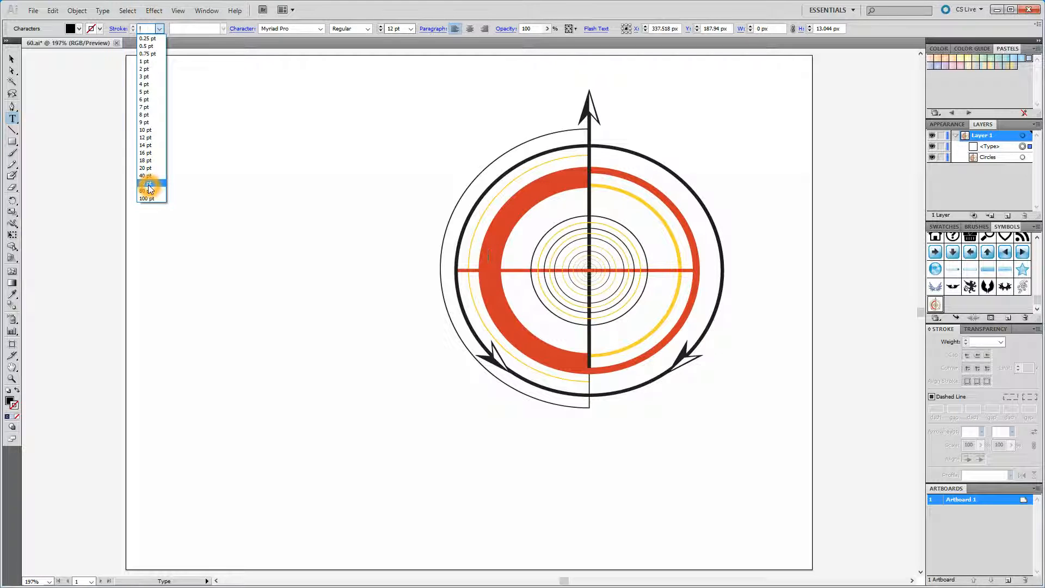
{"action": "left_click", "coordinate": [148, 185]}
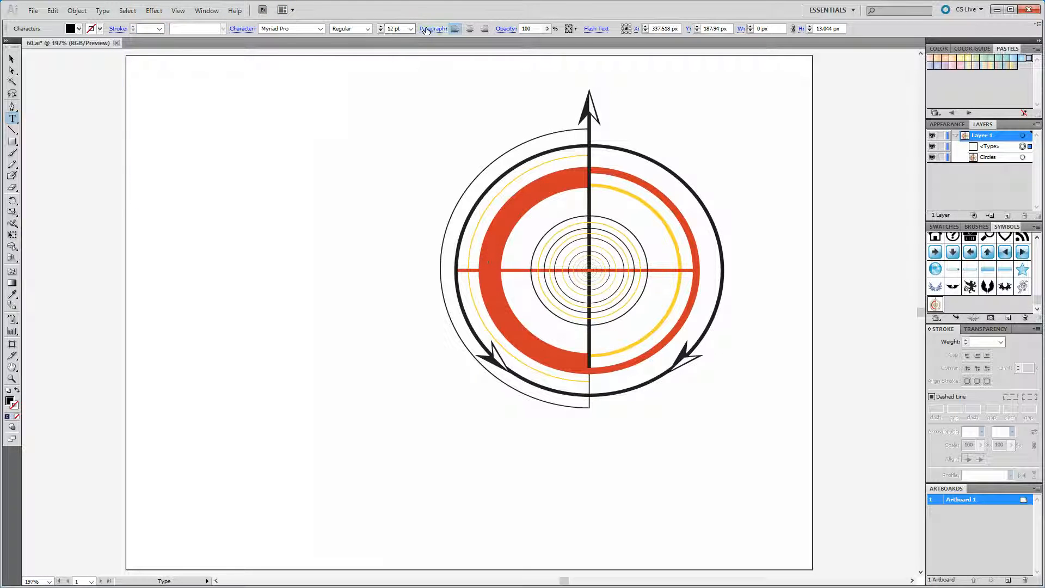
{"action": "left_click", "coordinate": [409, 29]}
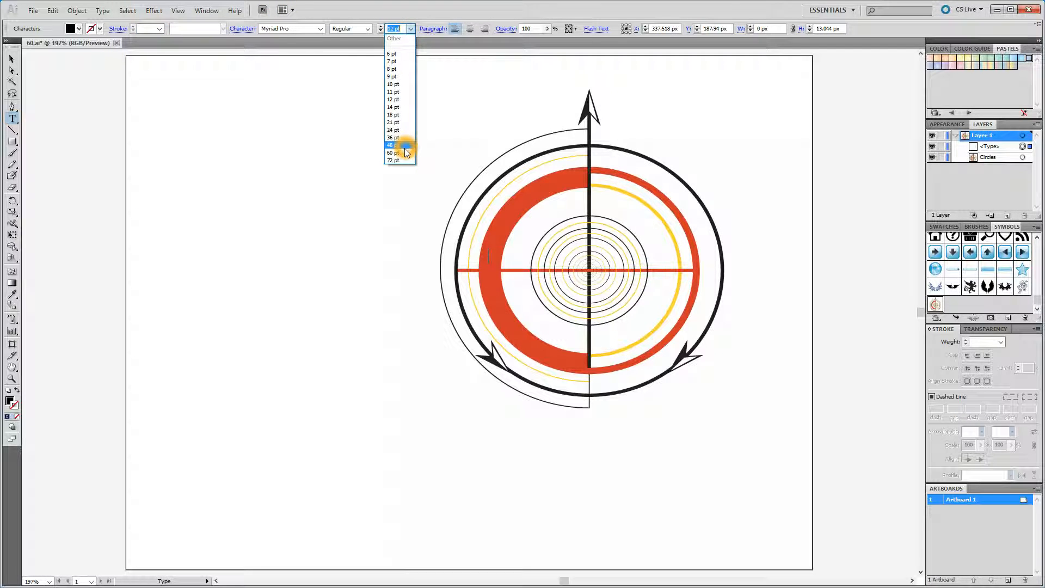
{"action": "left_click", "coordinate": [392, 152]}
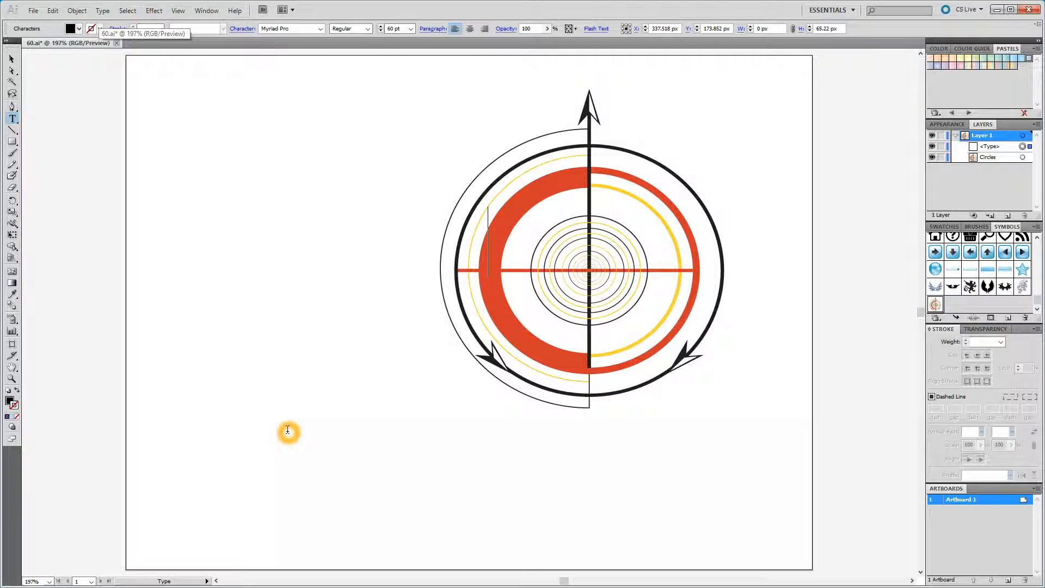
{"action": "type", "text": "logo"}
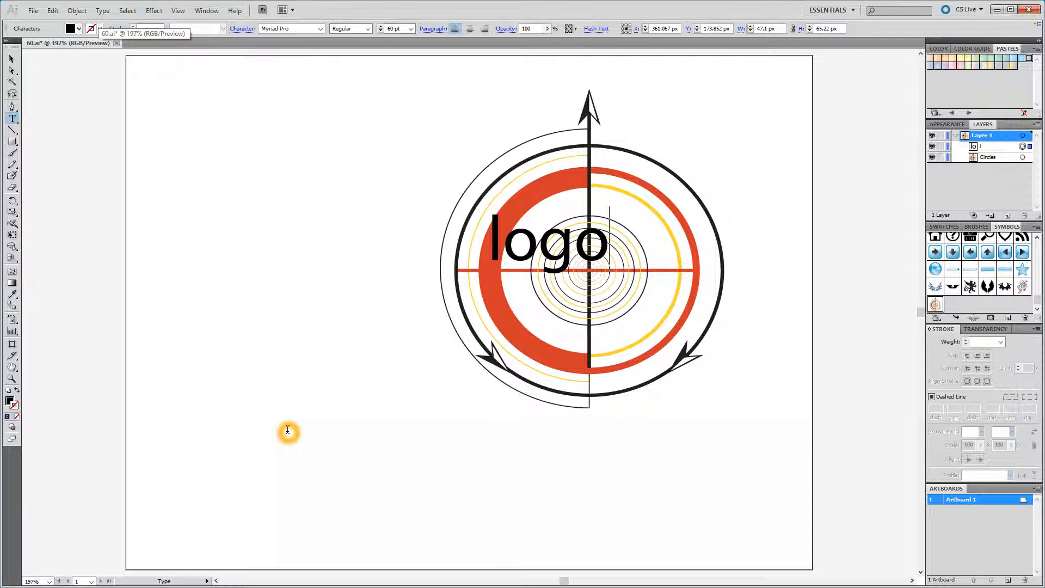
{"action": "type", "text": "here"}
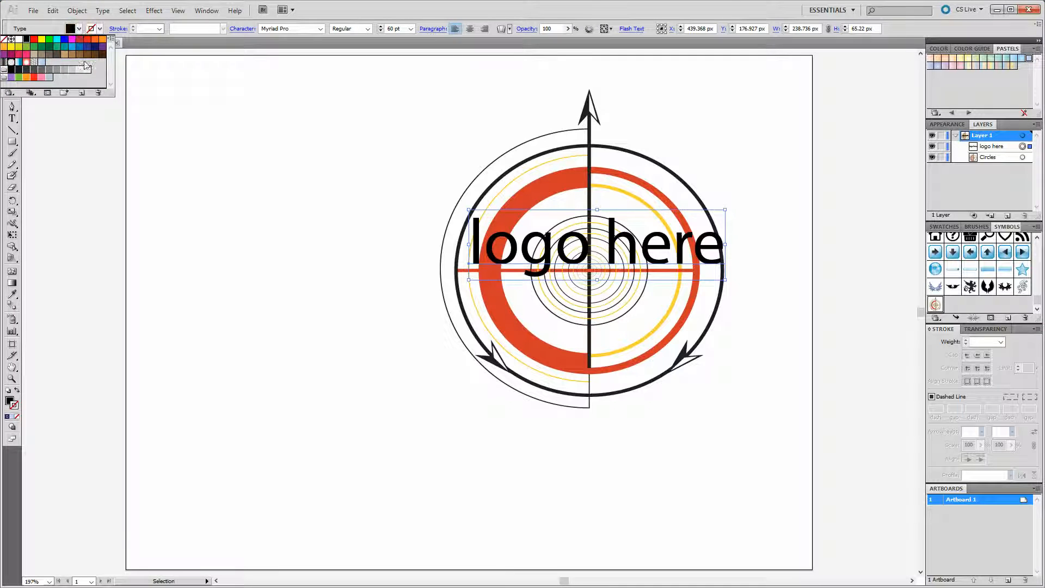
Fill the 'logo here' text green, select all, and align the logo artwork
{"action": "left_click", "coordinate": [97, 45]}
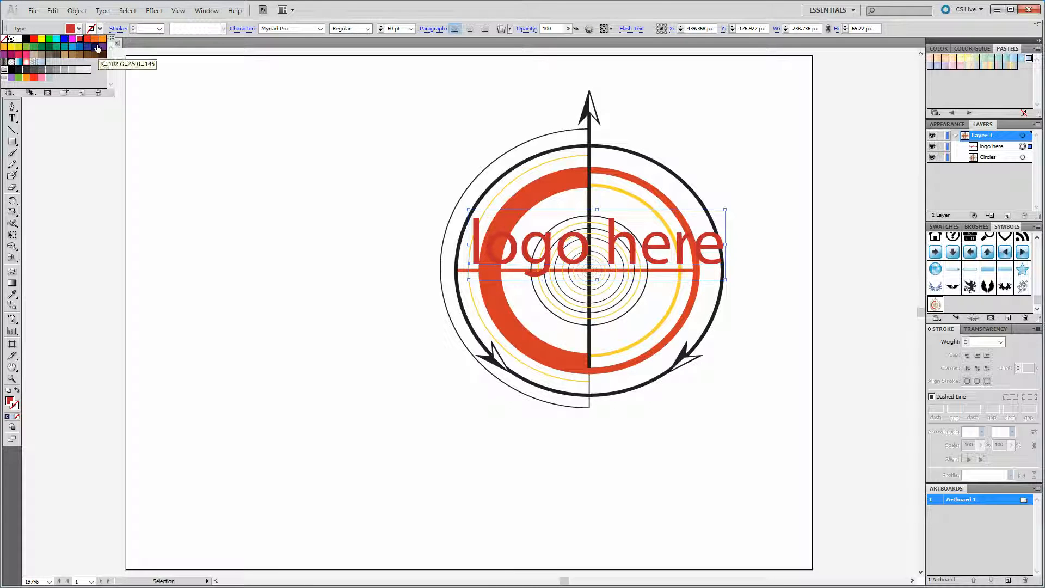
{"action": "left_click", "coordinate": [30, 46]}
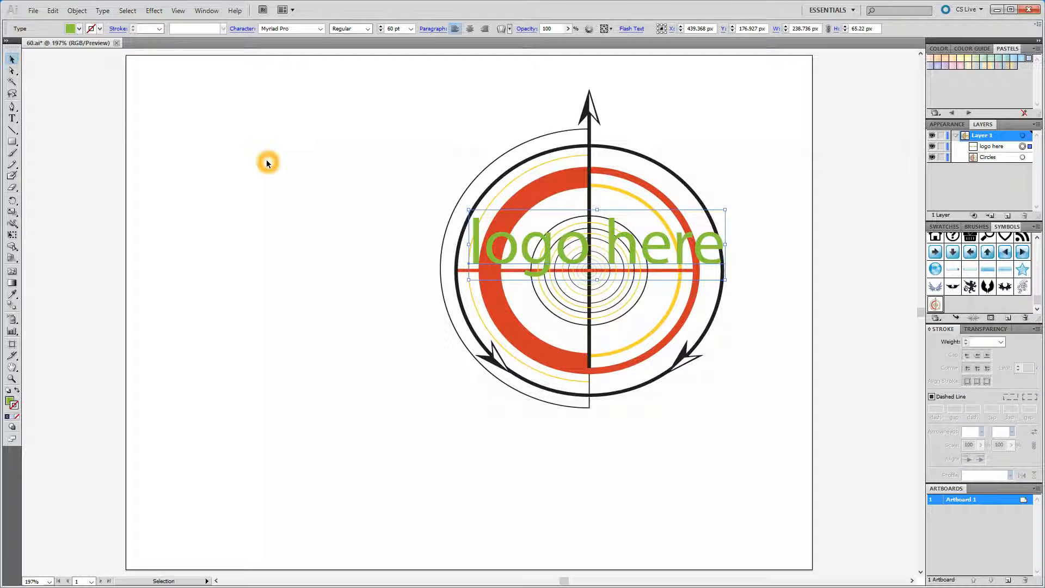
{"action": "left_click", "coordinate": [99, 27]}
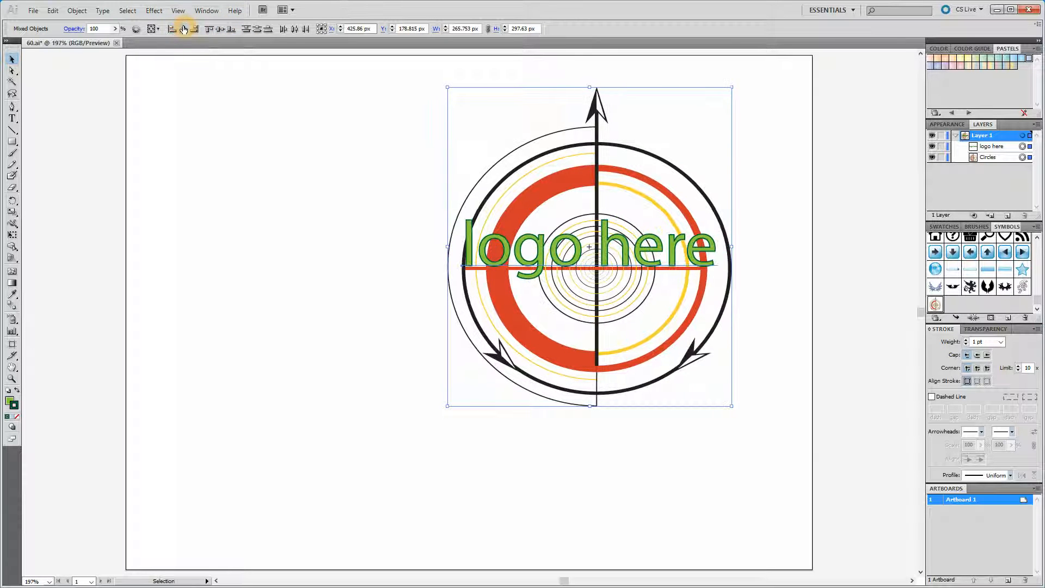
{"action": "left_click", "coordinate": [157, 29]}
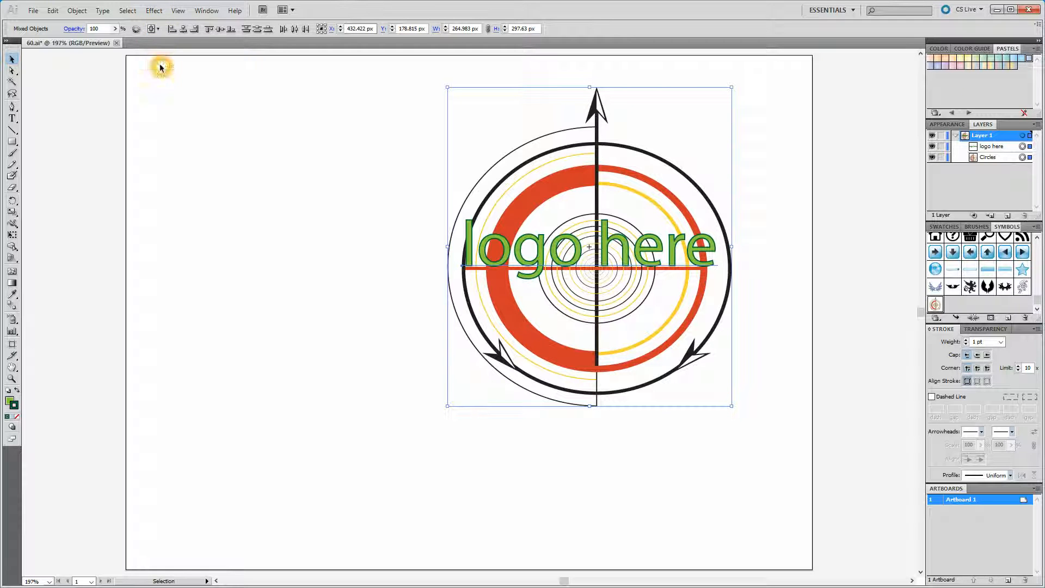
{"action": "mouse_move", "coordinate": [779, 399]}
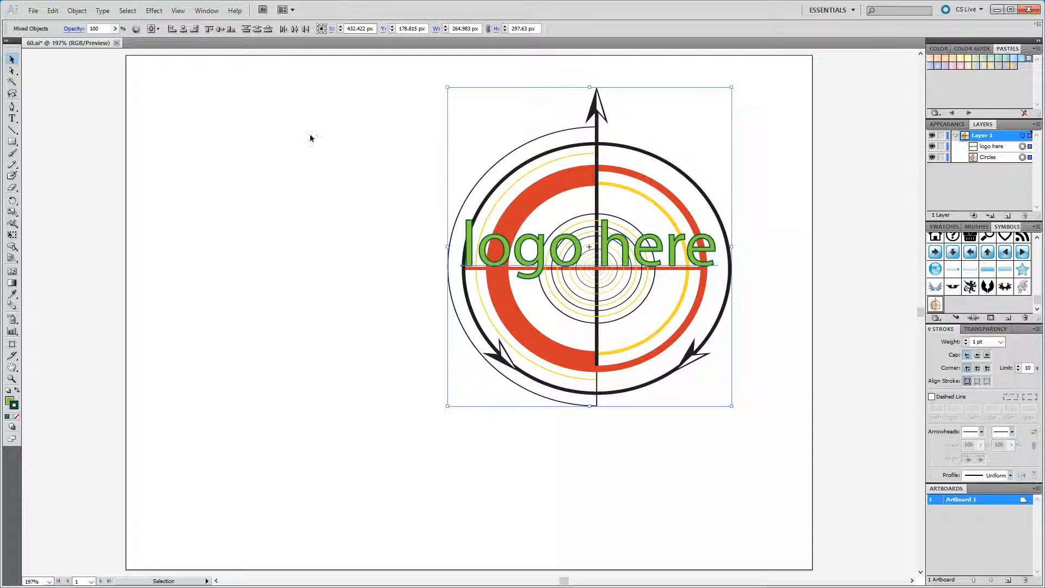
{"action": "left_click", "coordinate": [220, 31]}
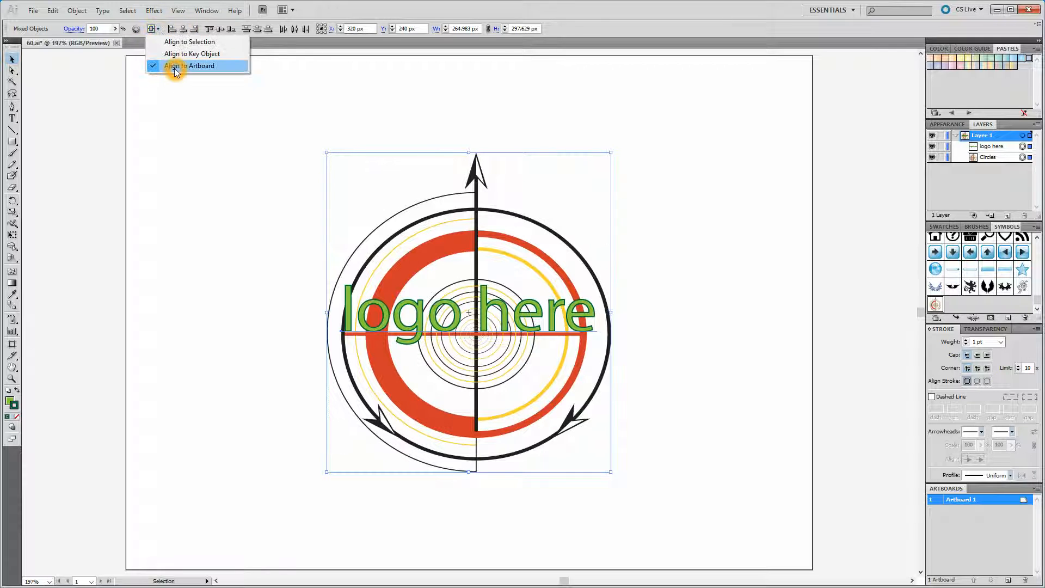
{"action": "mouse_move", "coordinate": [190, 41]}
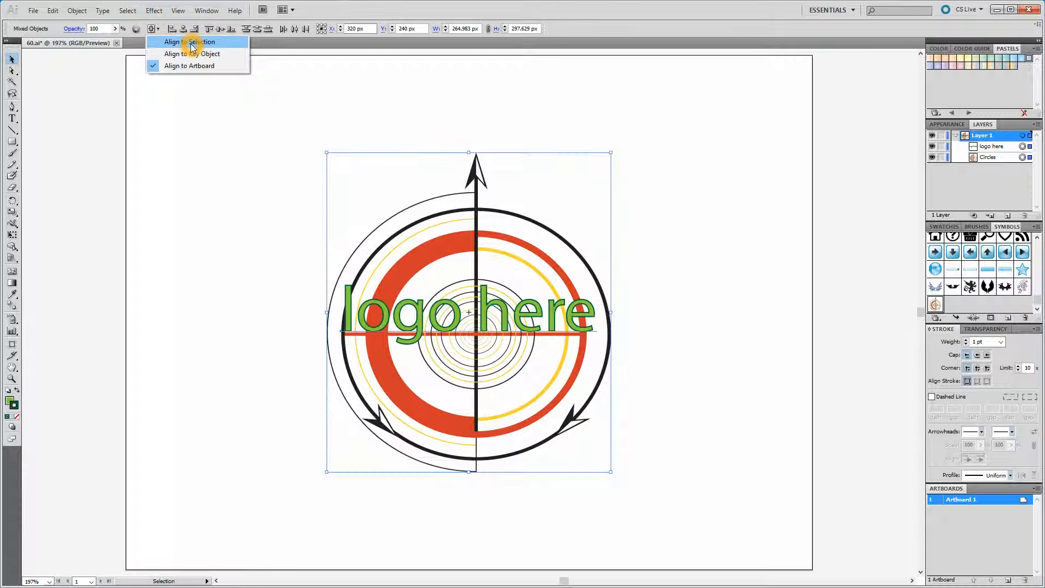
{"action": "left_click", "coordinate": [189, 42]}
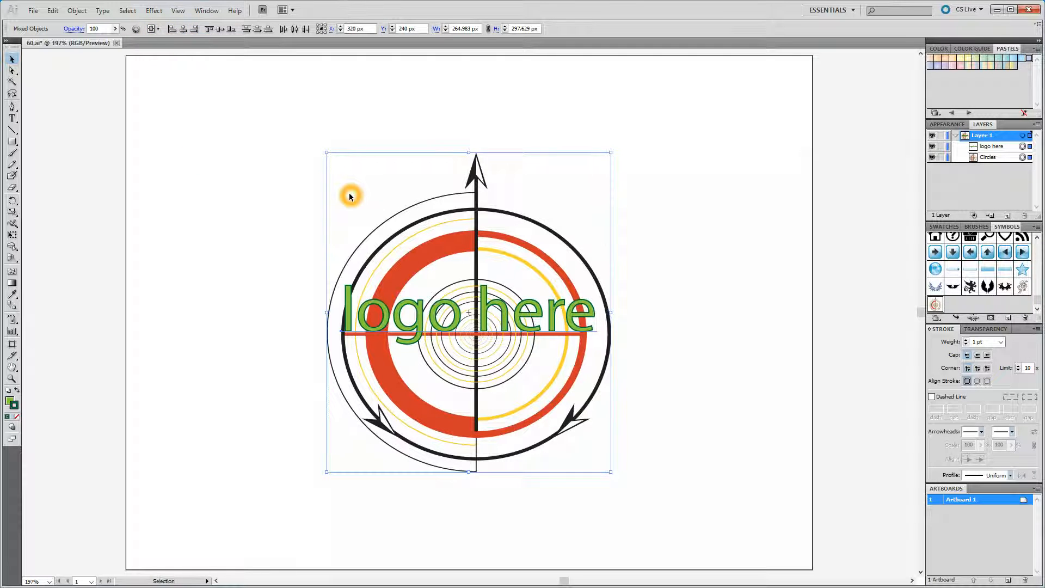
{"action": "left_click", "coordinate": [32, 10]}
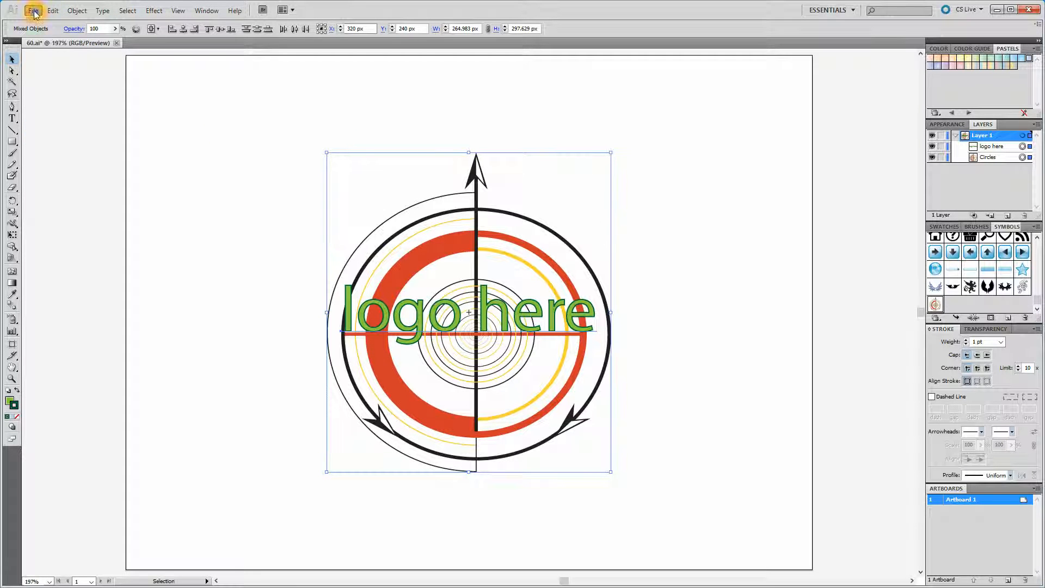
Export the logo through Save for Web & Devices in SVG format as 62.svg
{"action": "left_click", "coordinate": [33, 9]}
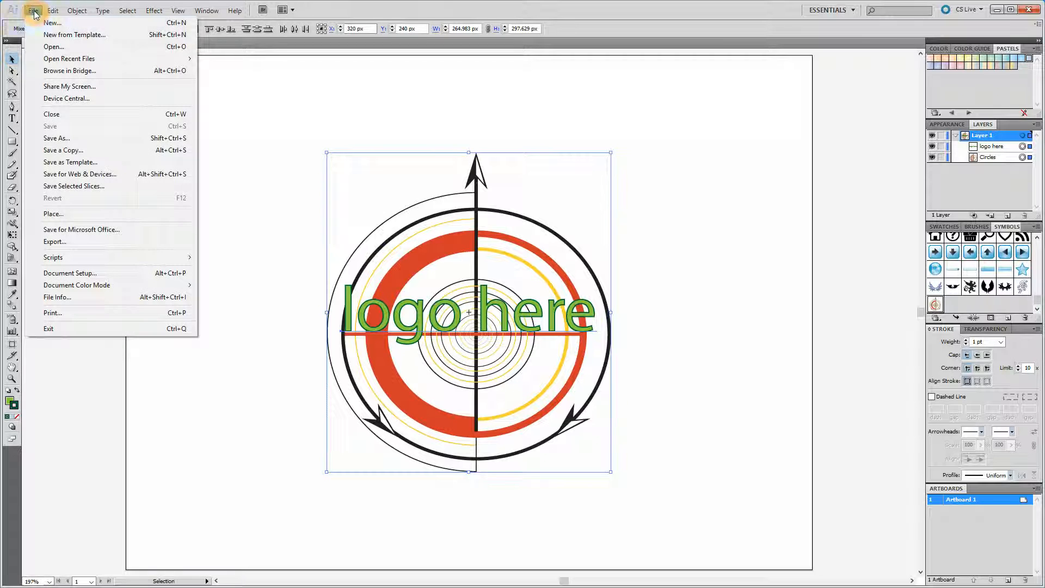
{"action": "left_click", "coordinate": [80, 174]}
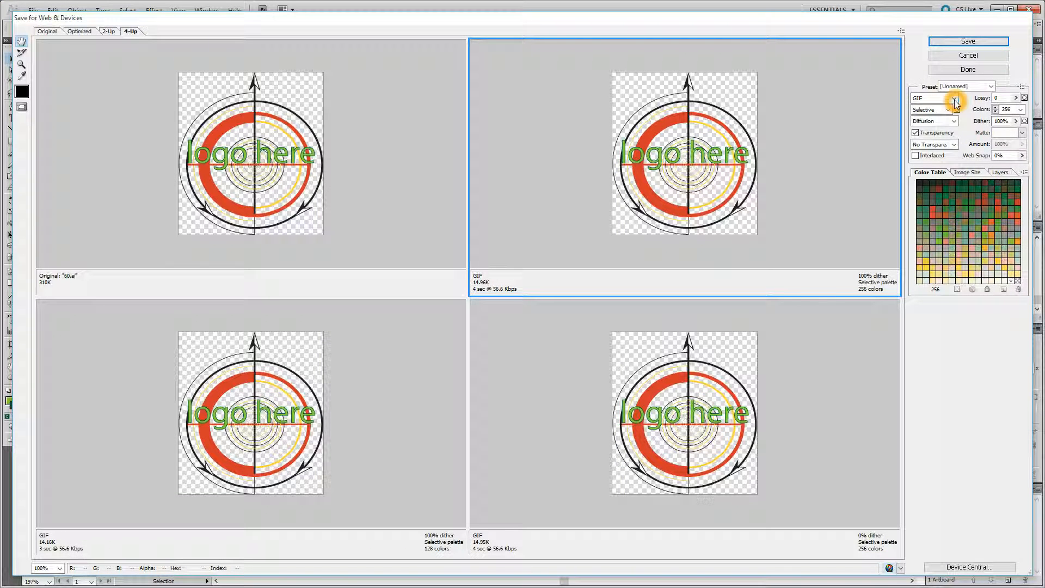
{"action": "left_click", "coordinate": [933, 98]}
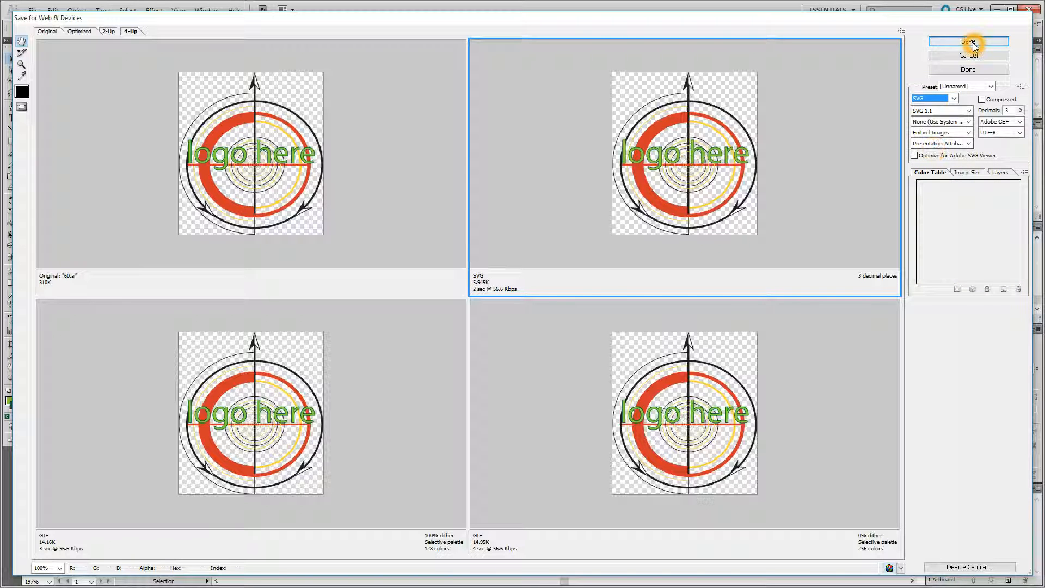
{"action": "left_click", "coordinate": [968, 41]}
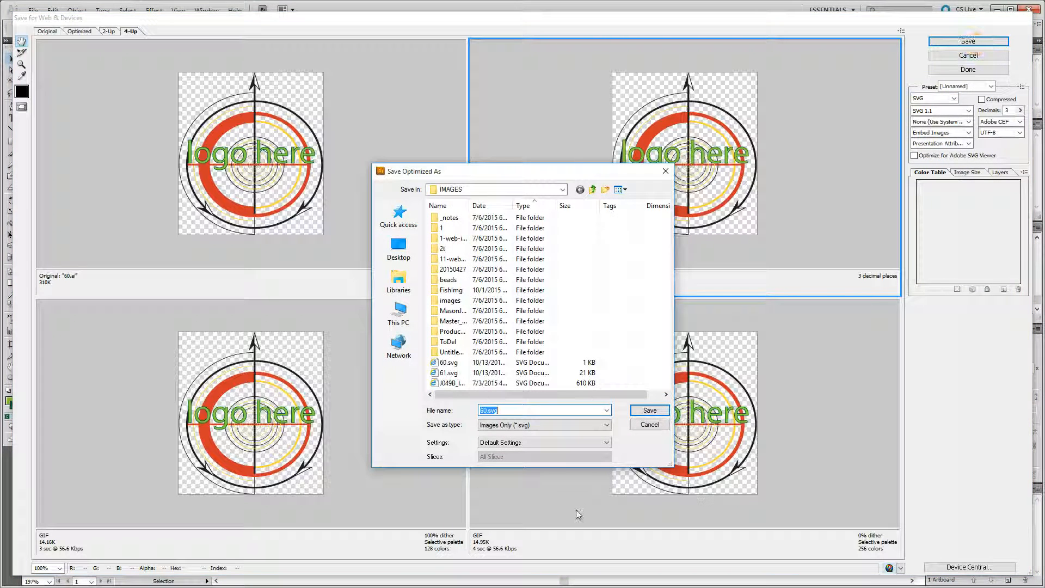
{"action": "left_click", "coordinate": [540, 410]}
{"action": "type", "text": "2"}
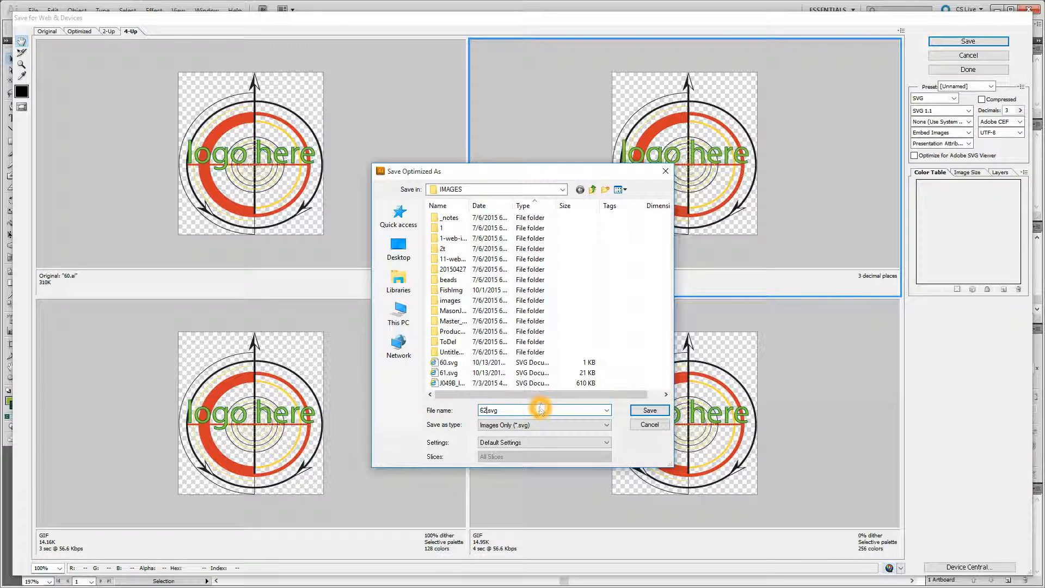
{"action": "left_click", "coordinate": [647, 410]}
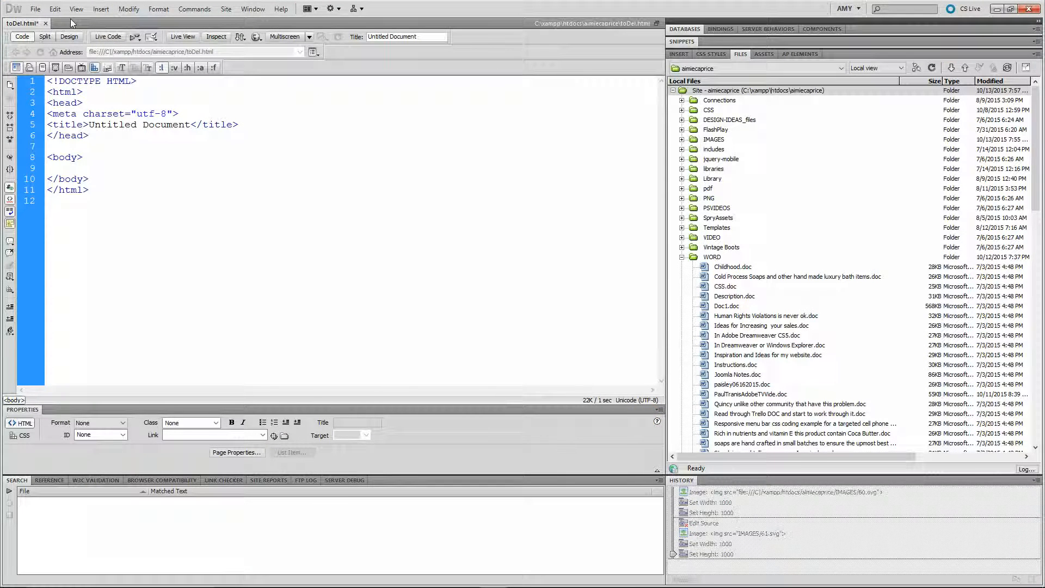
Insert IMAGES/62.svg into toDel.html, listing All Files and skipping accessibility text
{"action": "left_click", "coordinate": [101, 8]}
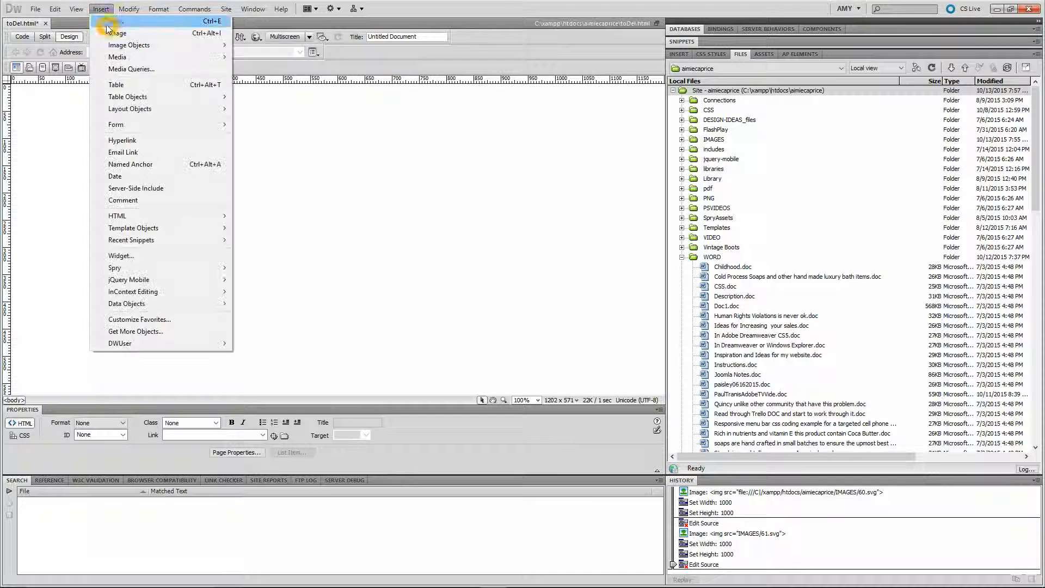
{"action": "left_click", "coordinate": [118, 32]}
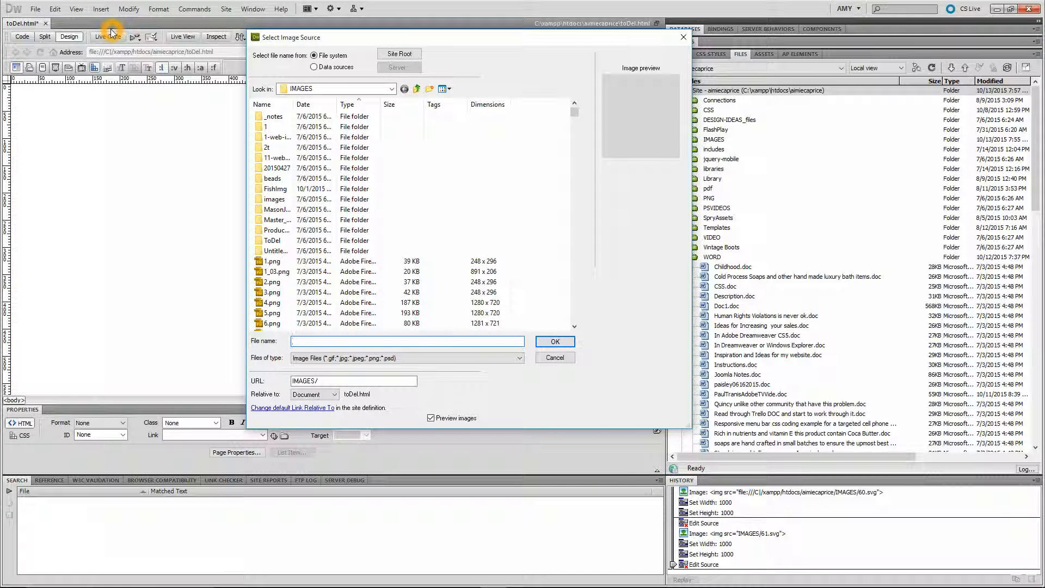
{"action": "left_click", "coordinate": [518, 358]}
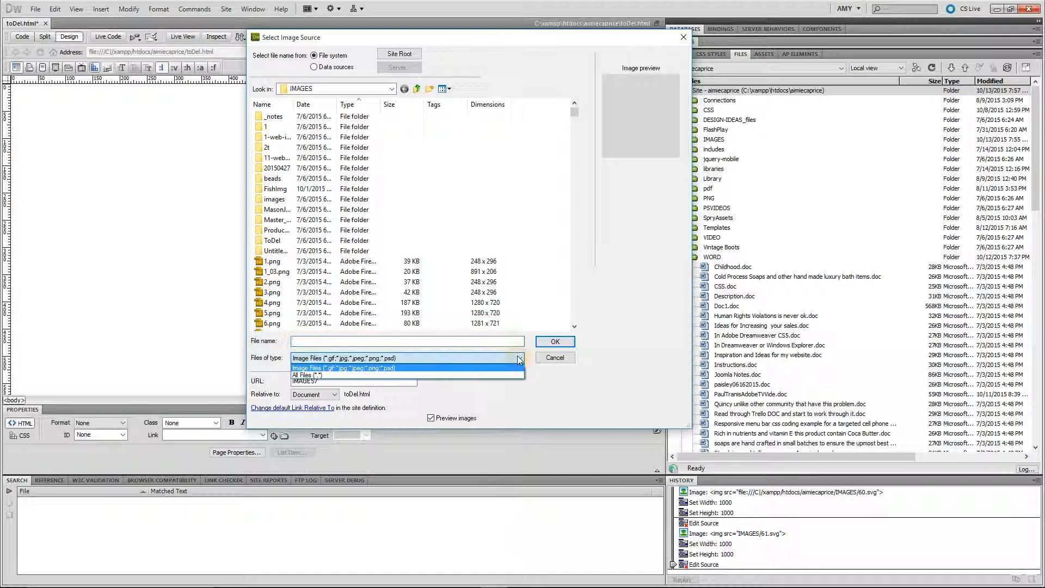
{"action": "left_click", "coordinate": [314, 375]}
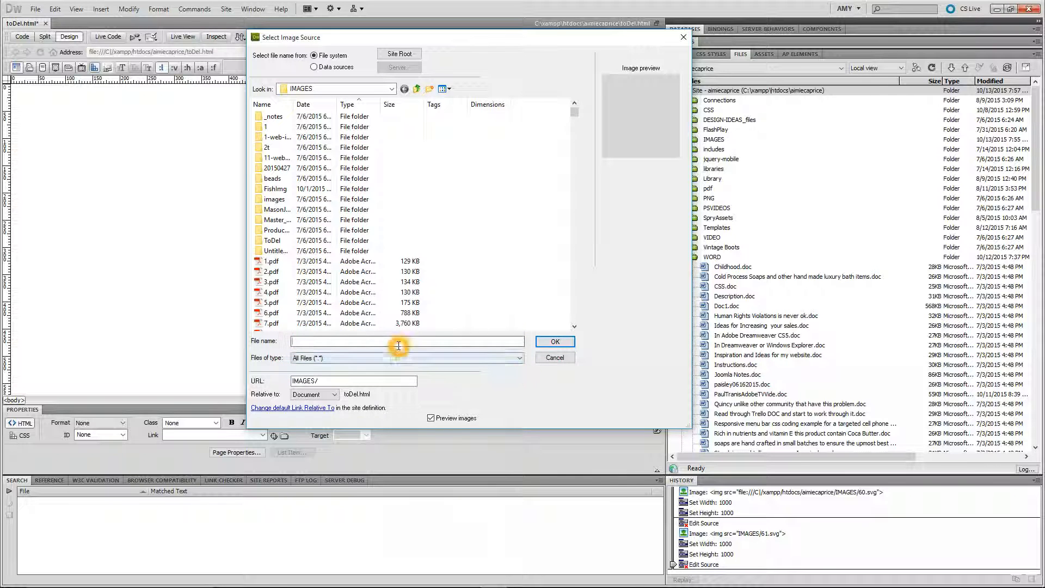
{"action": "type", "text": "62"}
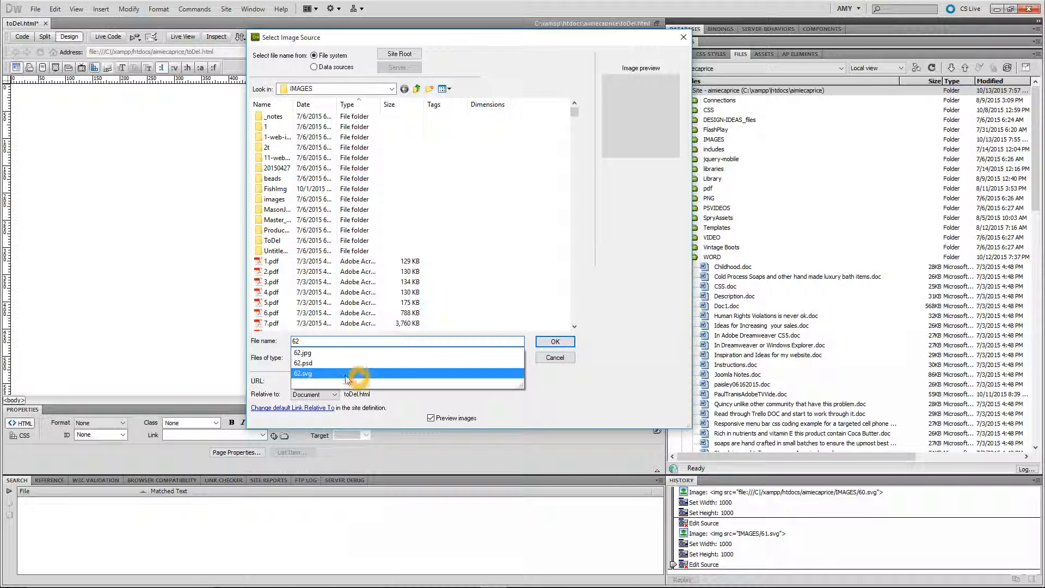
{"action": "left_click", "coordinate": [303, 374]}
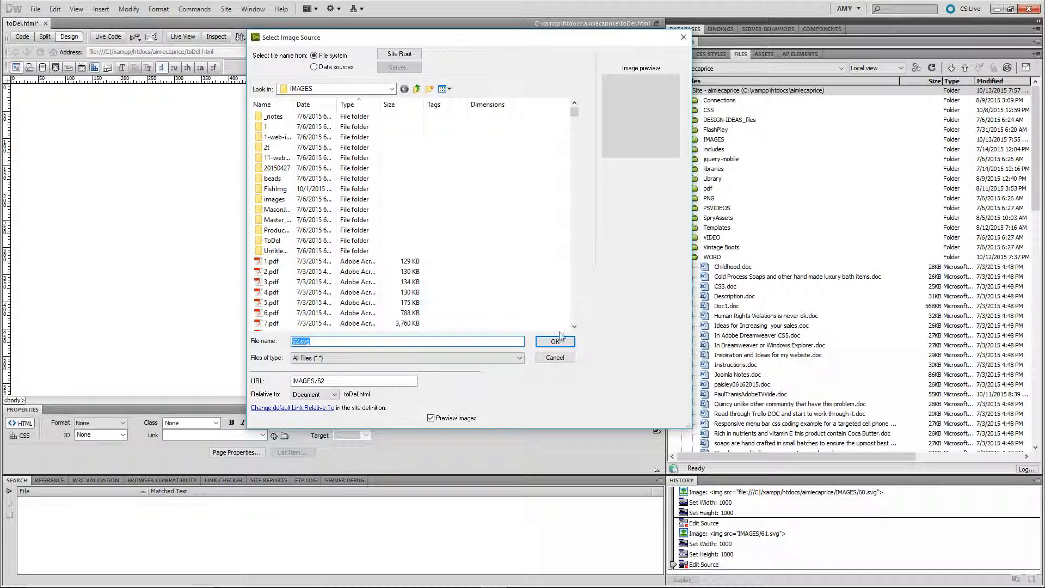
{"action": "left_click", "coordinate": [555, 341]}
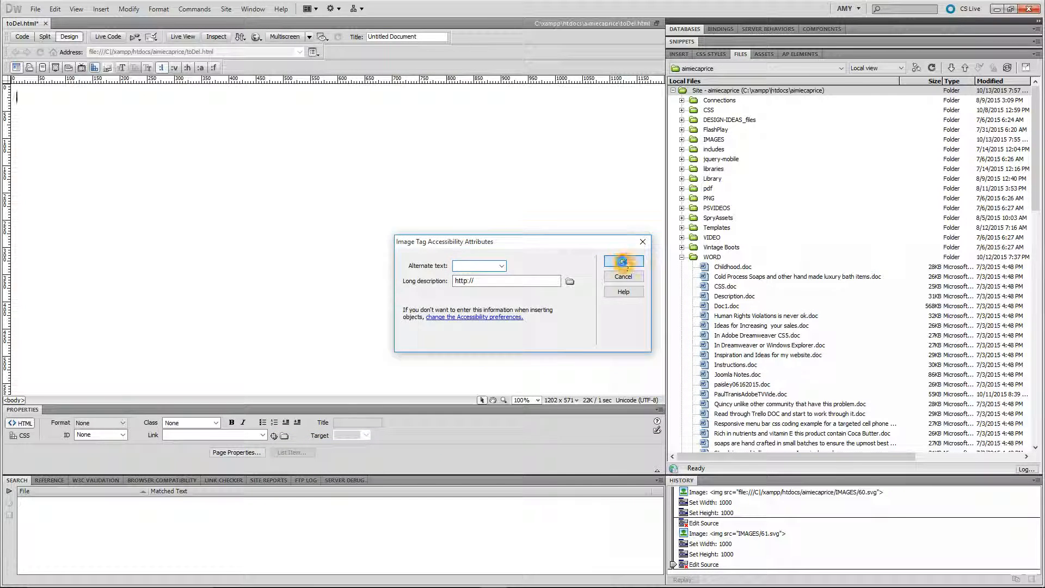
{"action": "left_click", "coordinate": [623, 262]}
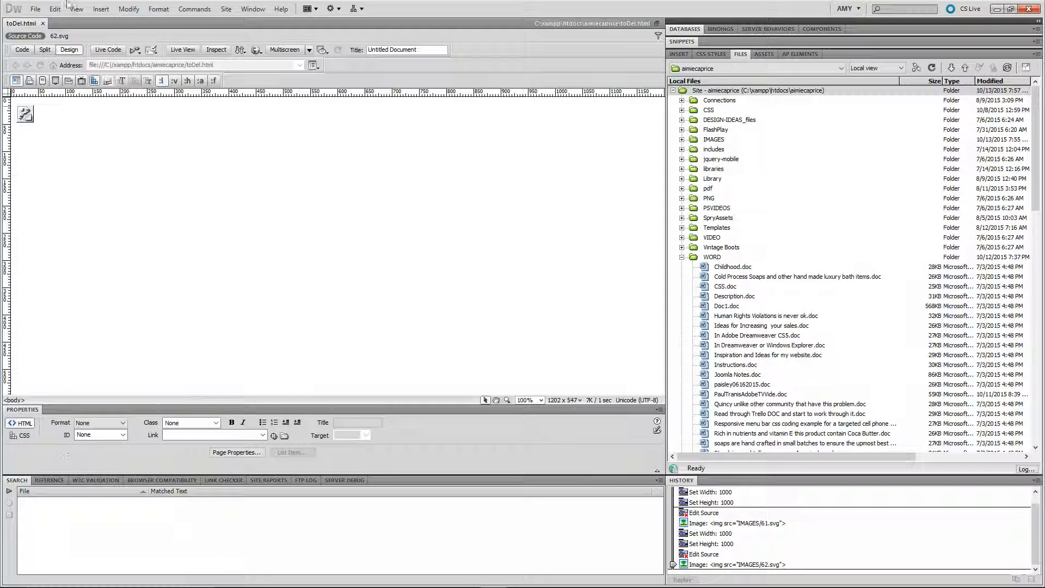
Select the 62.svg image and enter a width of 1000
{"action": "left_click", "coordinate": [25, 113]}
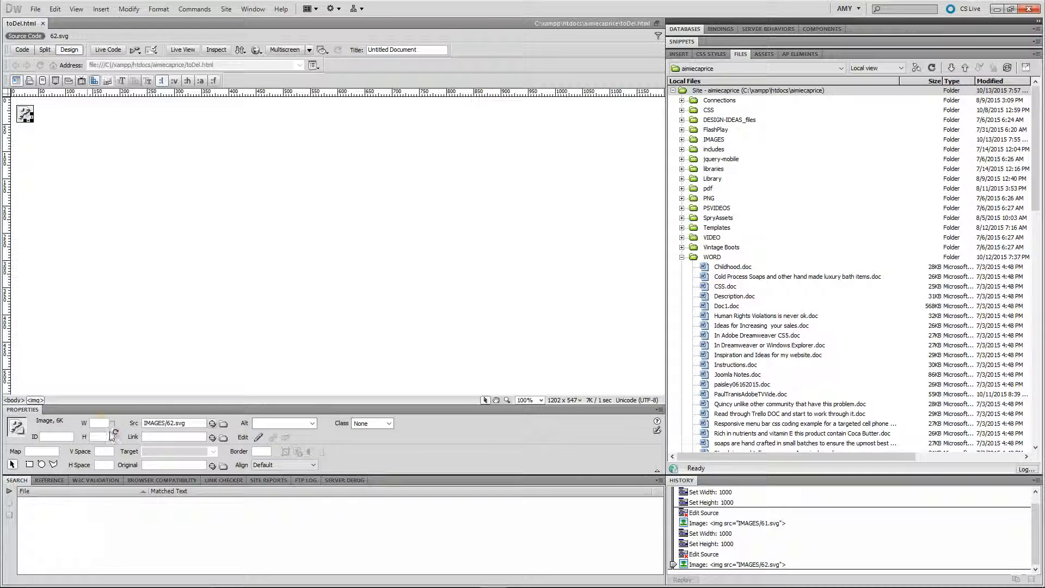
{"action": "type", "text": "1000"}
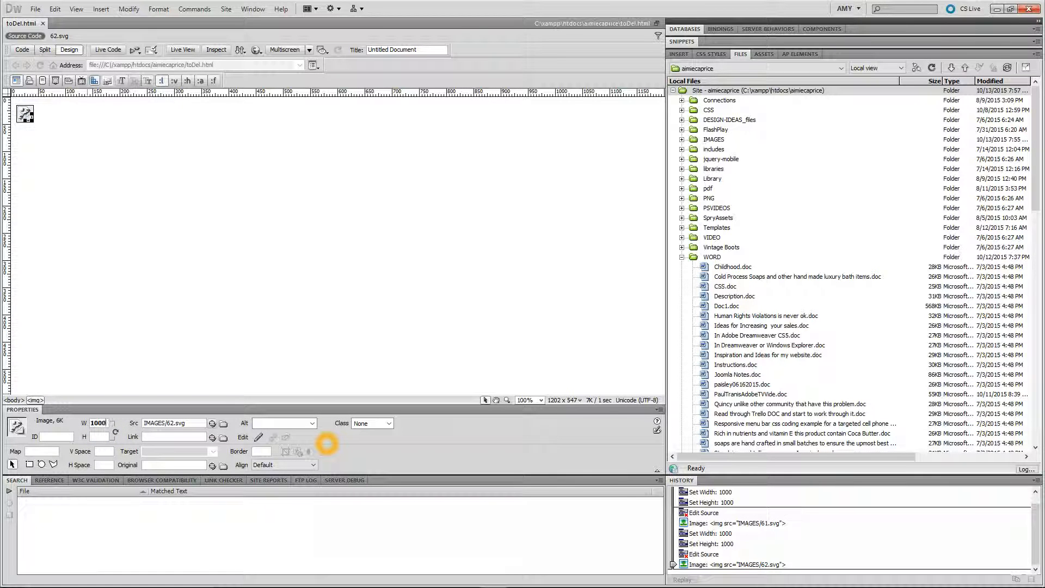